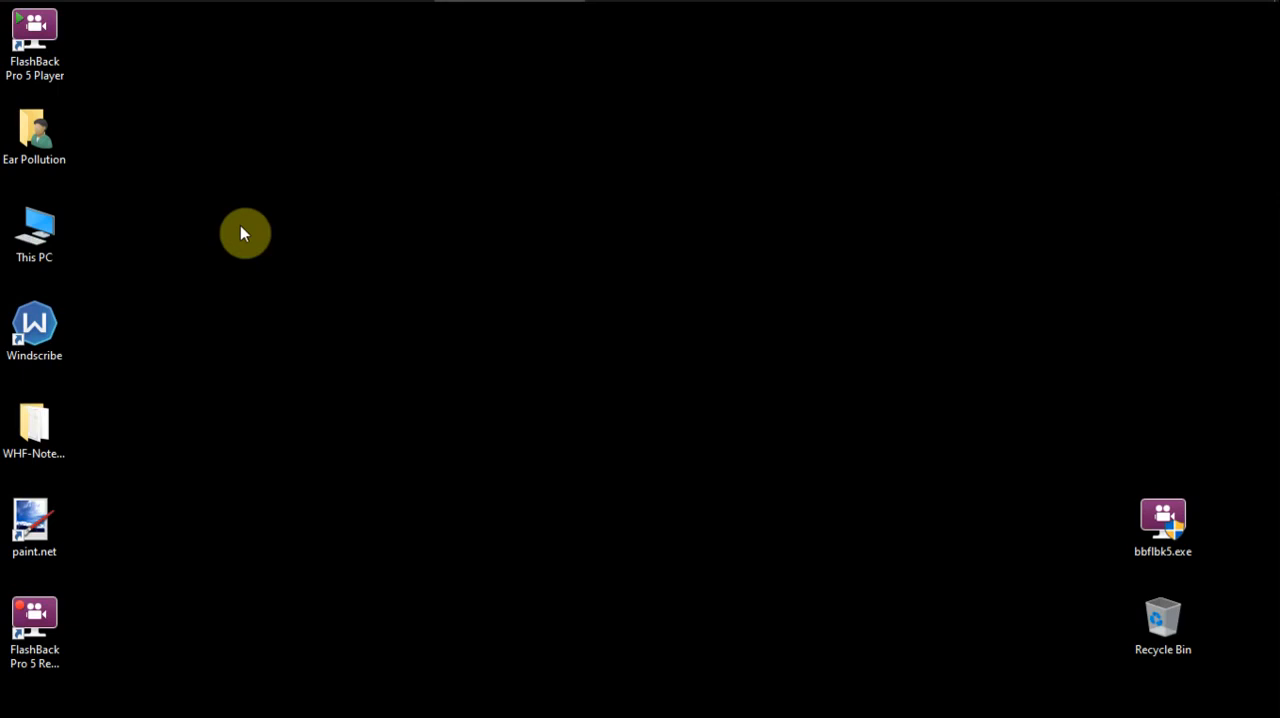
pyautogui.moveTo(532, 251)
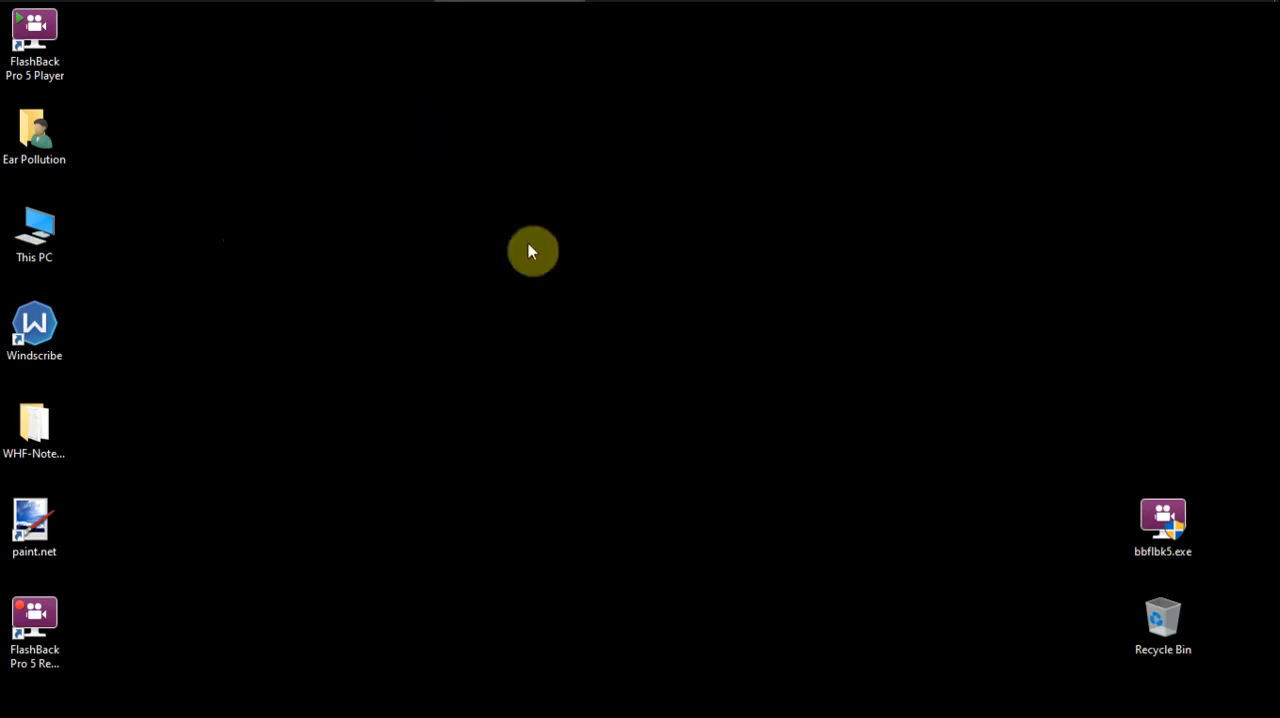
pyautogui.moveTo(524, 205)
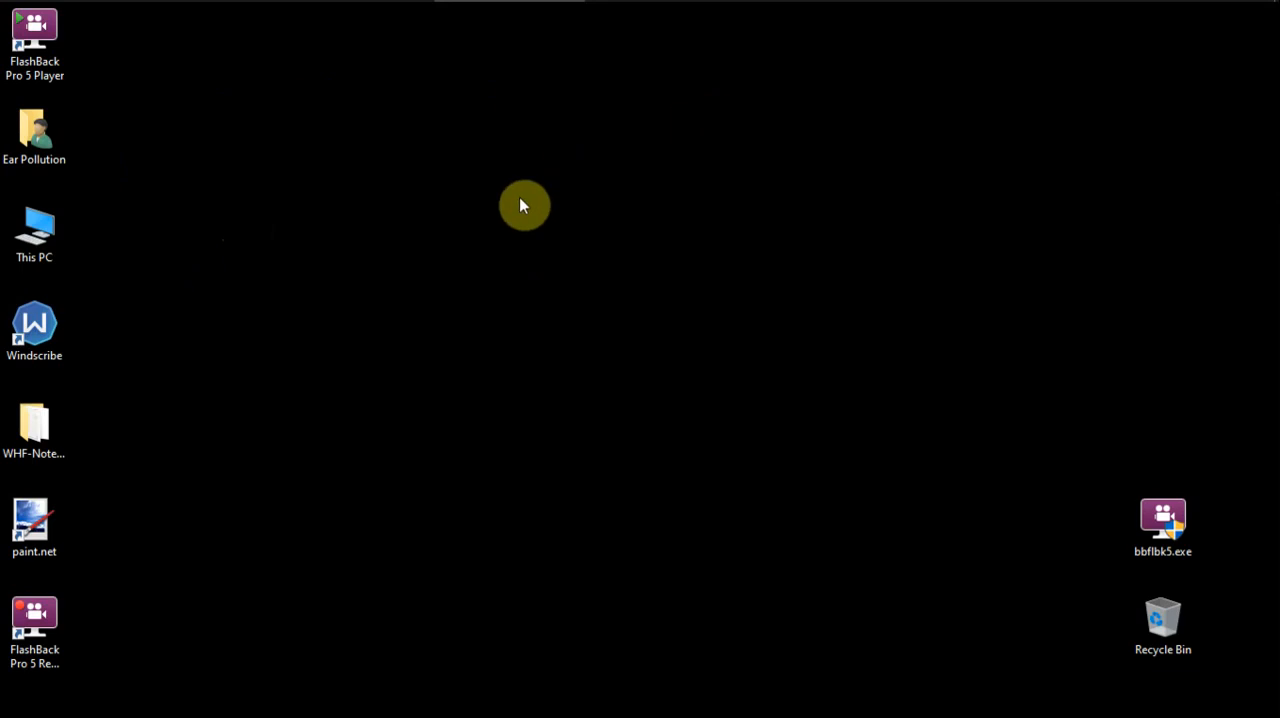
pyautogui.moveTo(545, 222)
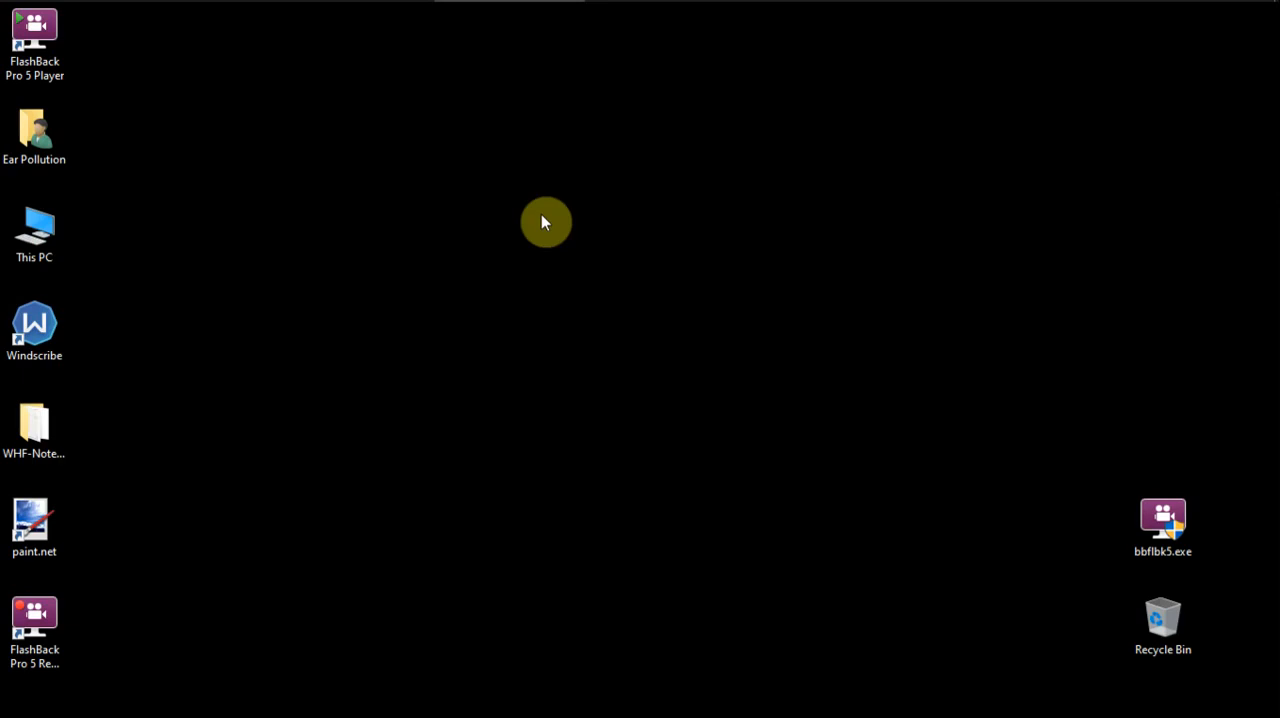
# Step: Drag the Ear Pollution user folder toward mid-desktop, then return it to the left column
pyautogui.click(34, 130)
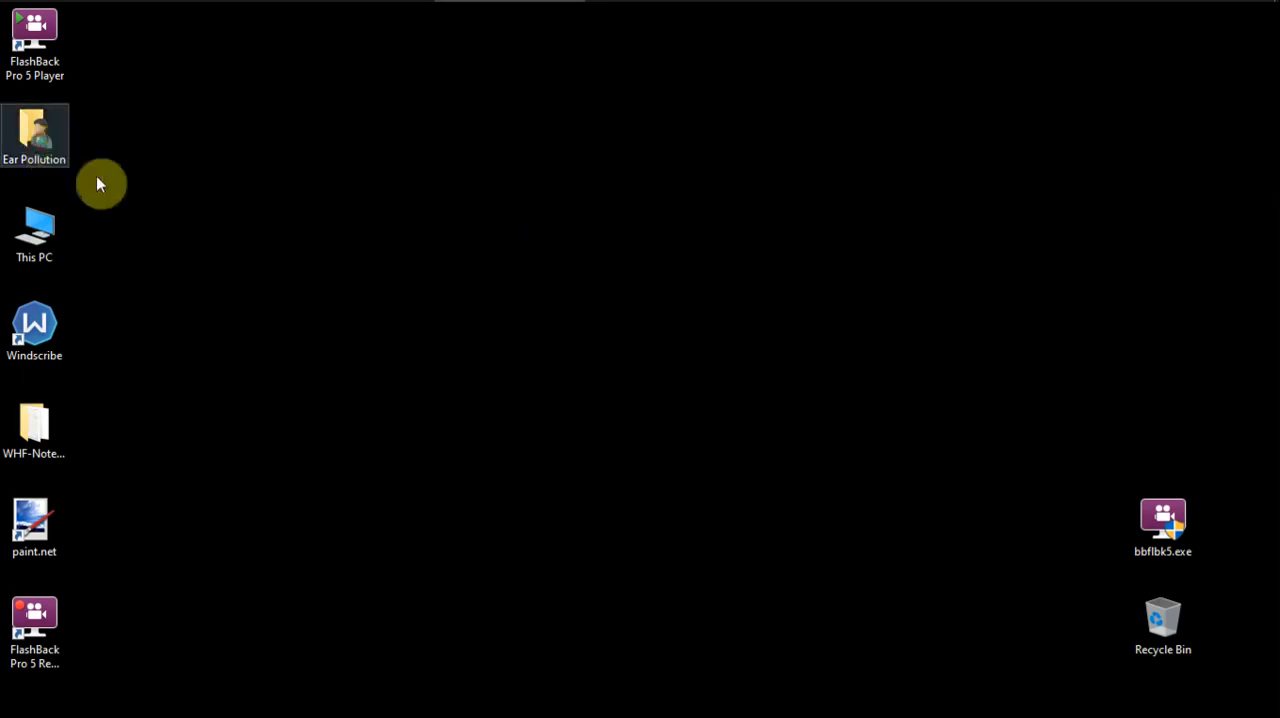
pyautogui.moveTo(34, 135); pyautogui.dragTo(715, 210)
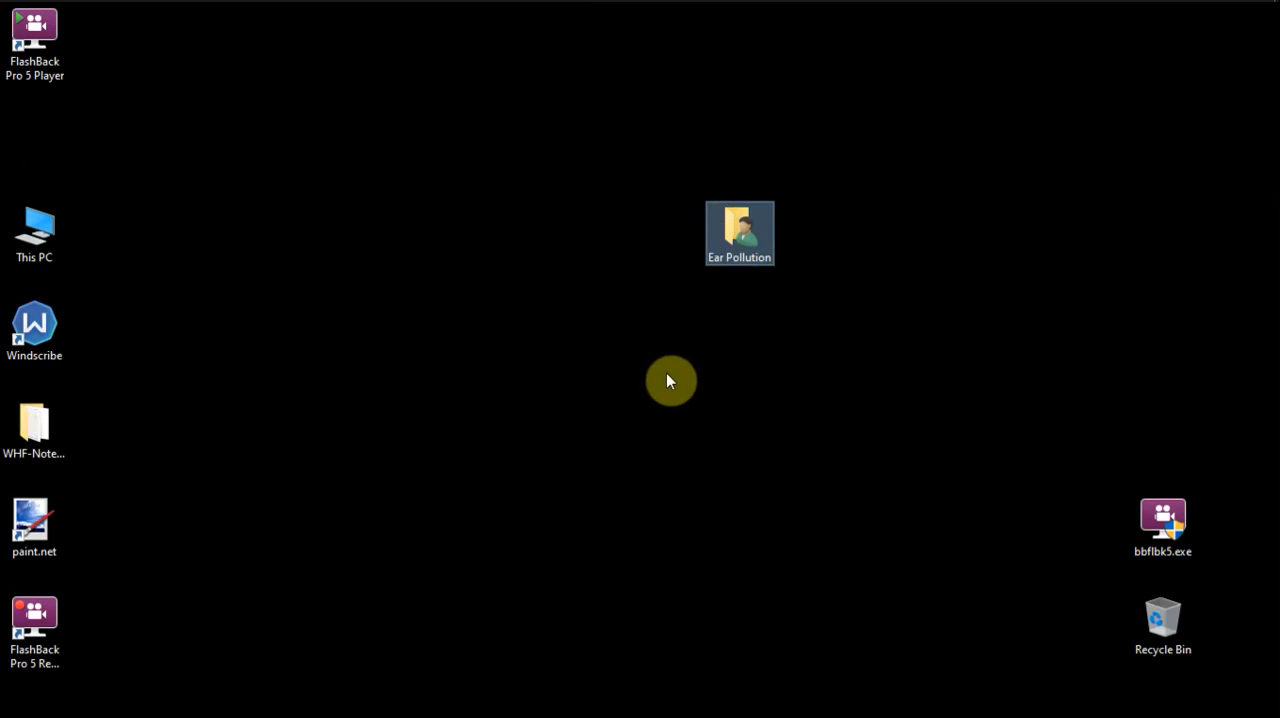
pyautogui.moveTo(670, 263)
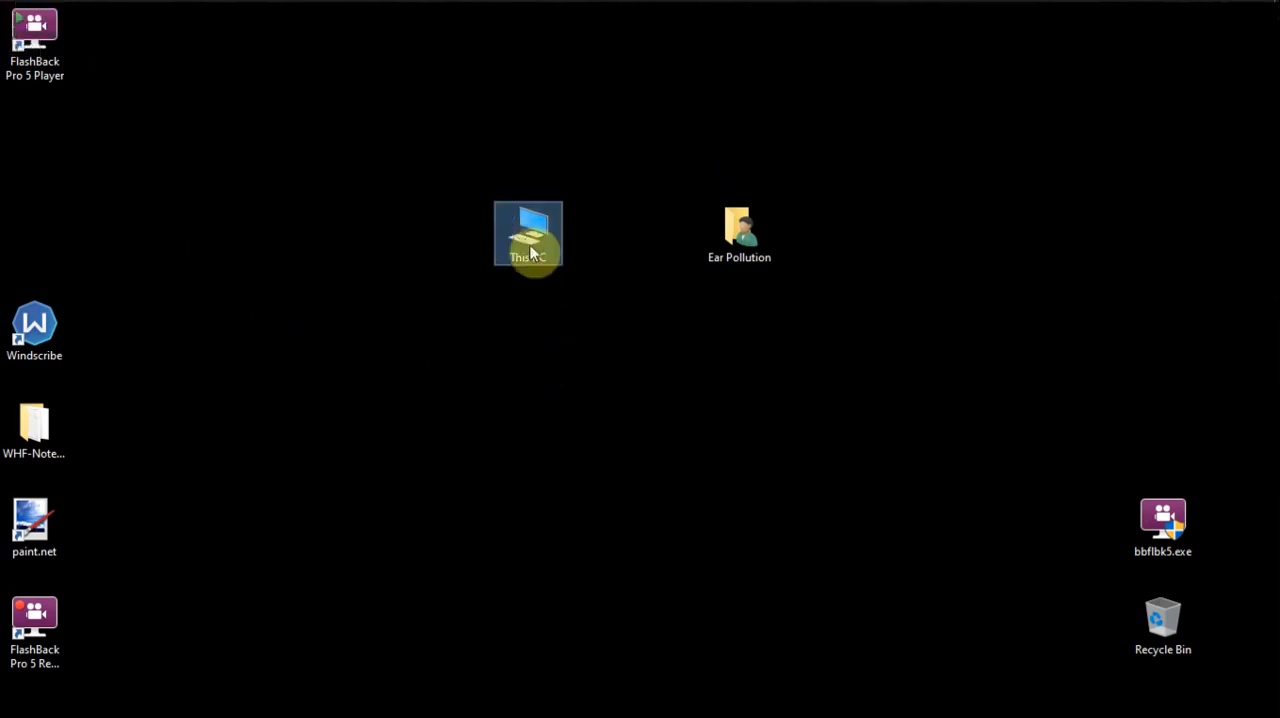
pyautogui.moveTo(553, 364)
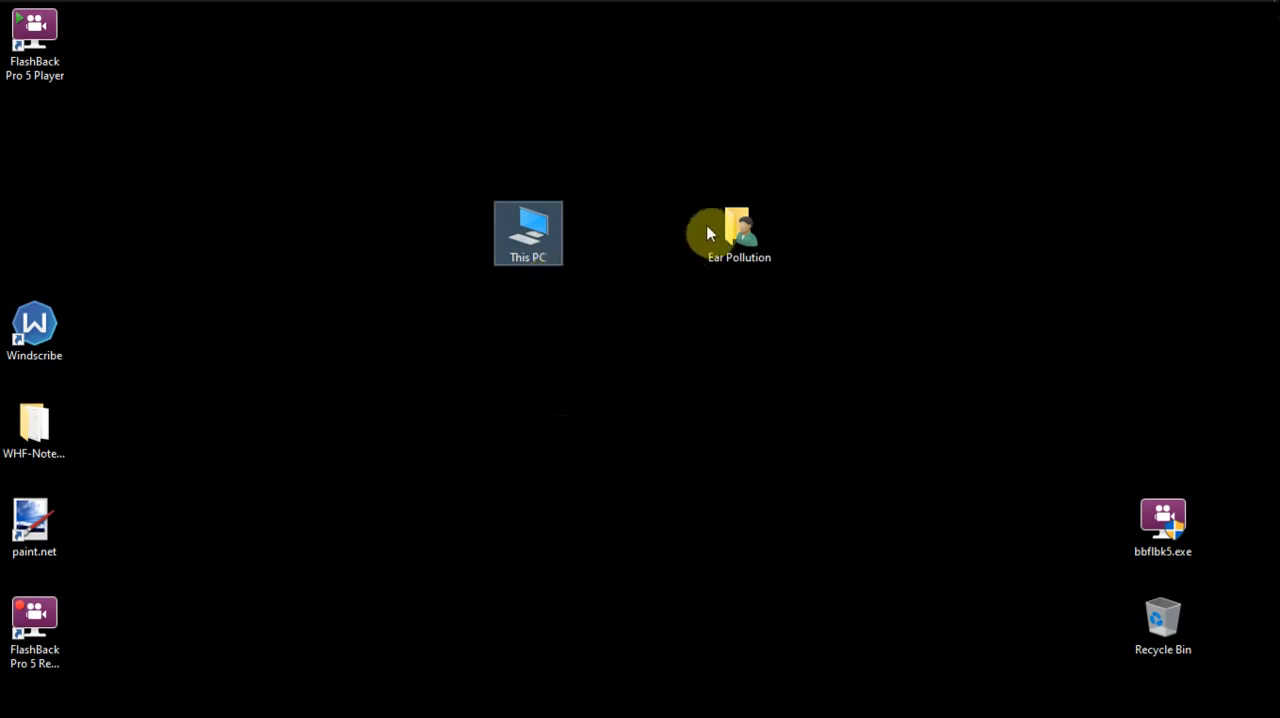
pyautogui.moveTo(739, 233); pyautogui.dragTo(34, 135)
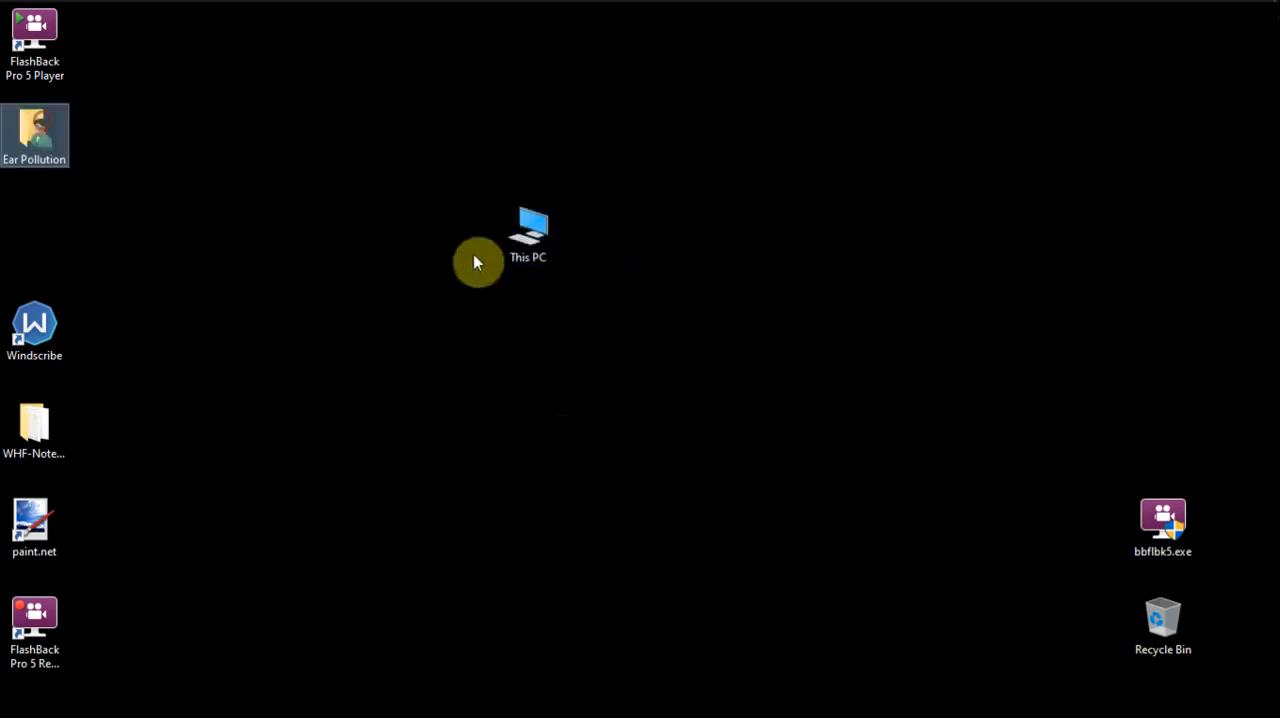
pyautogui.moveTo(540, 238)
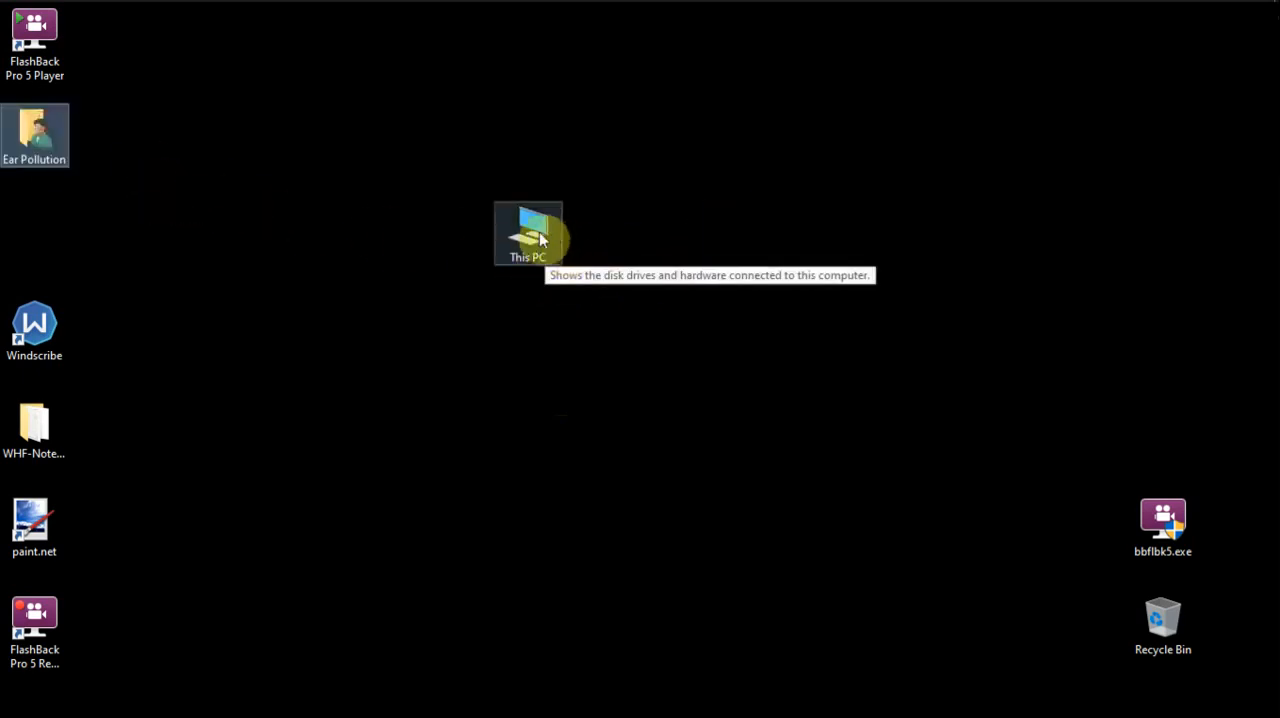
# Step: Open This PC, then open Local Disk (C:) from Devices and drives
pyautogui.doubleClick(527, 230)
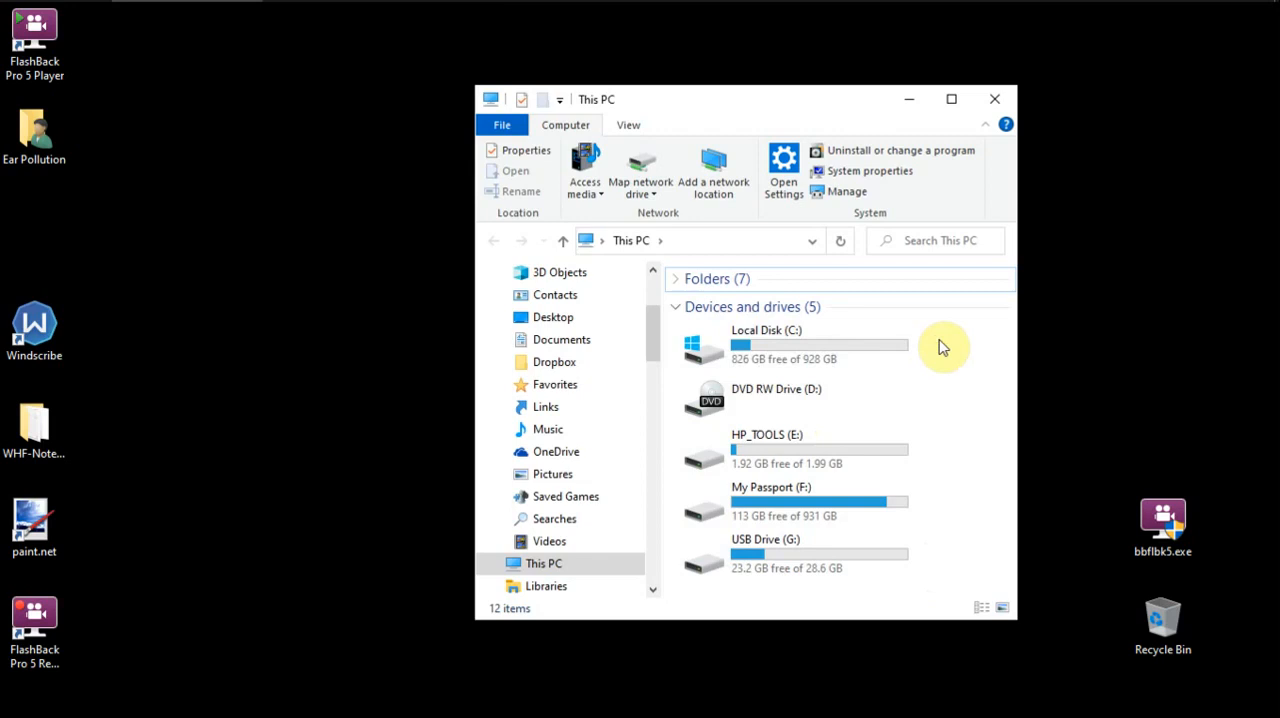
pyautogui.moveTo(938, 382)
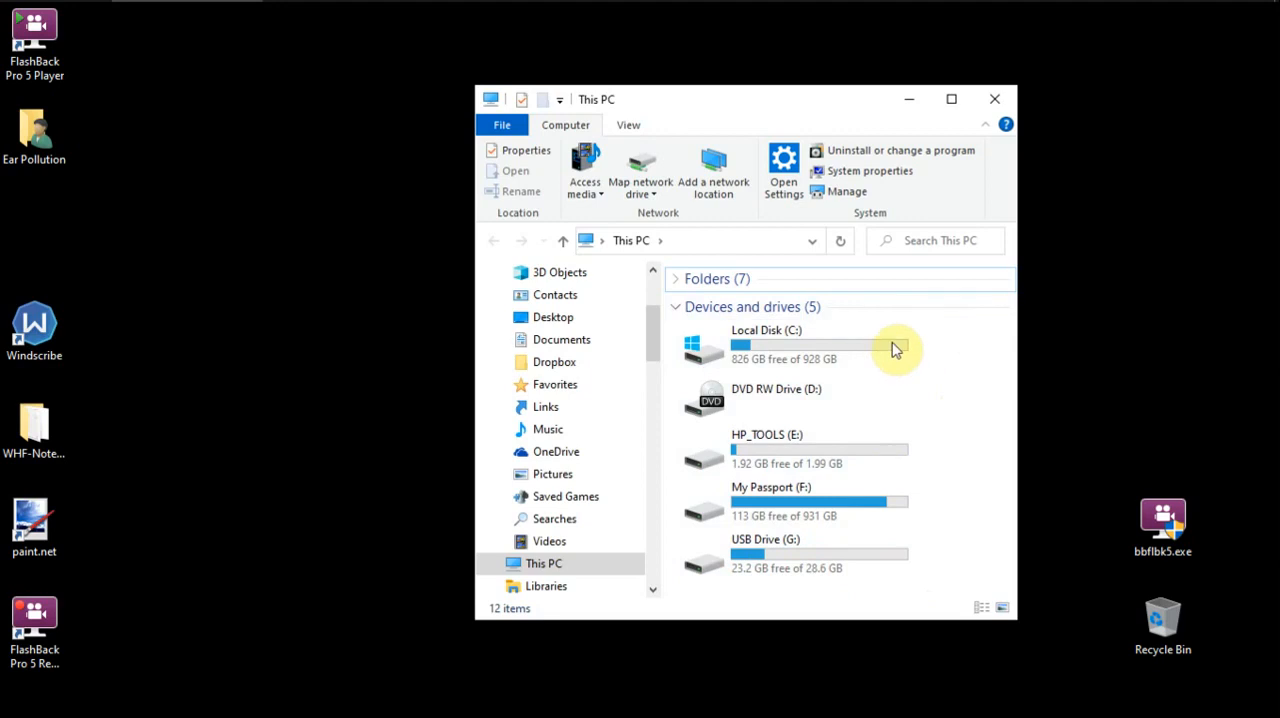
pyautogui.moveTo(815, 340)
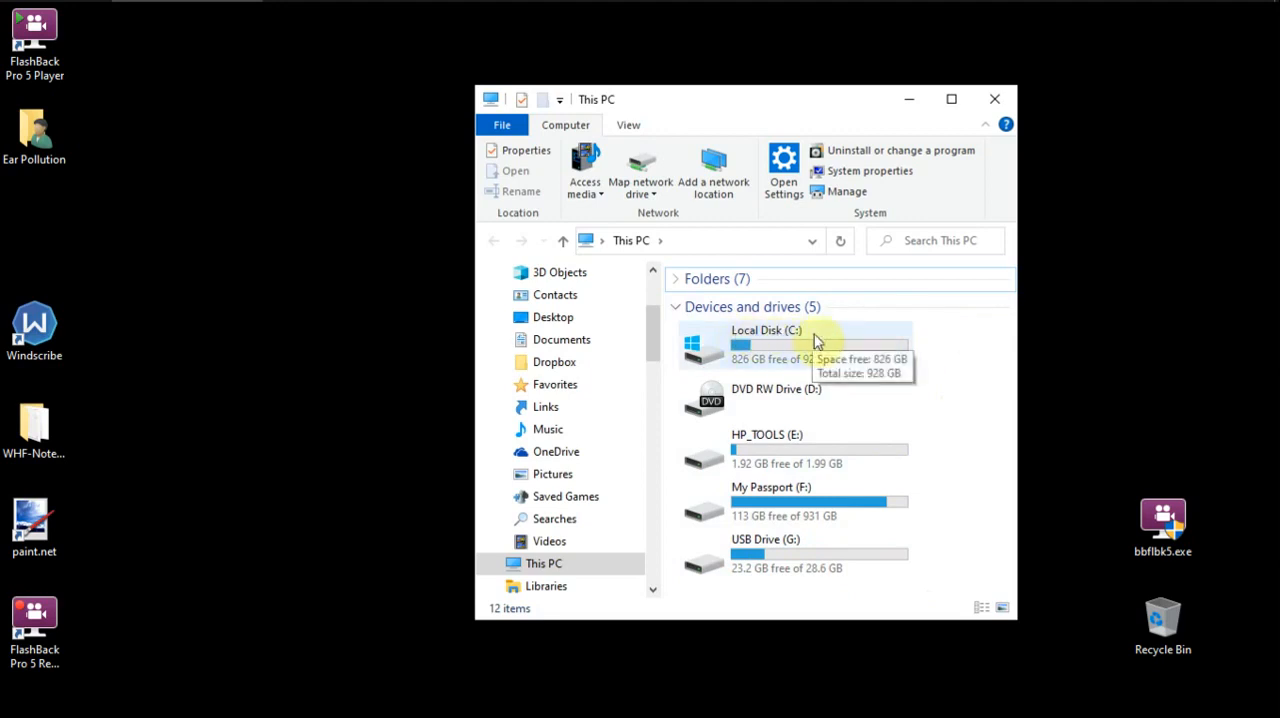
pyautogui.moveTo(797, 356)
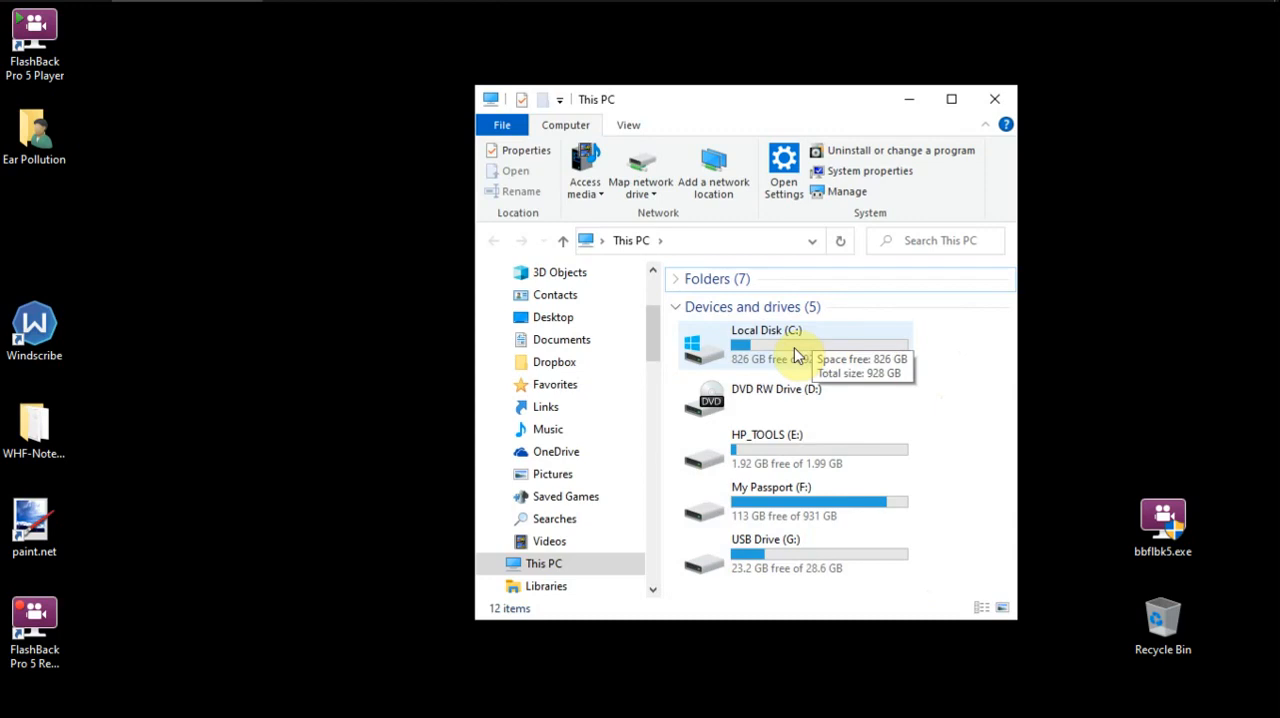
pyautogui.click(795, 345)
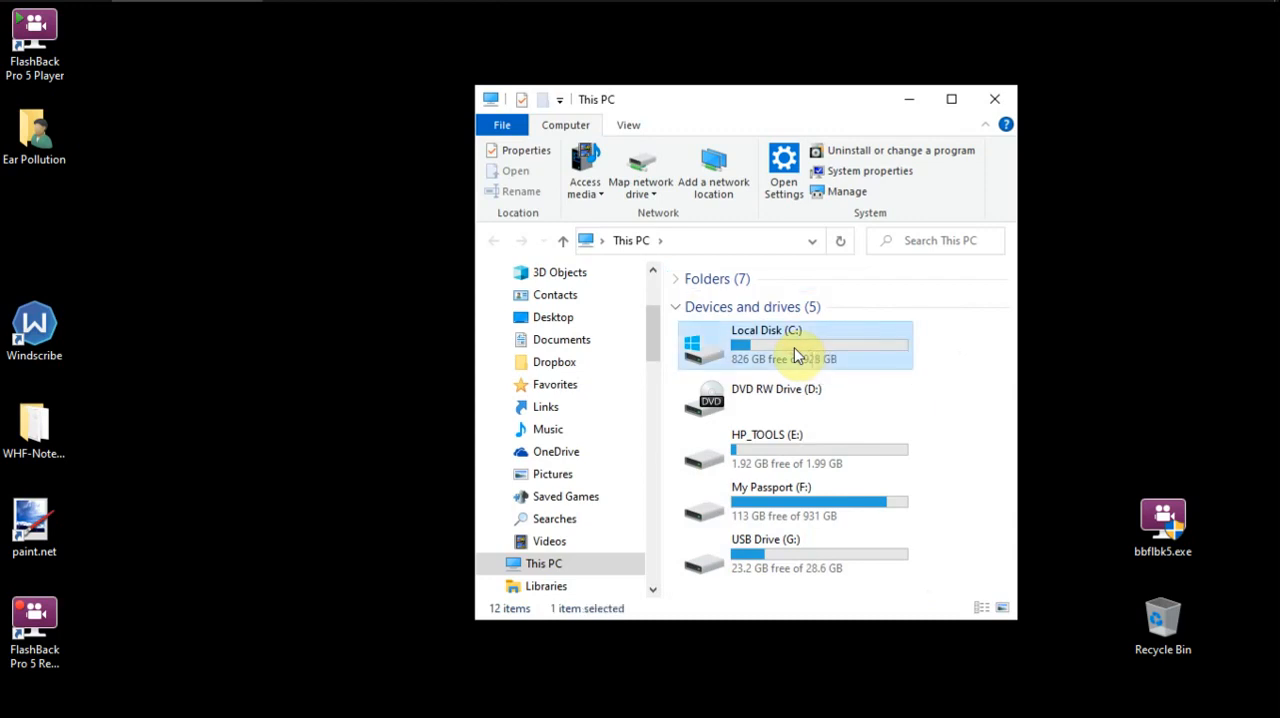
pyautogui.doubleClick(794, 344)
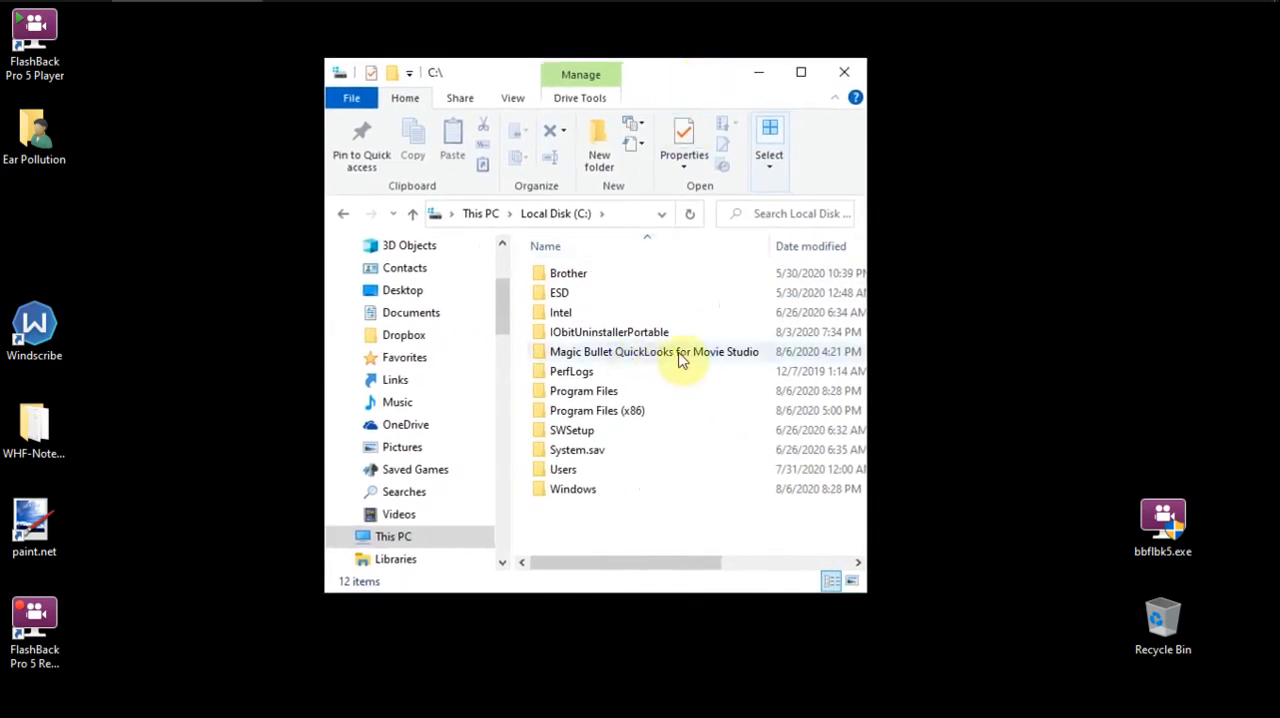
pyautogui.moveTo(592, 477)
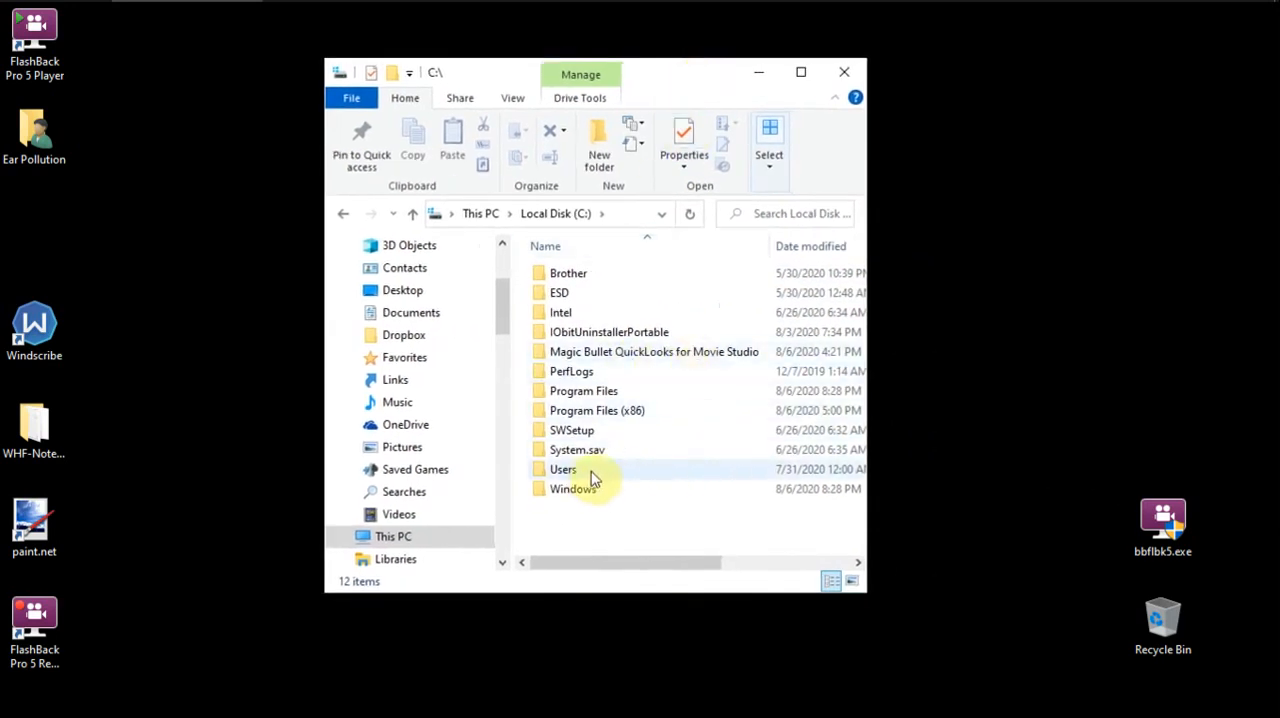
pyautogui.moveTo(592, 477)
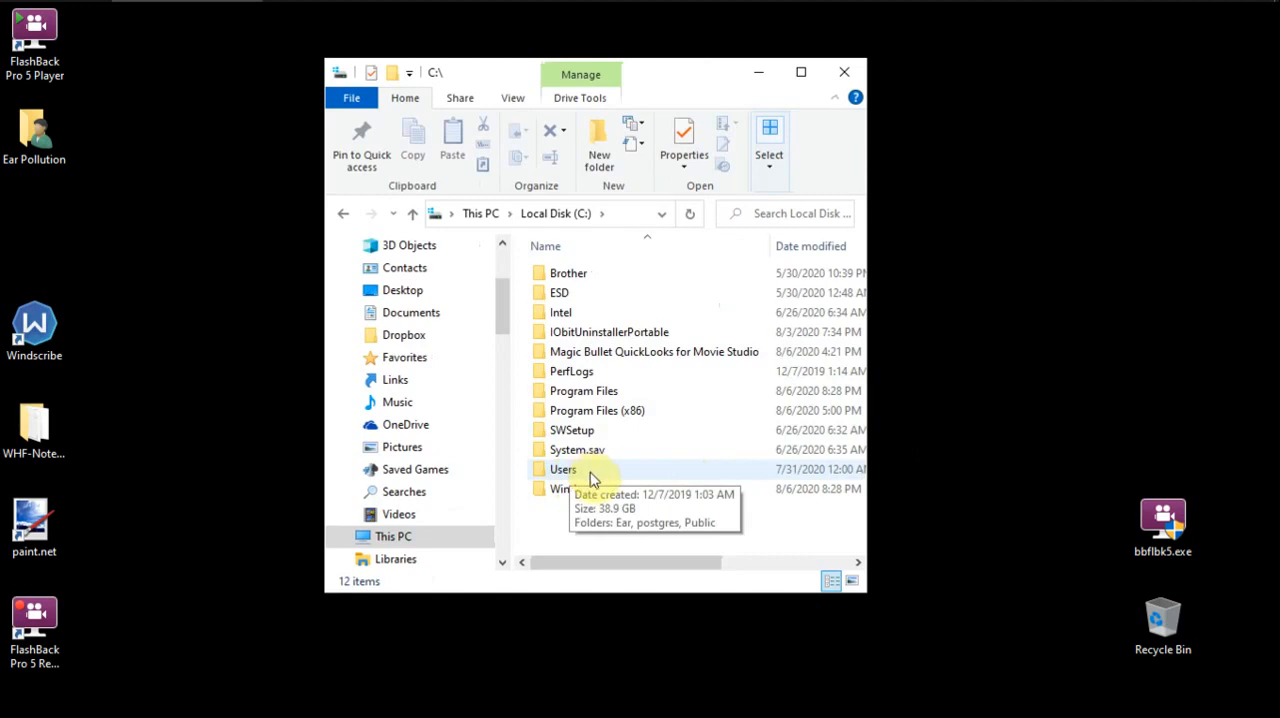
# Step: Open the Users folder, then the Ear profile folder listing 16 items
pyautogui.doubleClick(562, 469)
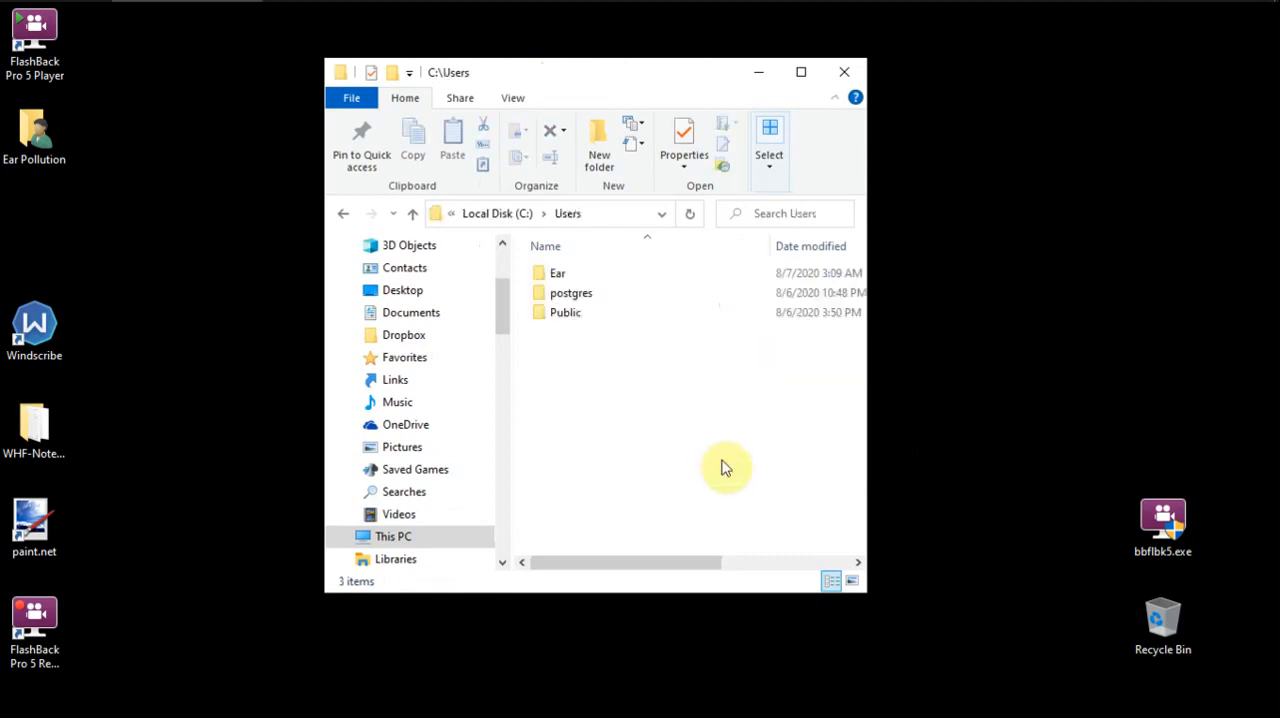
pyautogui.click(556, 273)
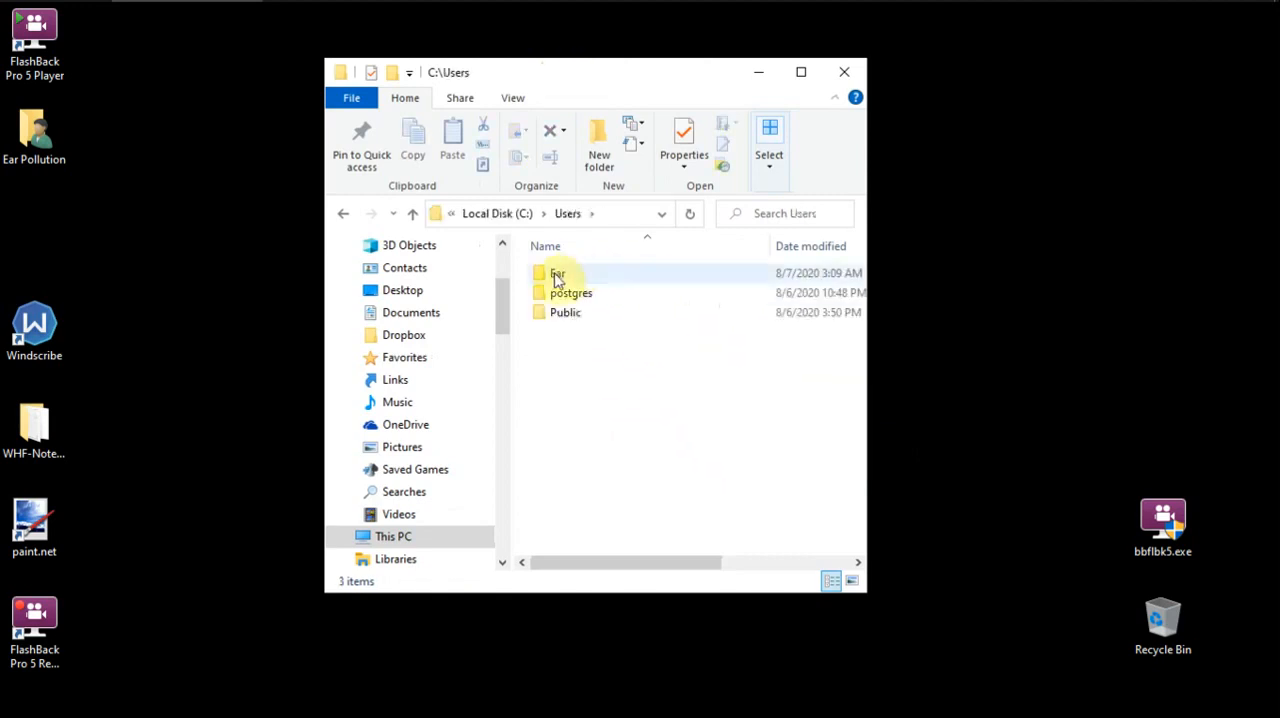
pyautogui.moveTo(573, 281)
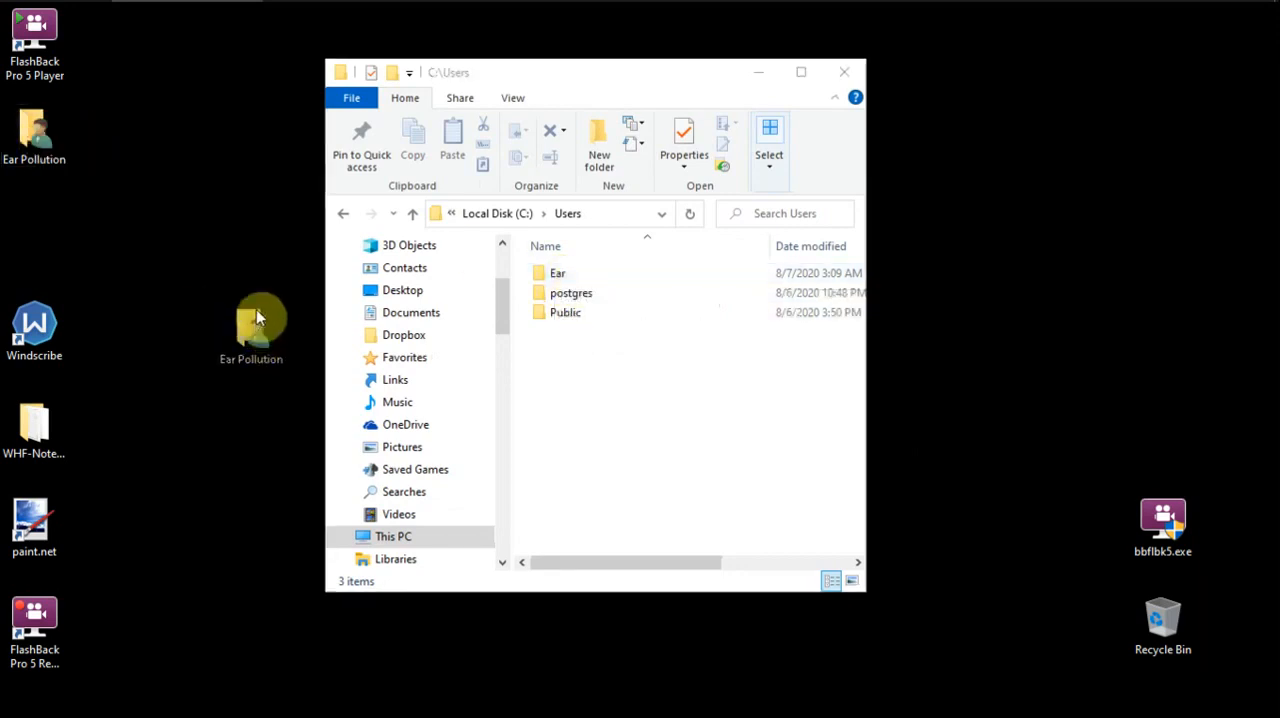
pyautogui.click(251, 320)
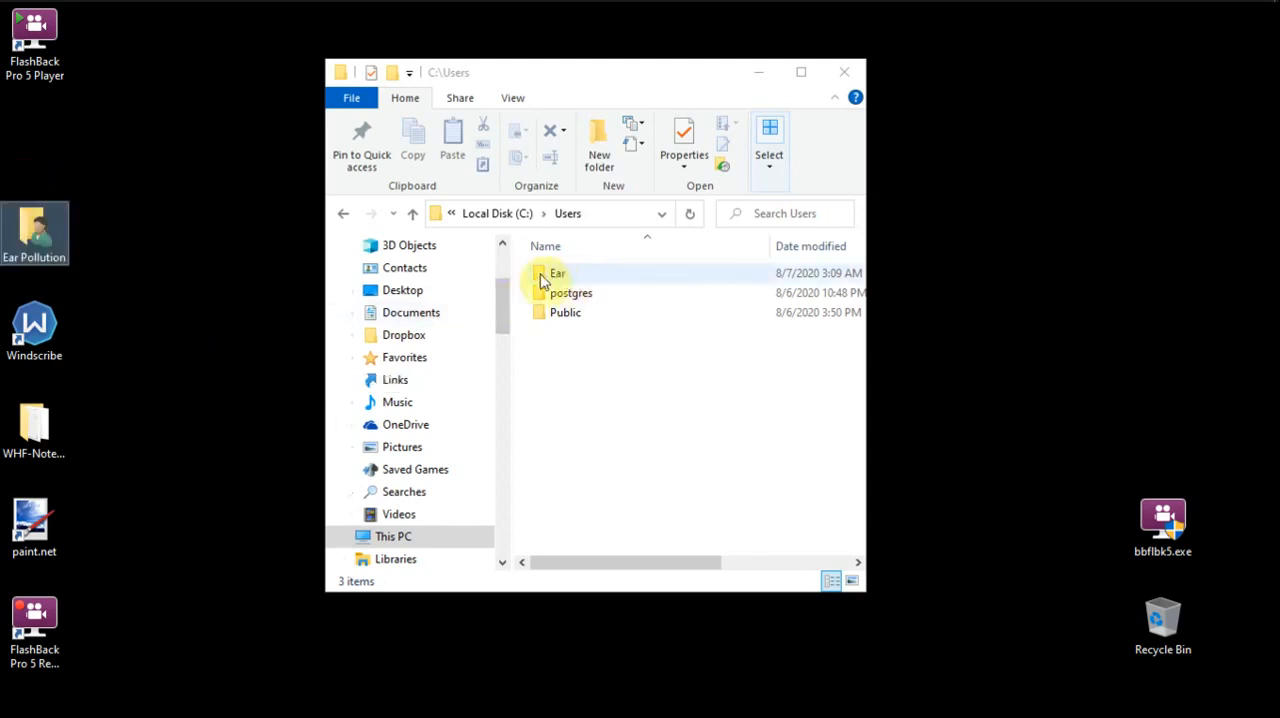
pyautogui.click(555, 276)
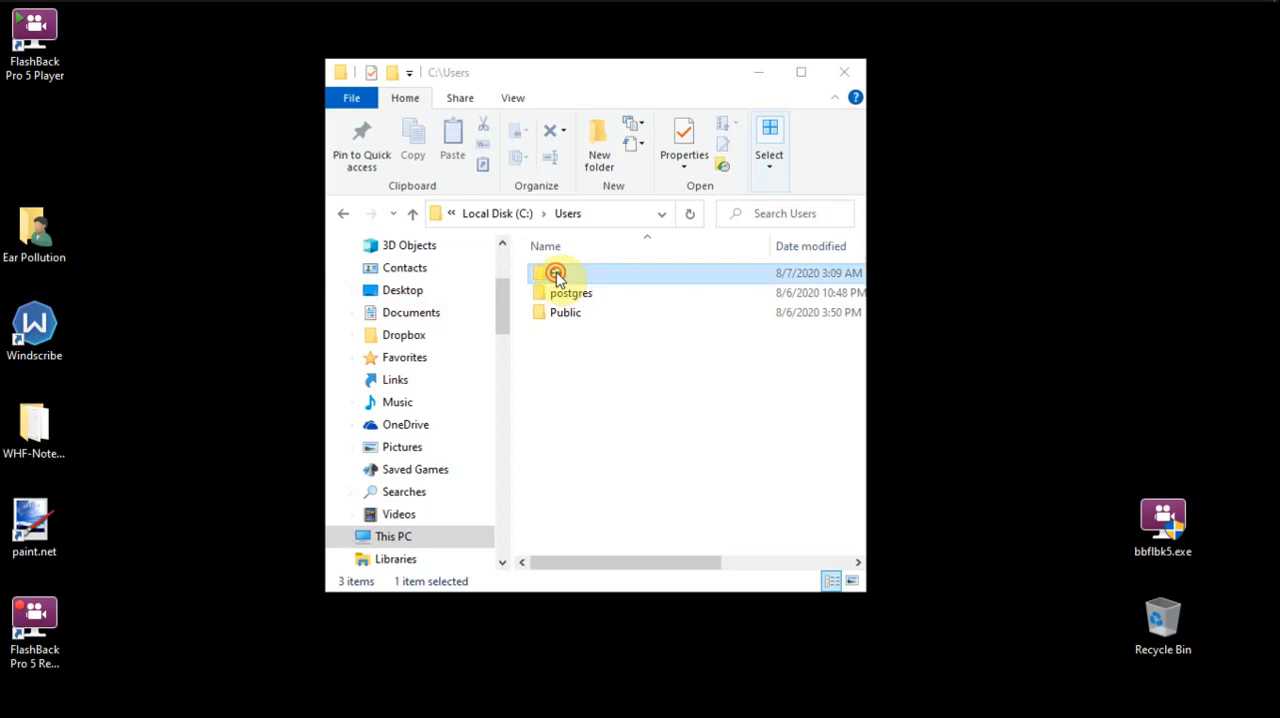
pyautogui.doubleClick(554, 273)
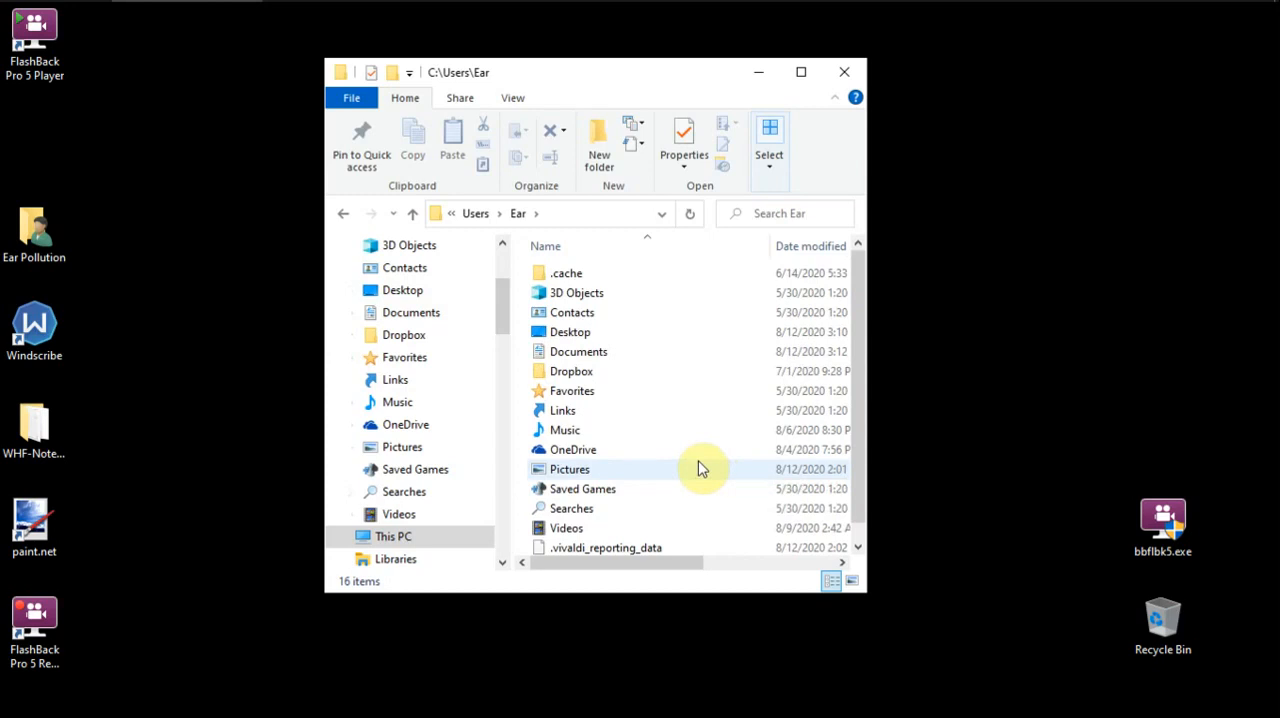
pyautogui.moveTo(700, 468)
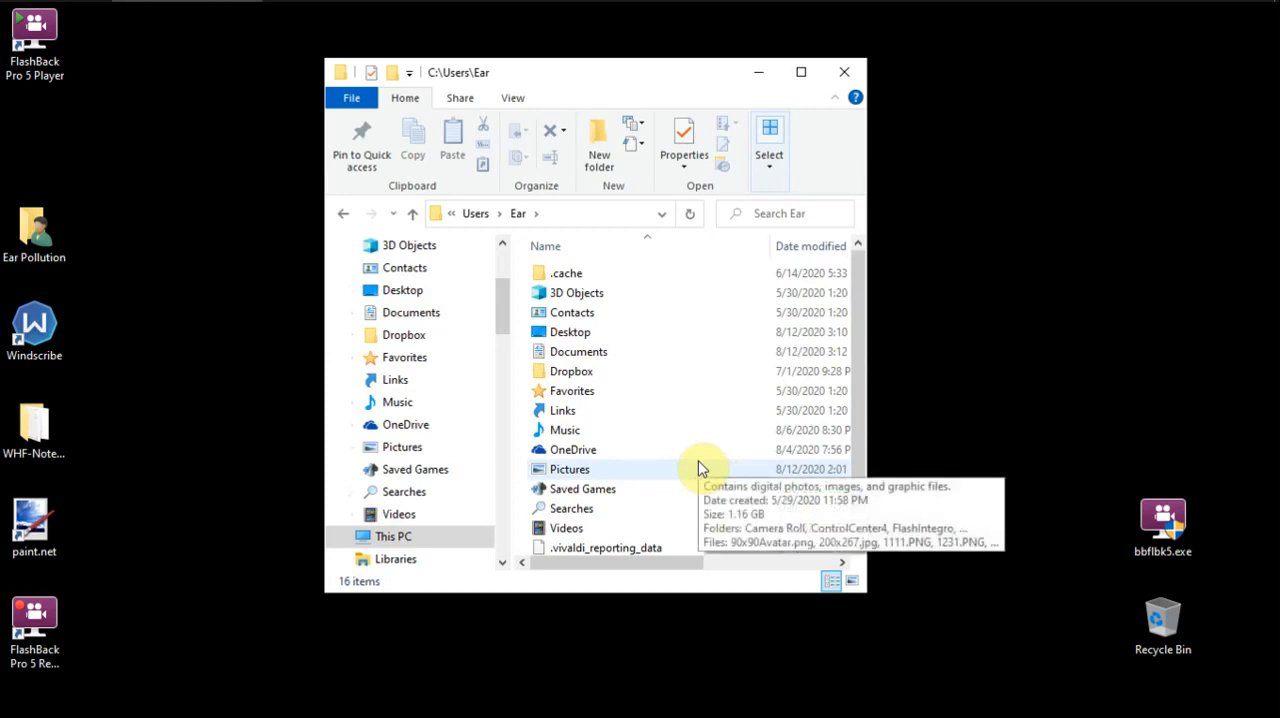
pyautogui.moveTo(638, 376)
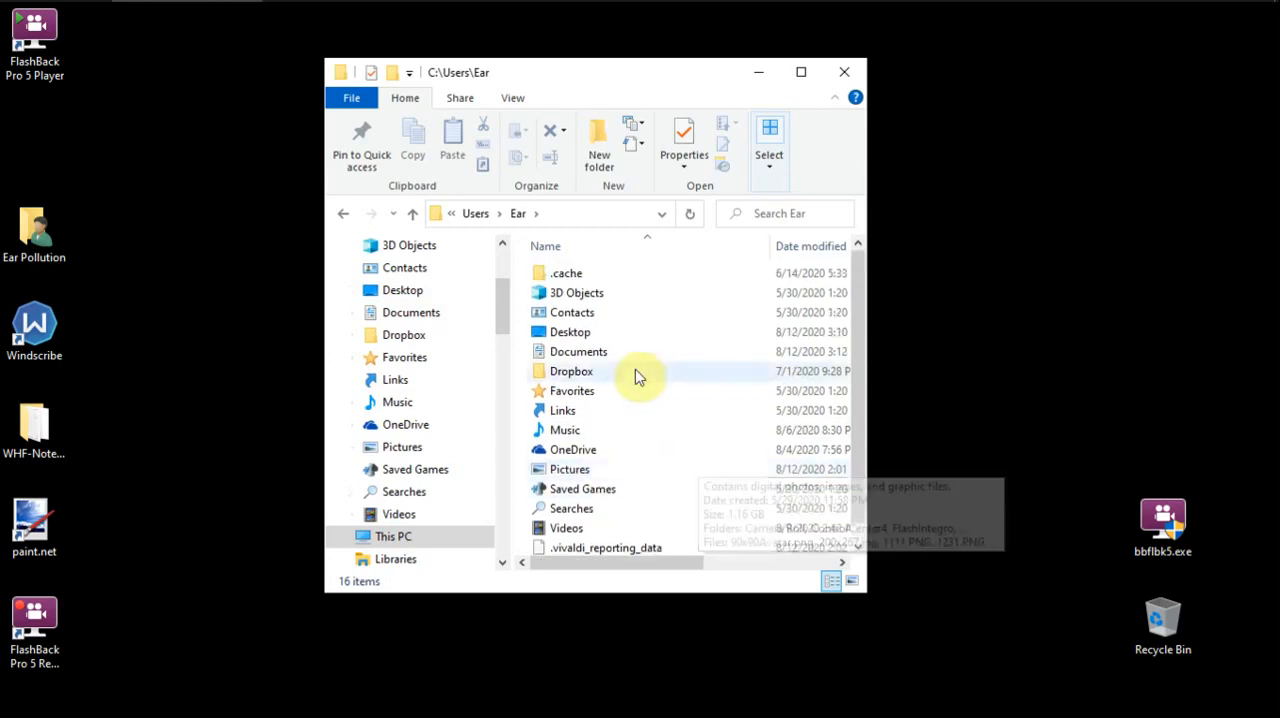
pyautogui.moveTo(709, 502)
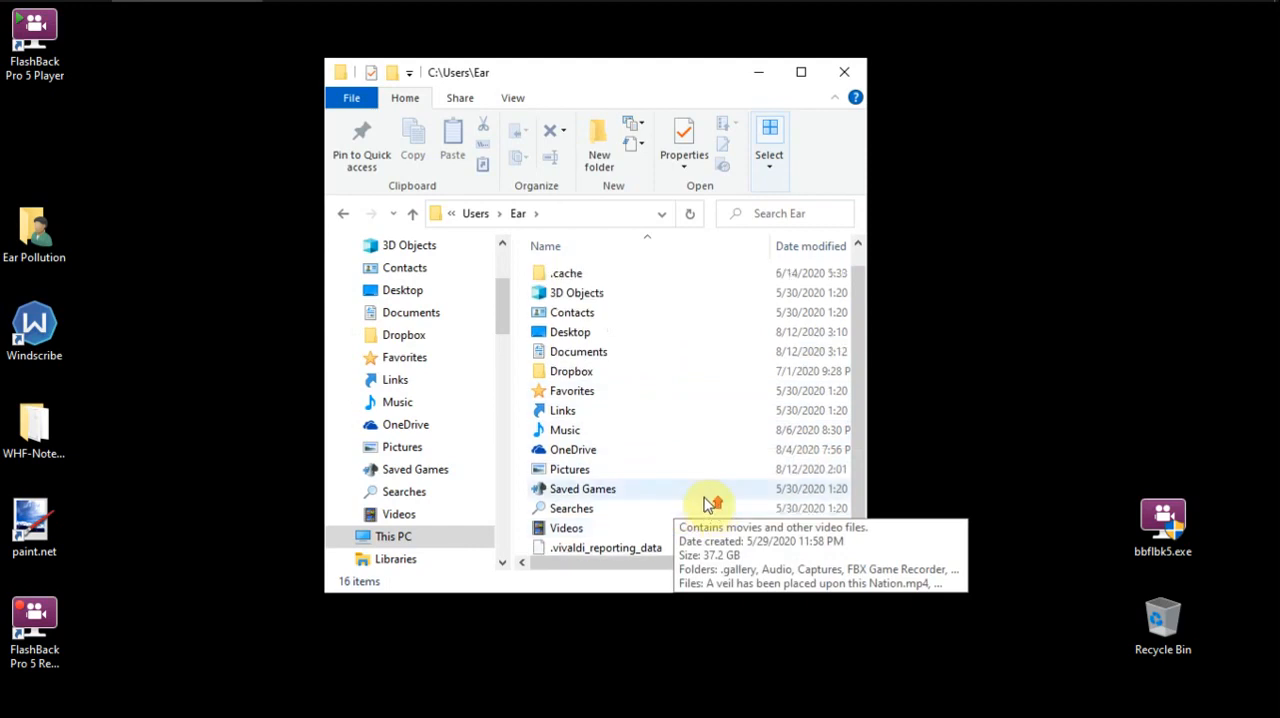
pyautogui.moveTo(707, 348)
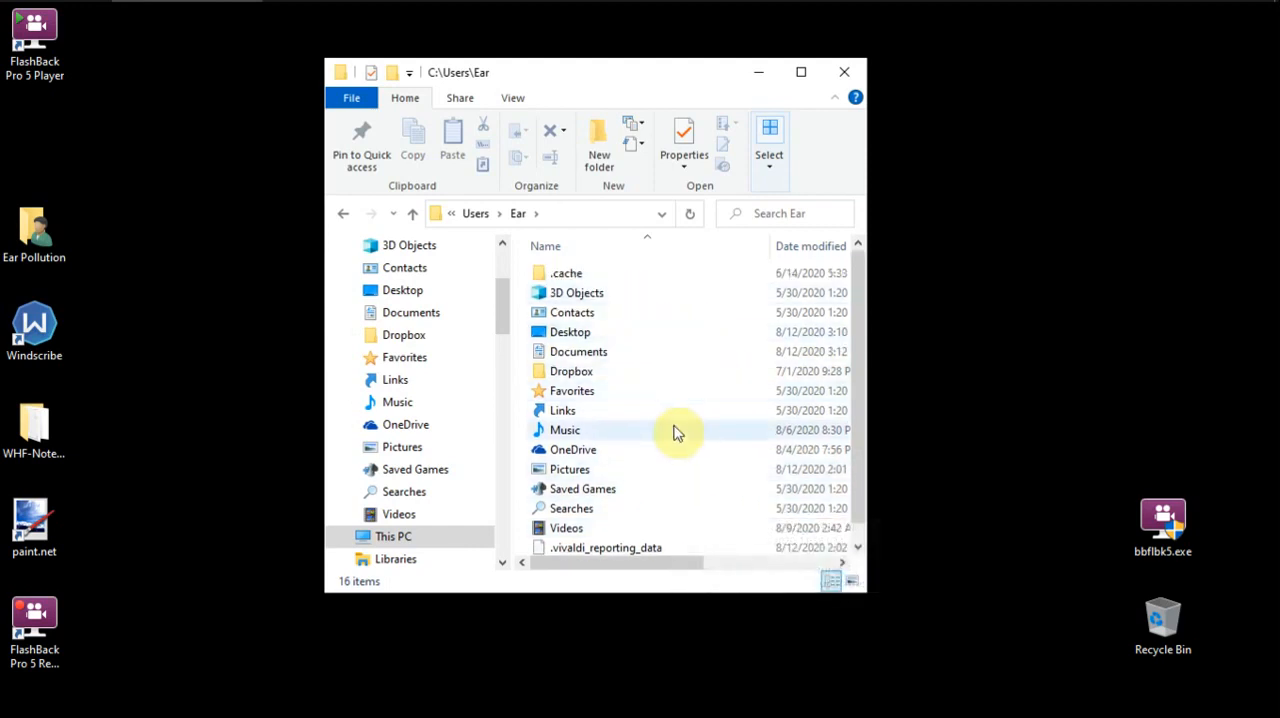
pyautogui.moveTo(676, 430)
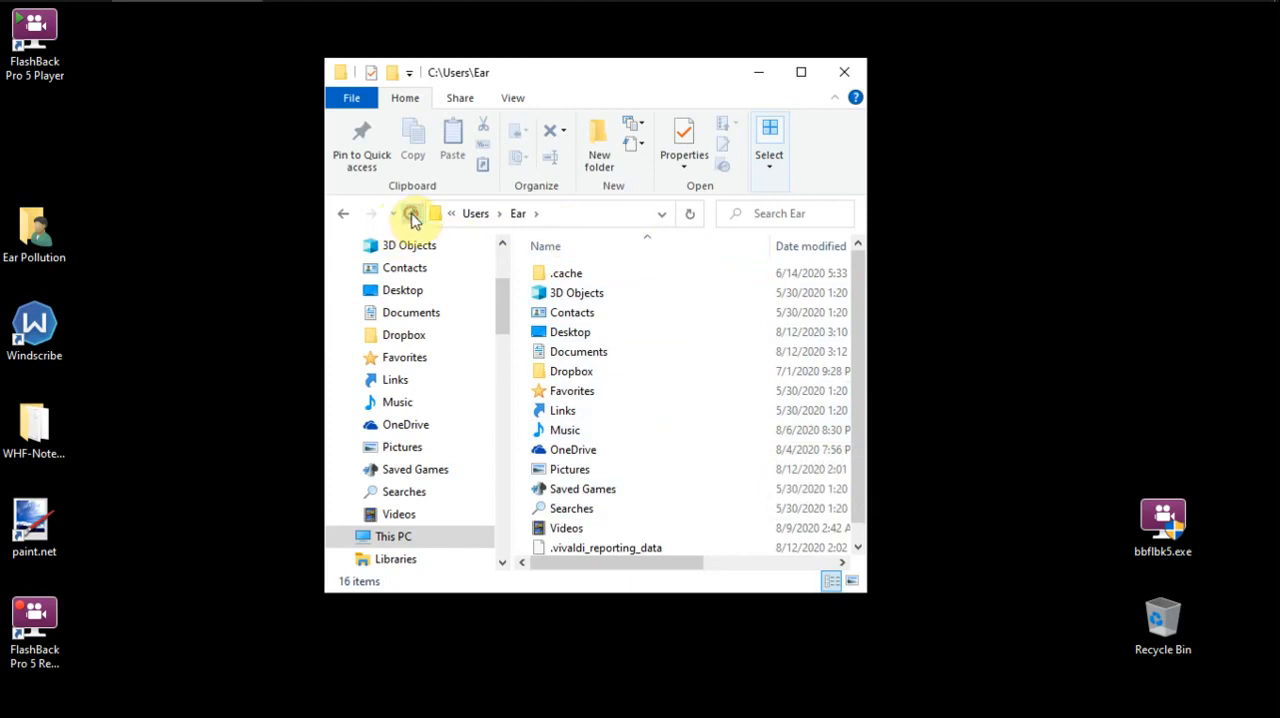
# Step: Go back up to the Users folder and show the View ribbon
pyautogui.click(414, 213)
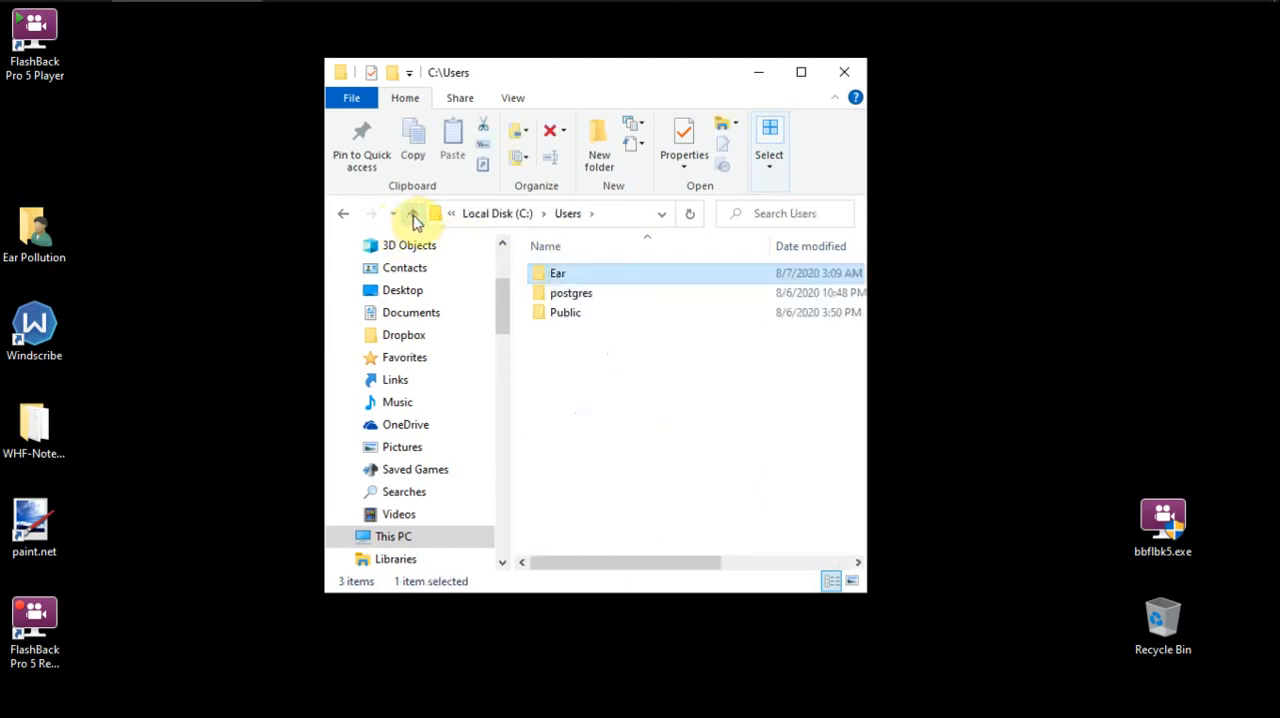
pyautogui.click(586, 376)
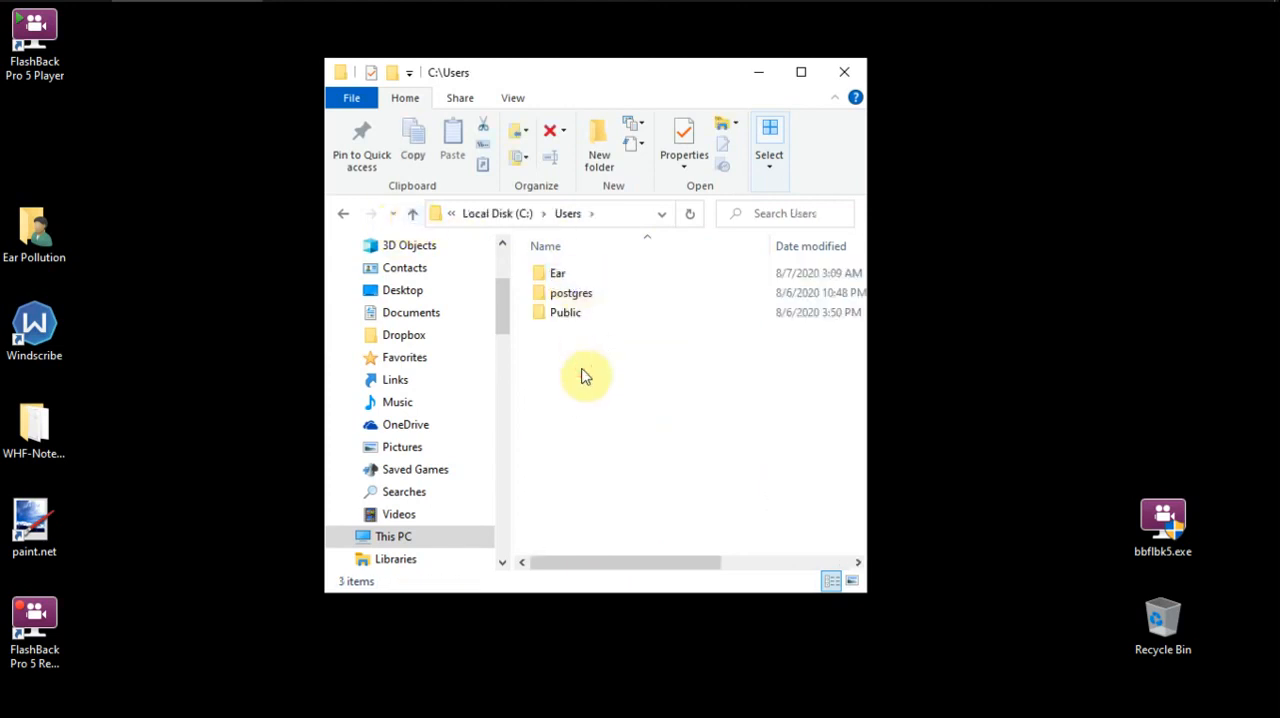
pyautogui.moveTo(534, 110)
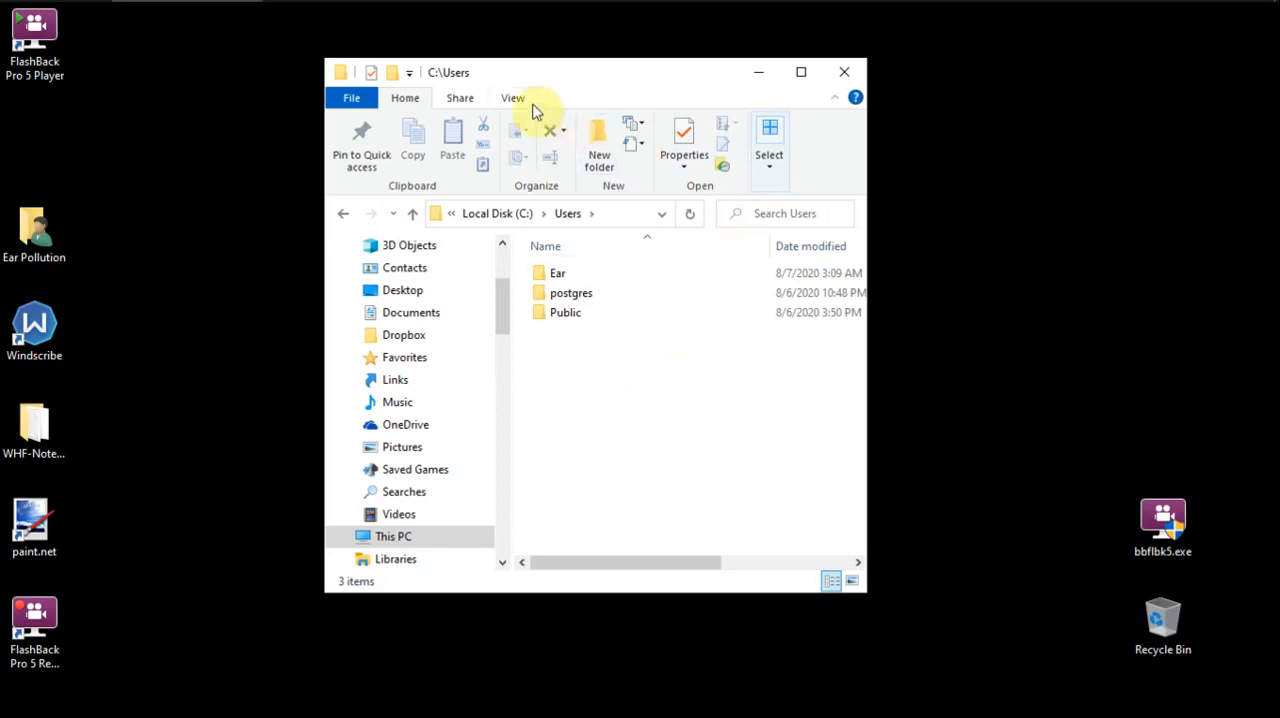
pyautogui.moveTo(516, 97)
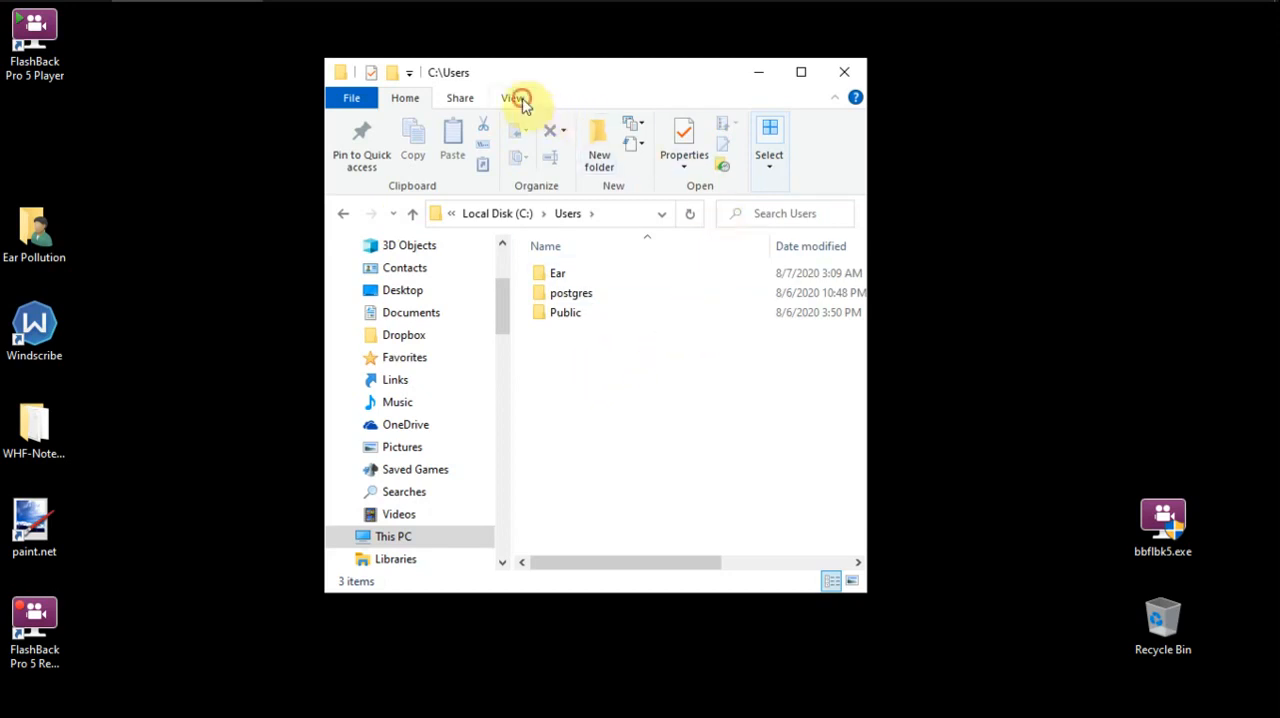
pyautogui.click(512, 97)
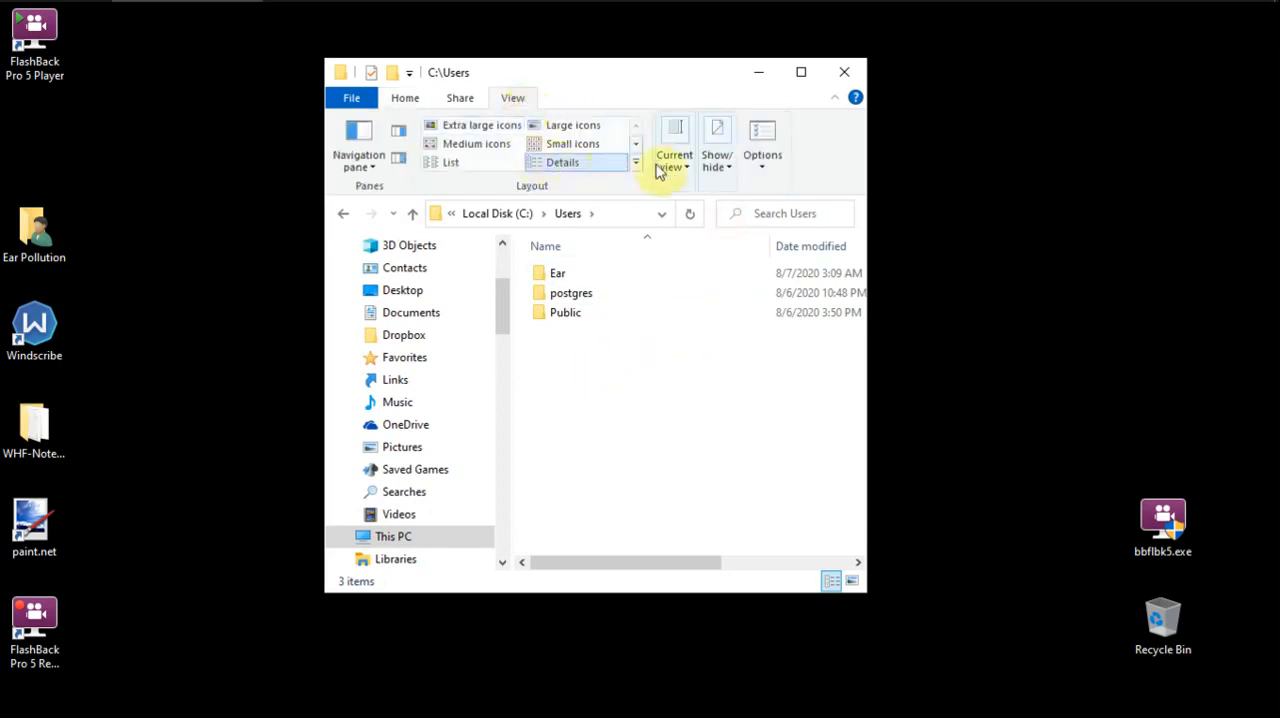
pyautogui.moveTo(762, 173)
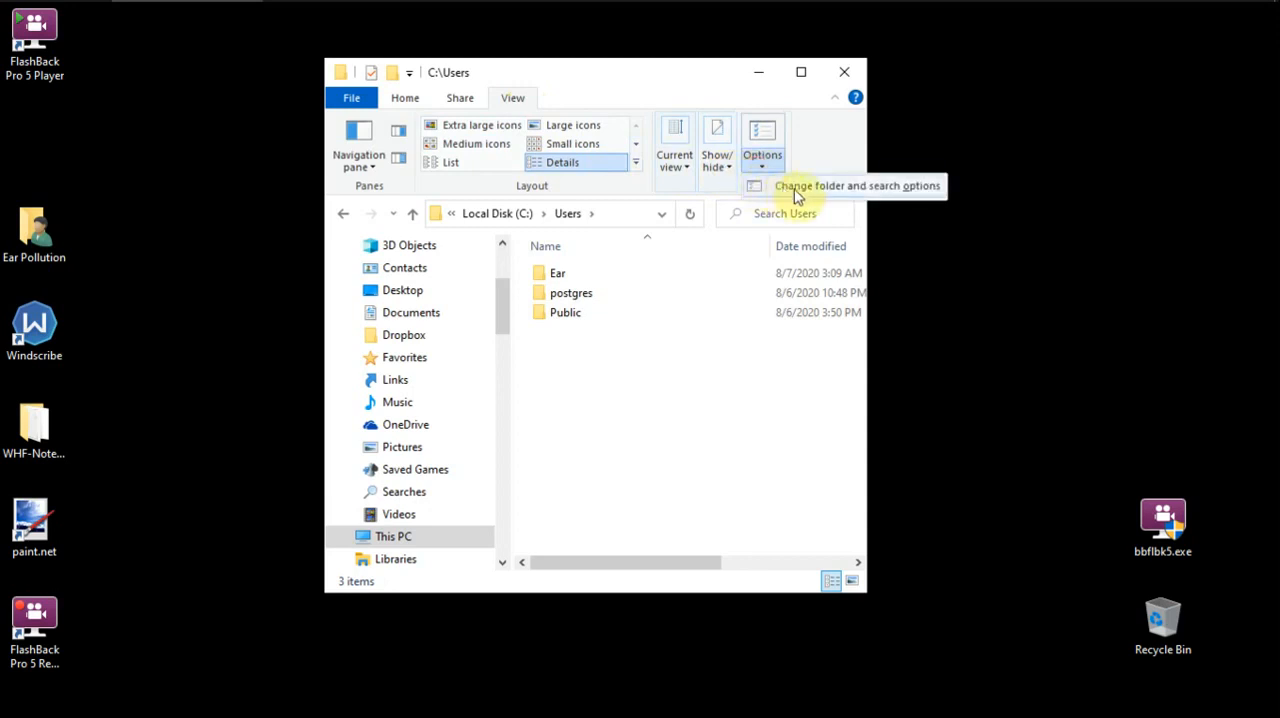
# Step: Enable 'Show hidden files, folders, and drives' in Folder Options, applying and confirming with OK
pyautogui.click(831, 186)
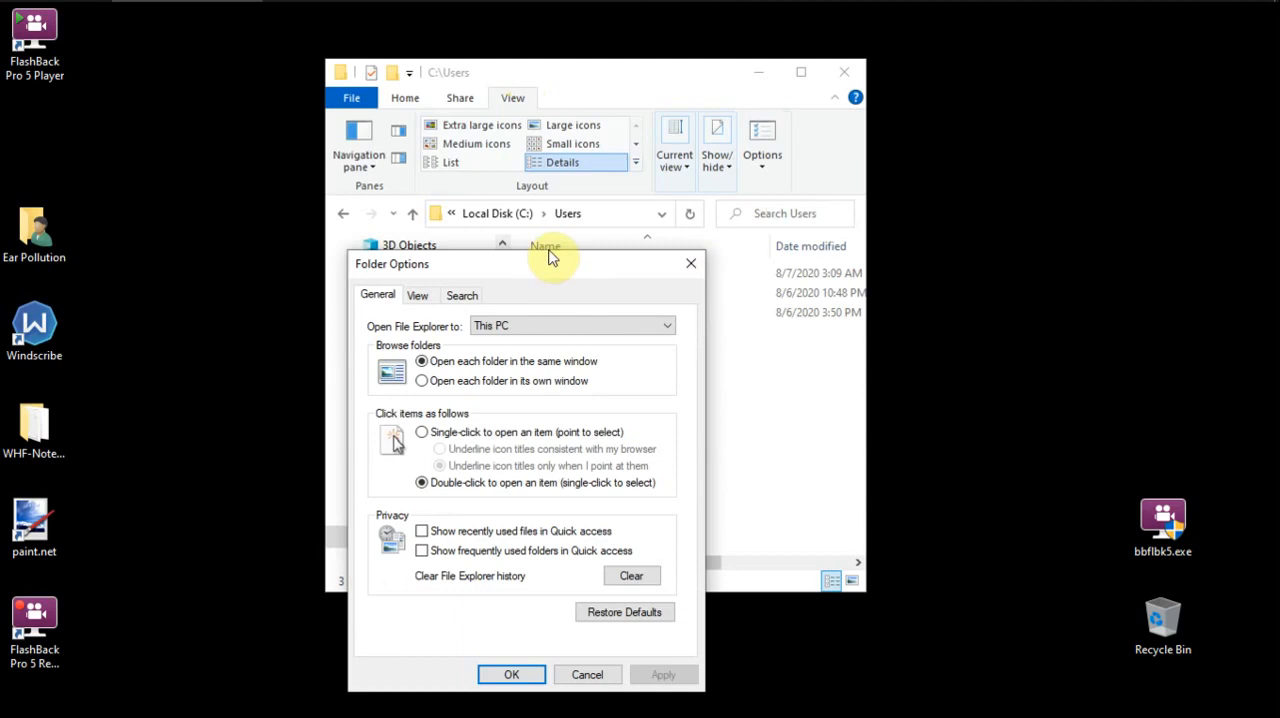
pyautogui.moveTo(525, 263); pyautogui.dragTo(551, 98)
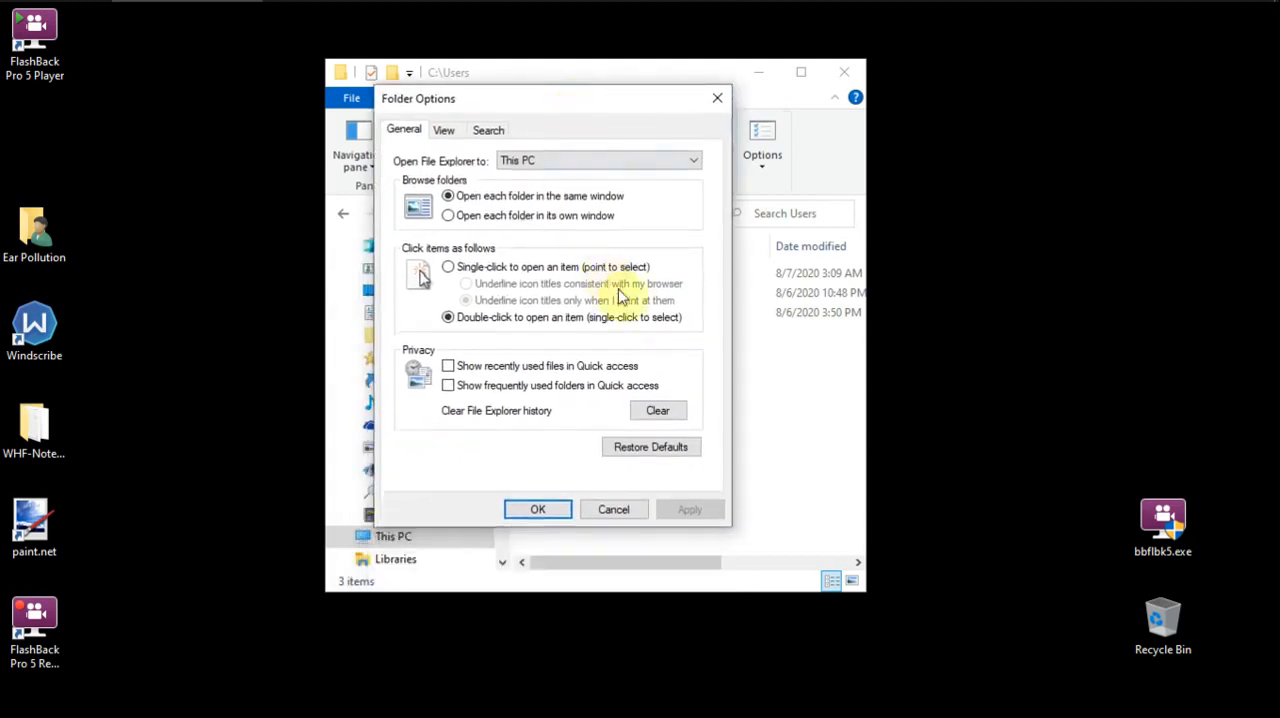
pyautogui.click(443, 130)
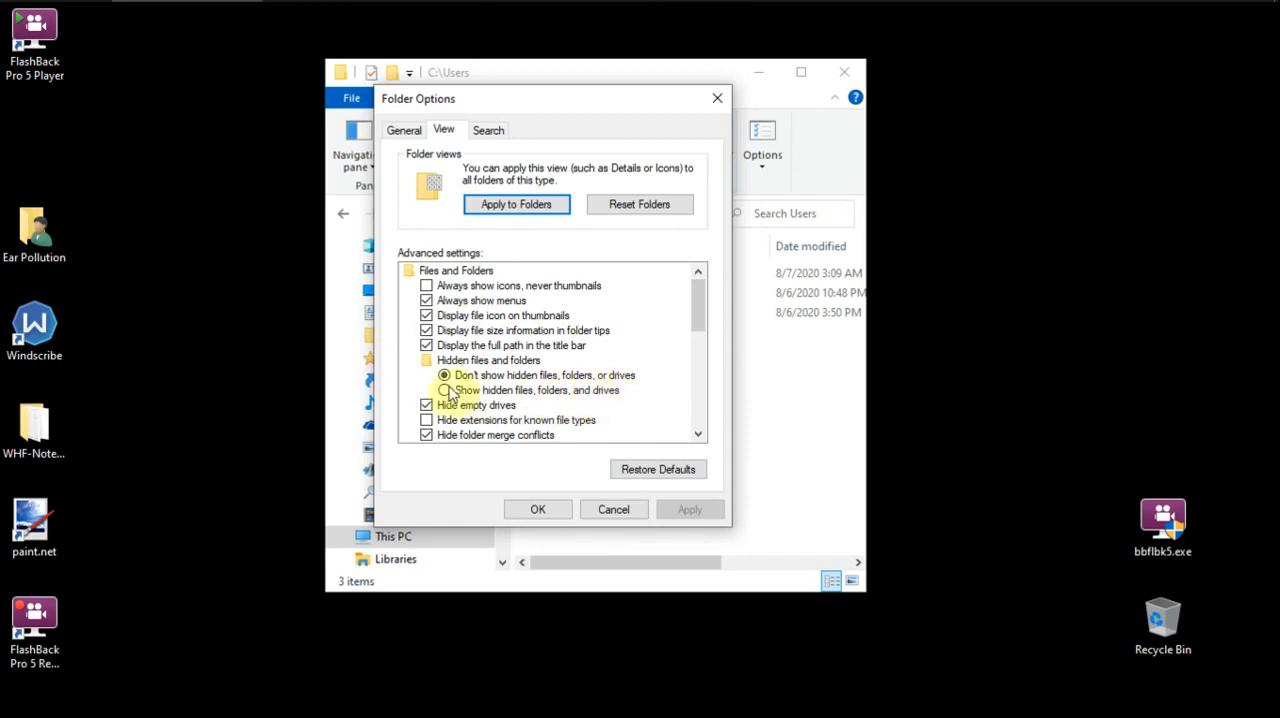
pyautogui.click(443, 390)
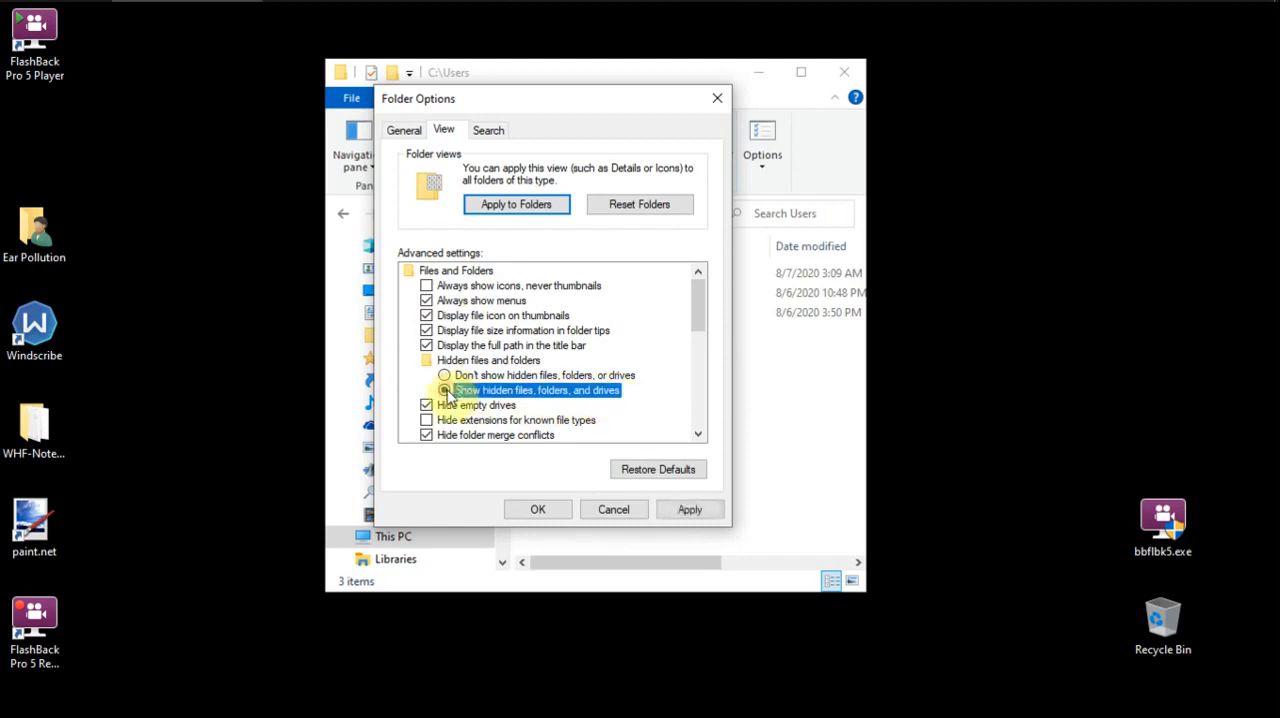
pyautogui.click(440, 390)
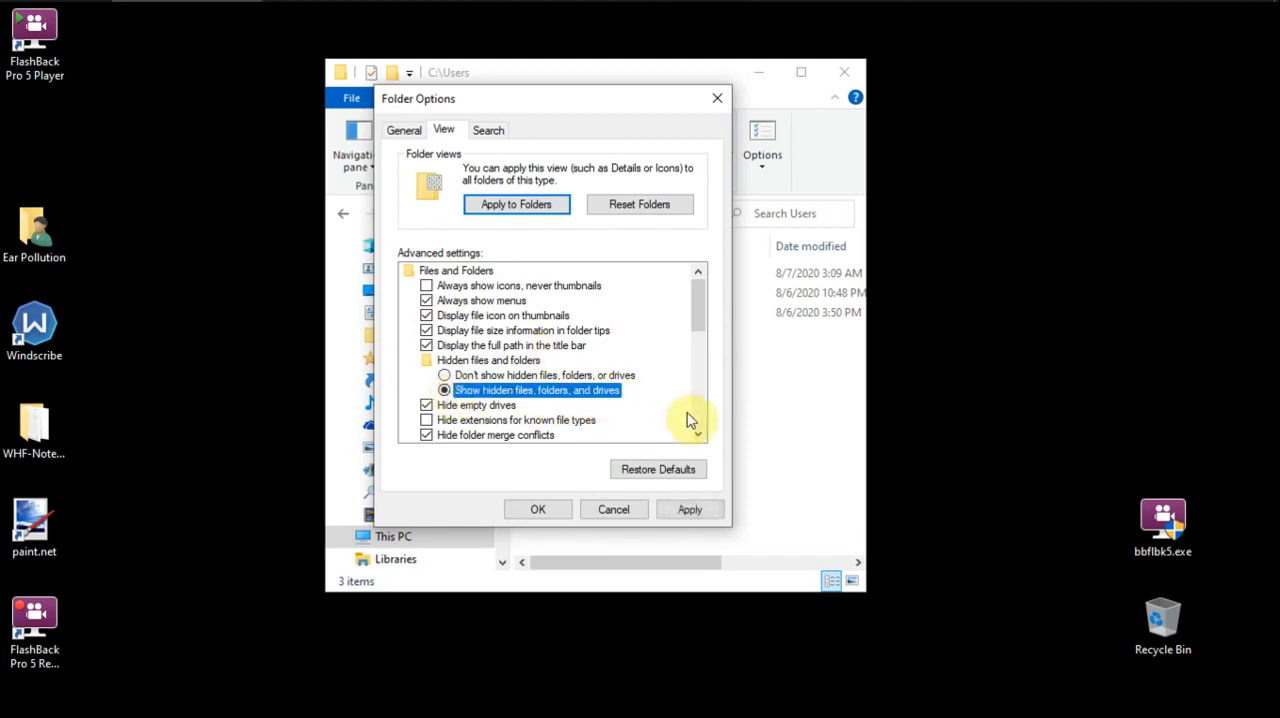
pyautogui.click(689, 509)
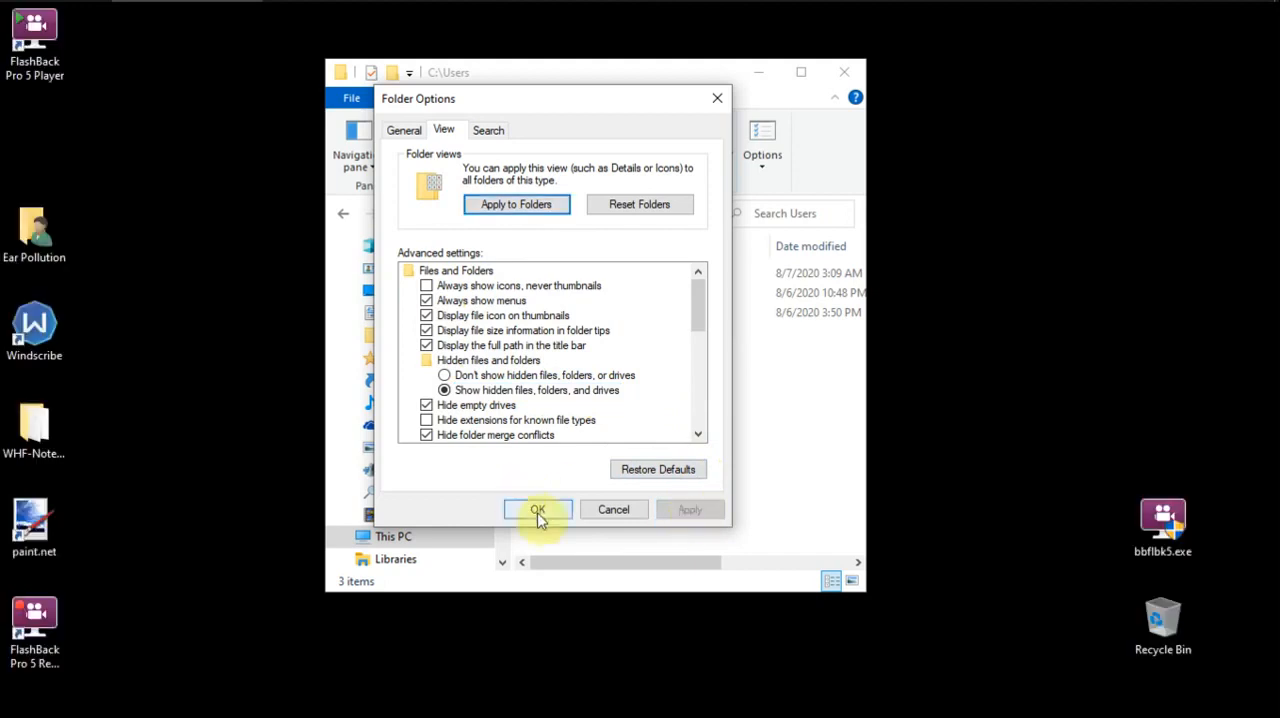
pyautogui.click(537, 509)
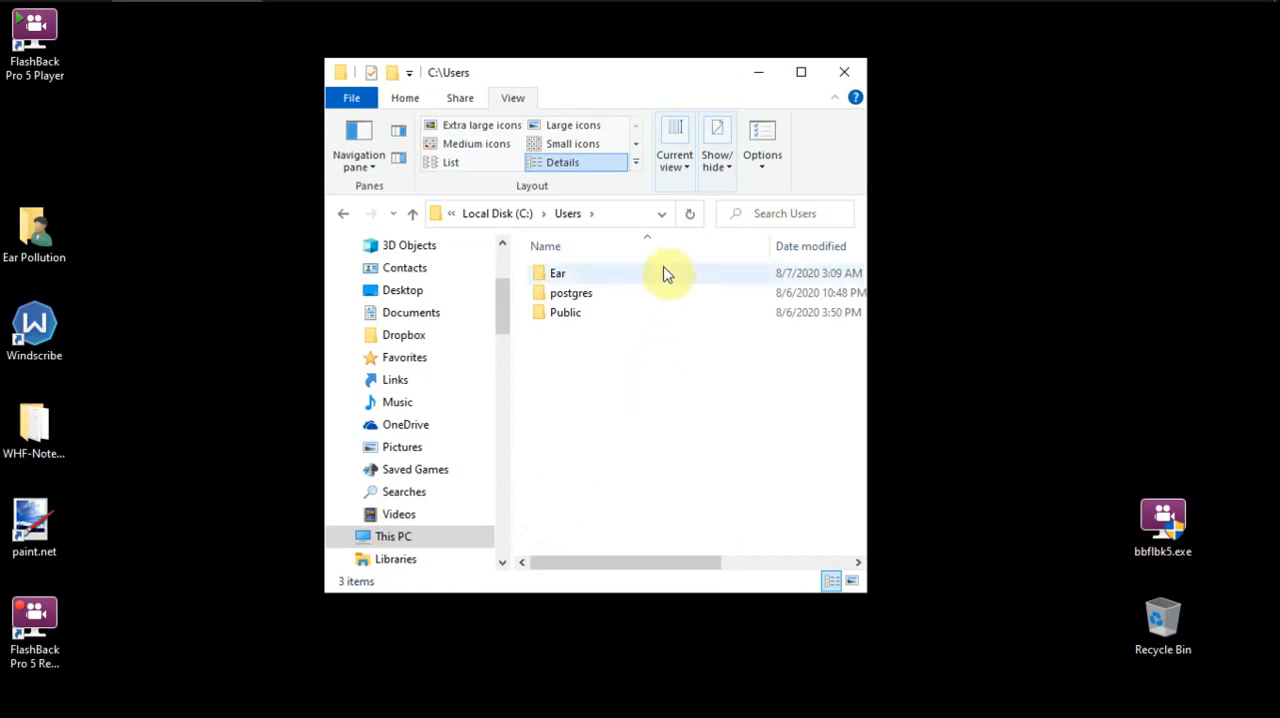
pyautogui.click(558, 273)
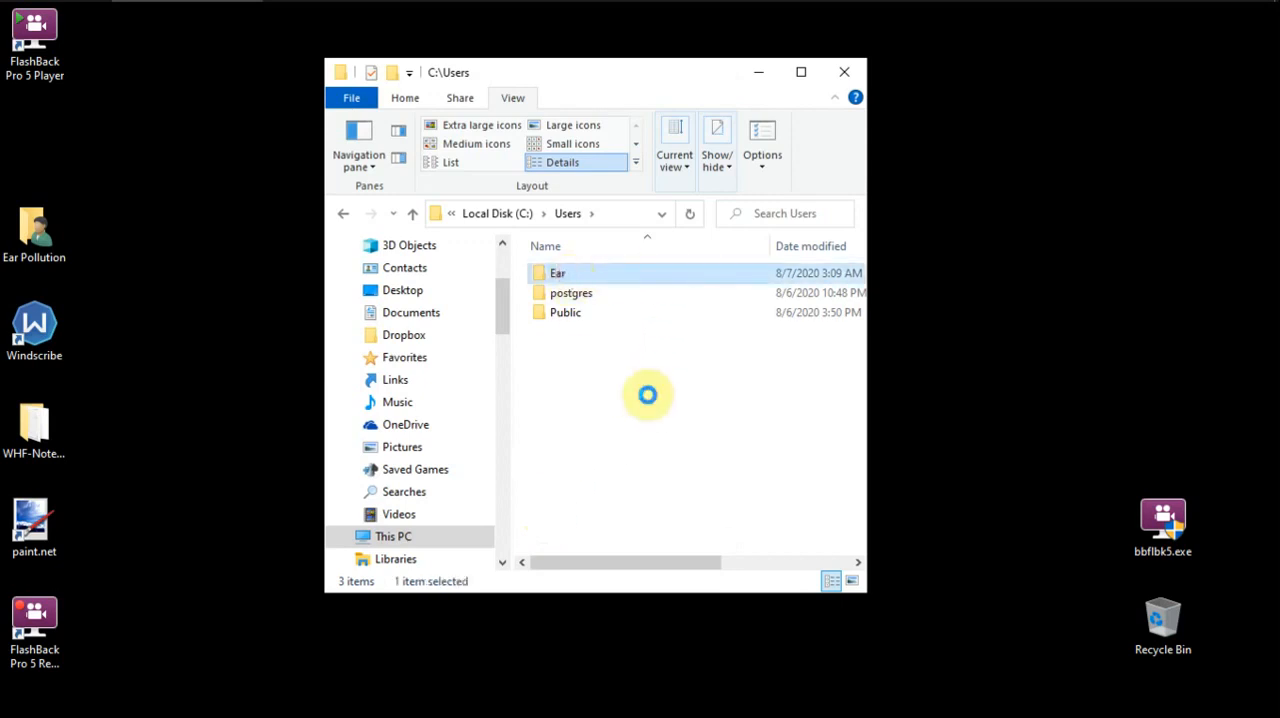
pyautogui.doubleClick(557, 272)
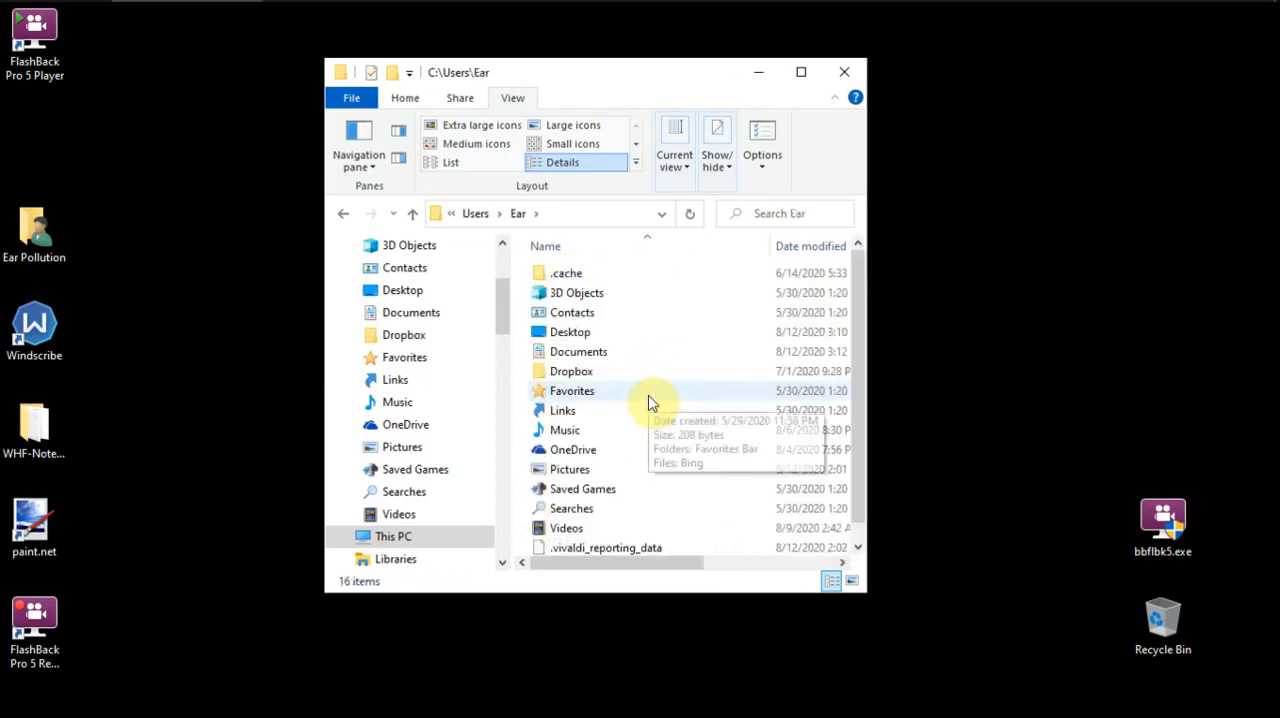
pyautogui.moveTo(412, 235)
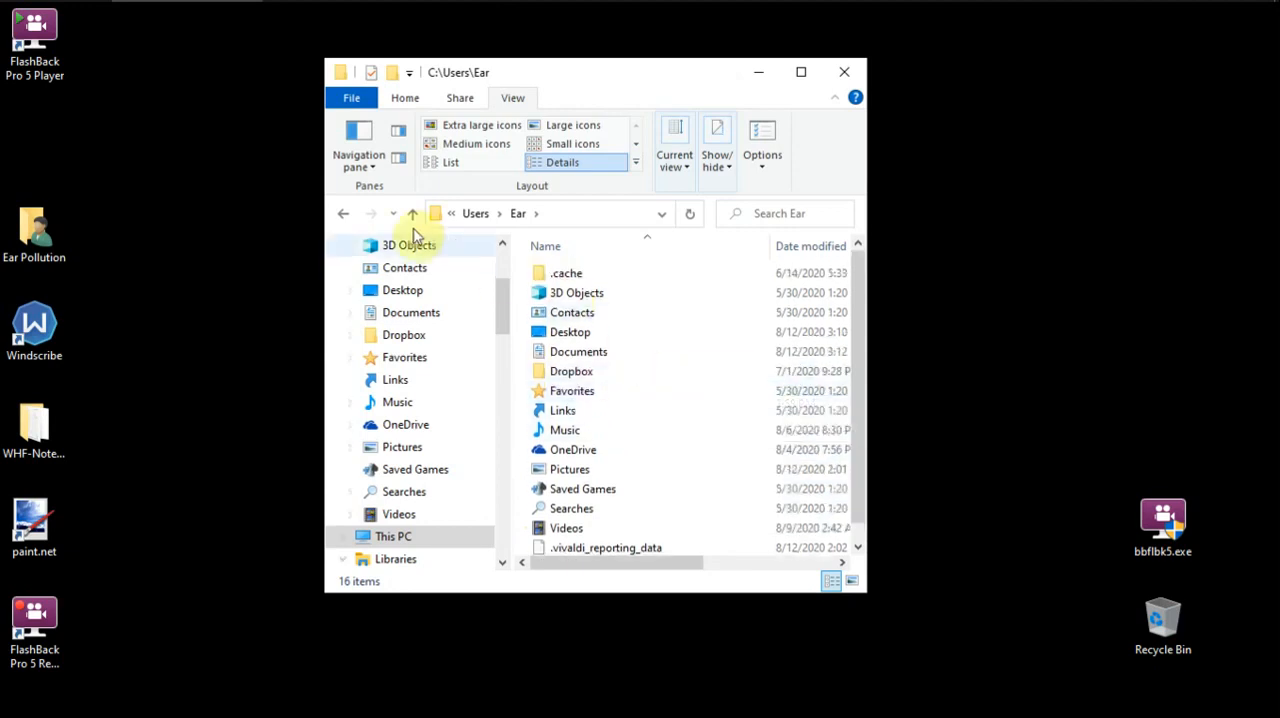
pyautogui.click(411, 213)
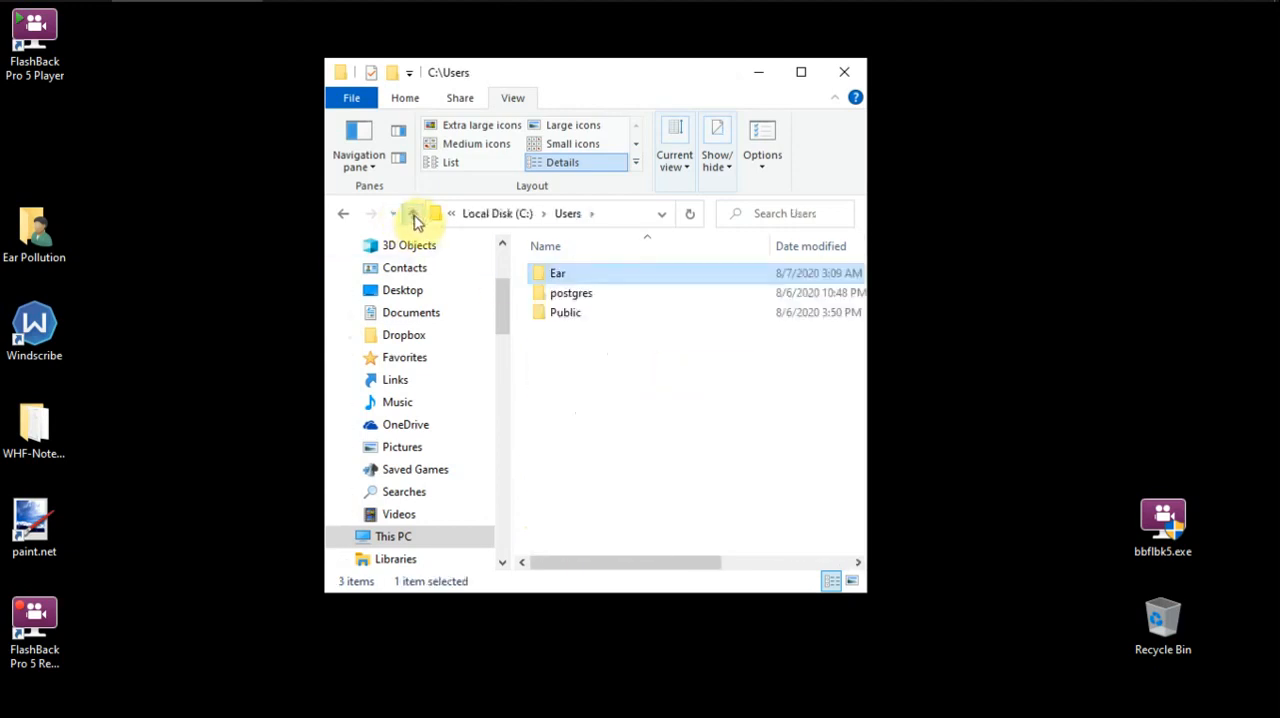
pyautogui.click(417, 213)
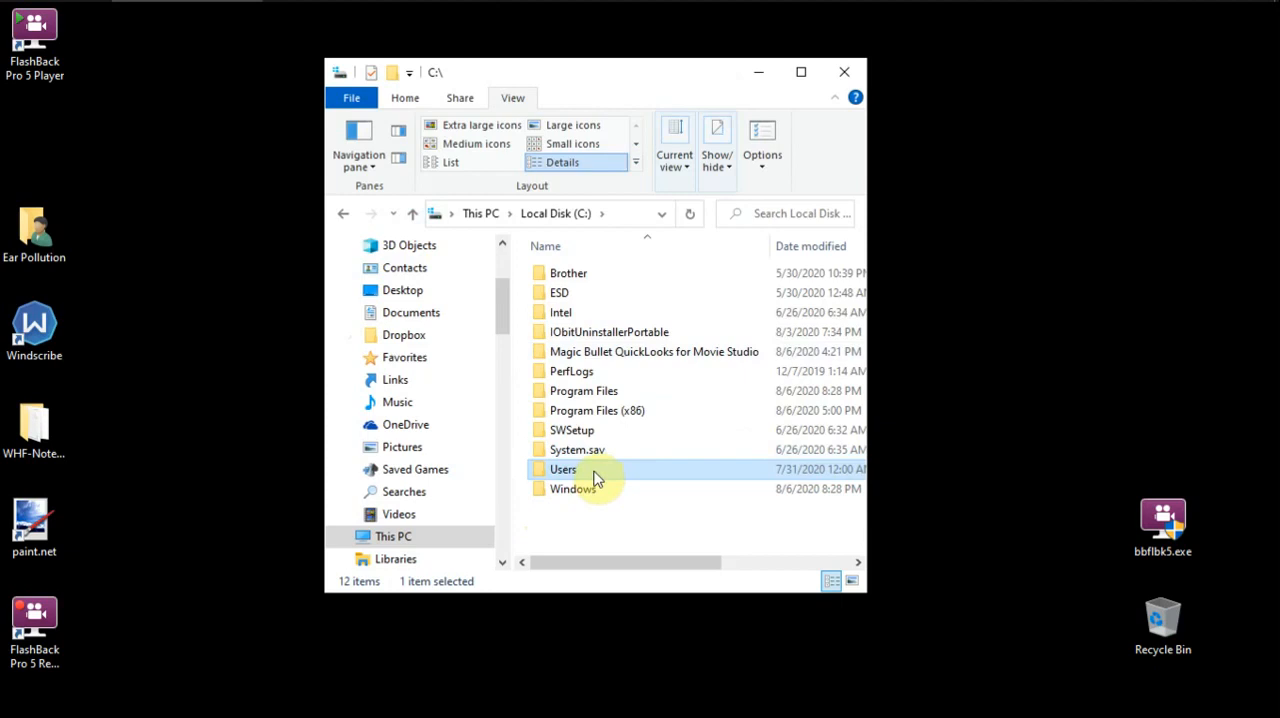
pyautogui.rightClick(563, 469)
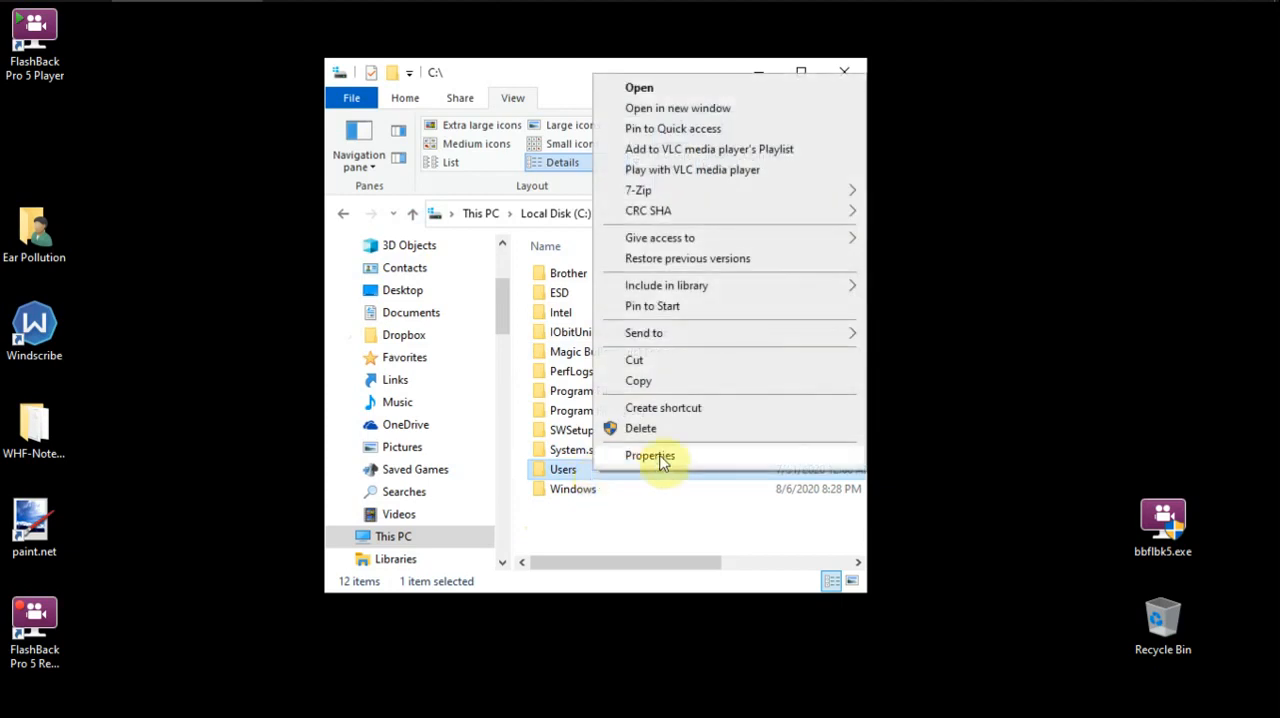
pyautogui.moveTo(574, 469)
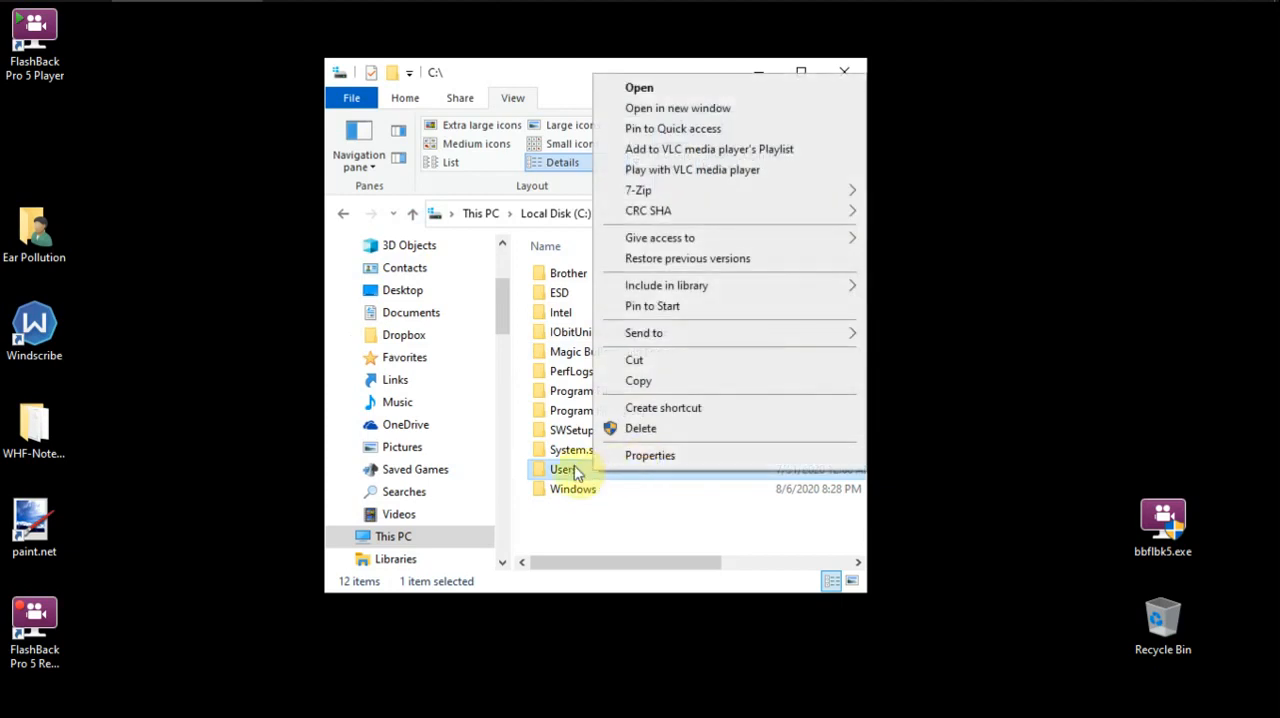
pyautogui.moveTo(602, 464)
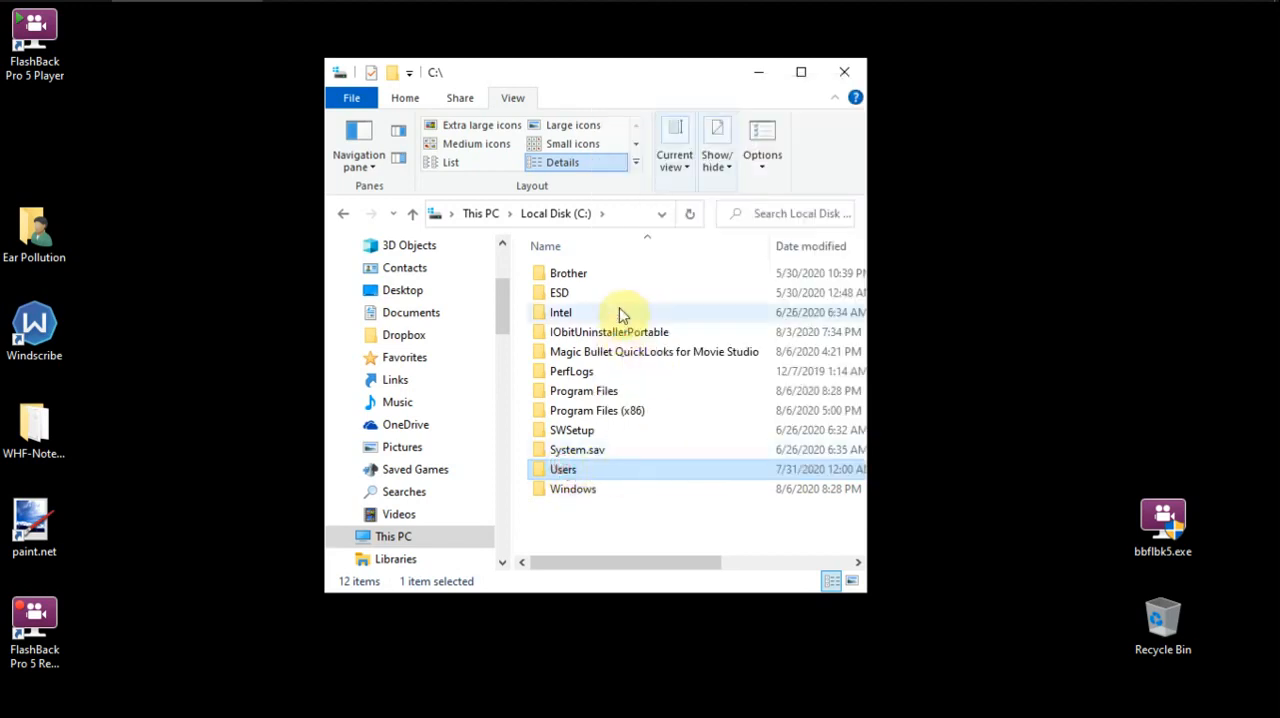
pyautogui.doubleClick(562, 468)
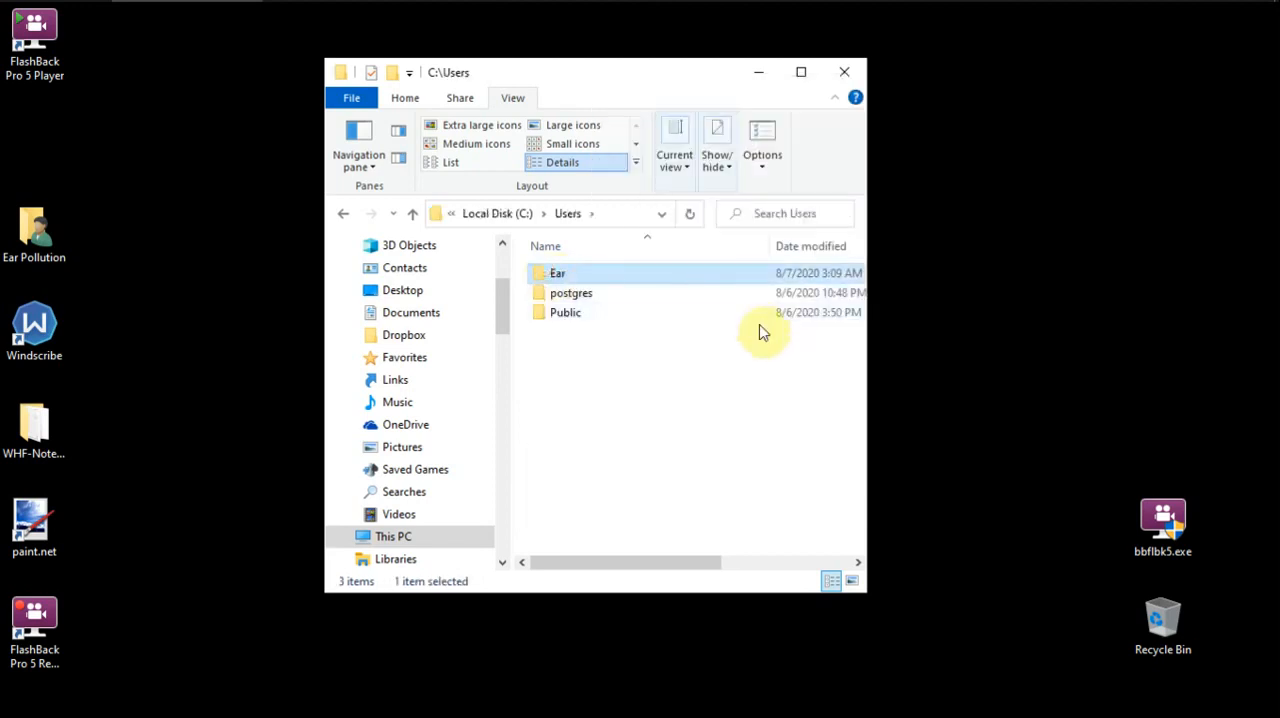
pyautogui.doubleClick(558, 272)
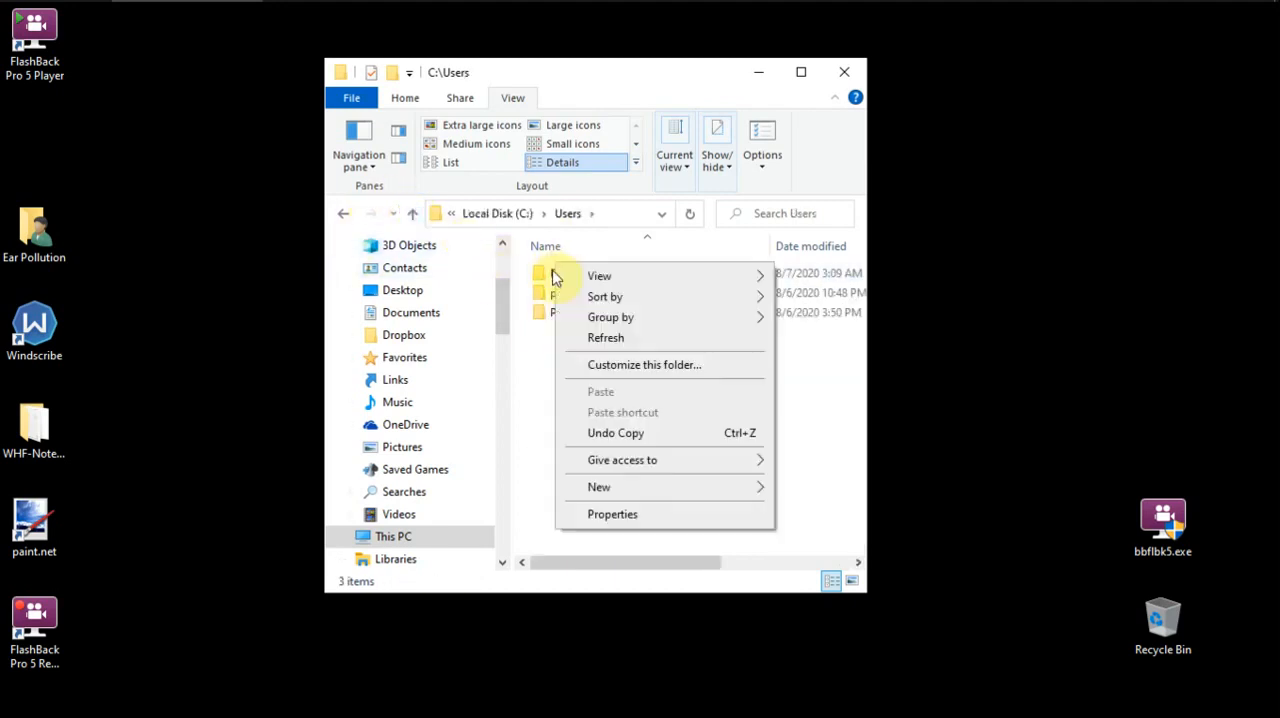
# Step: Turn on 'Show hidden files, folders, and drives' so Users also lists Default
pyautogui.rightClick(565, 273)
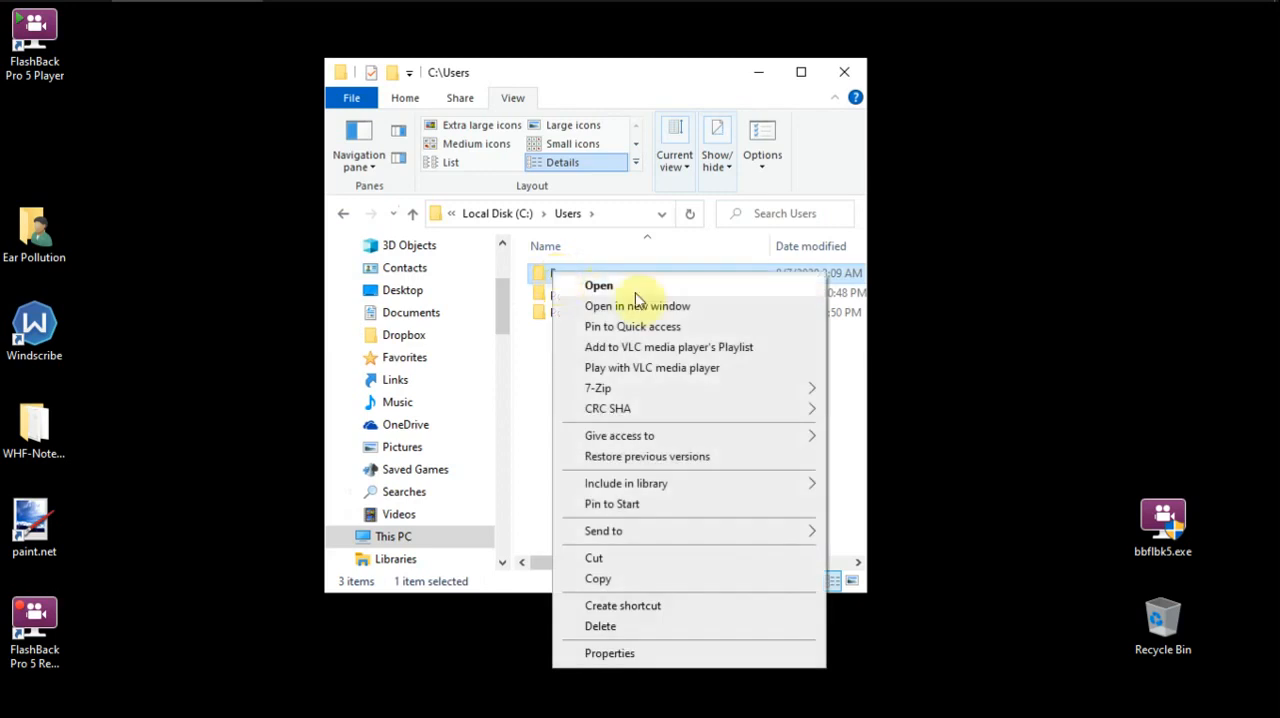
pyautogui.moveTo(763, 172)
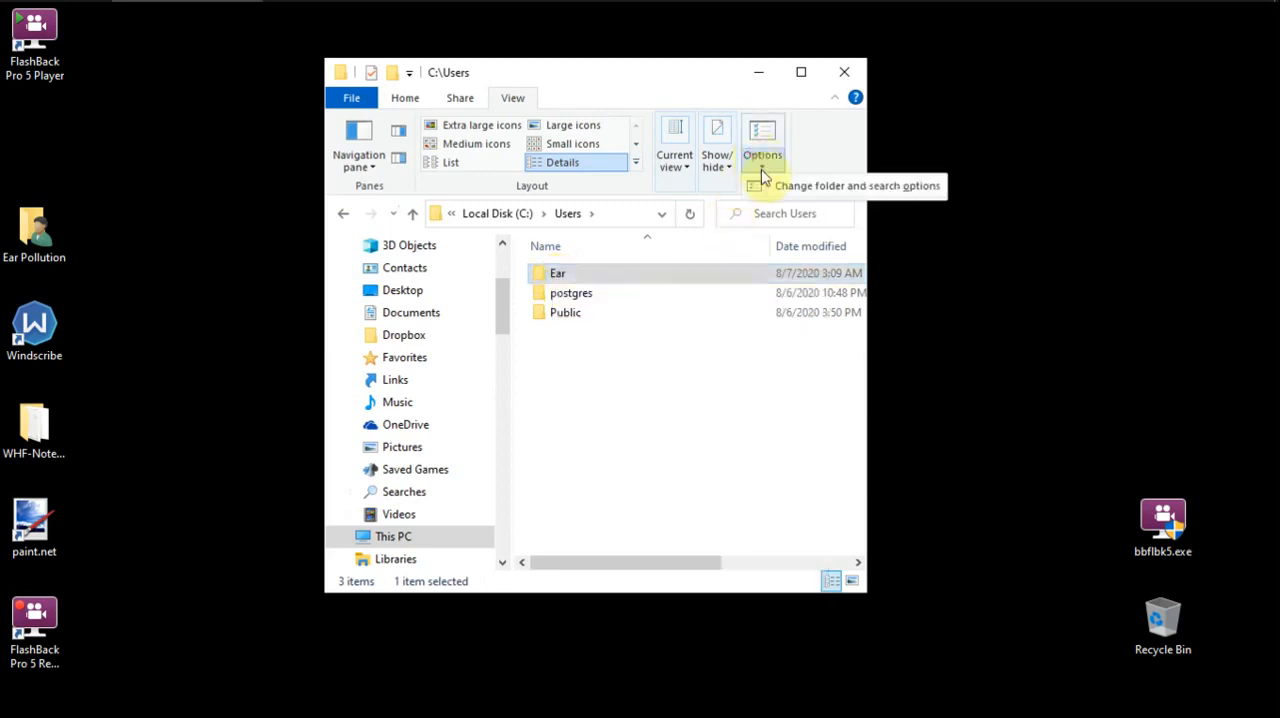
pyautogui.click(762, 135)
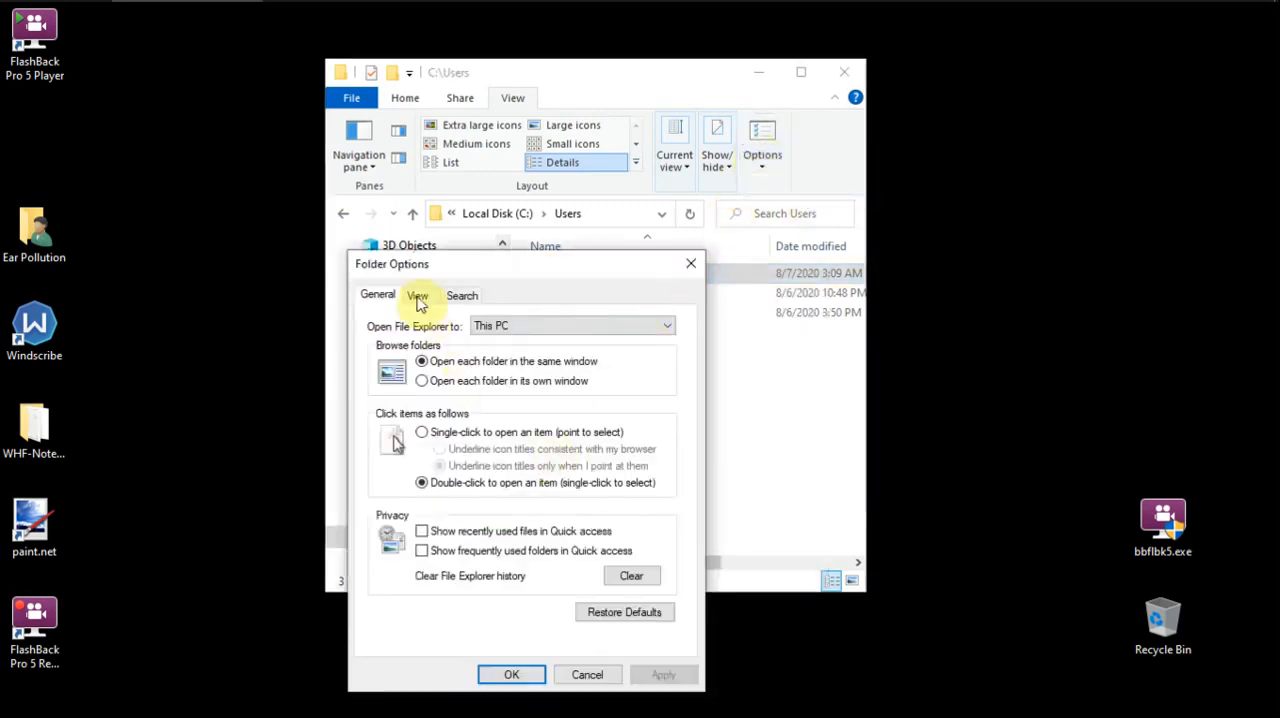
pyautogui.click(417, 295)
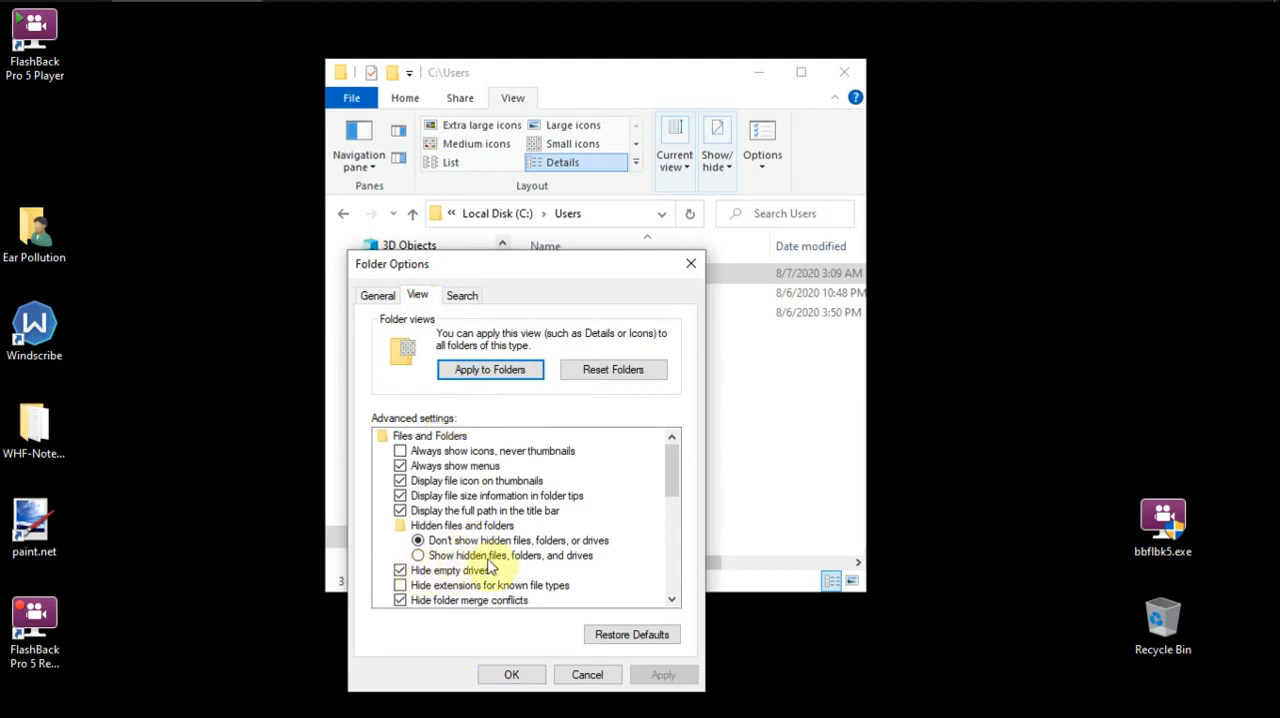
pyautogui.click(414, 555)
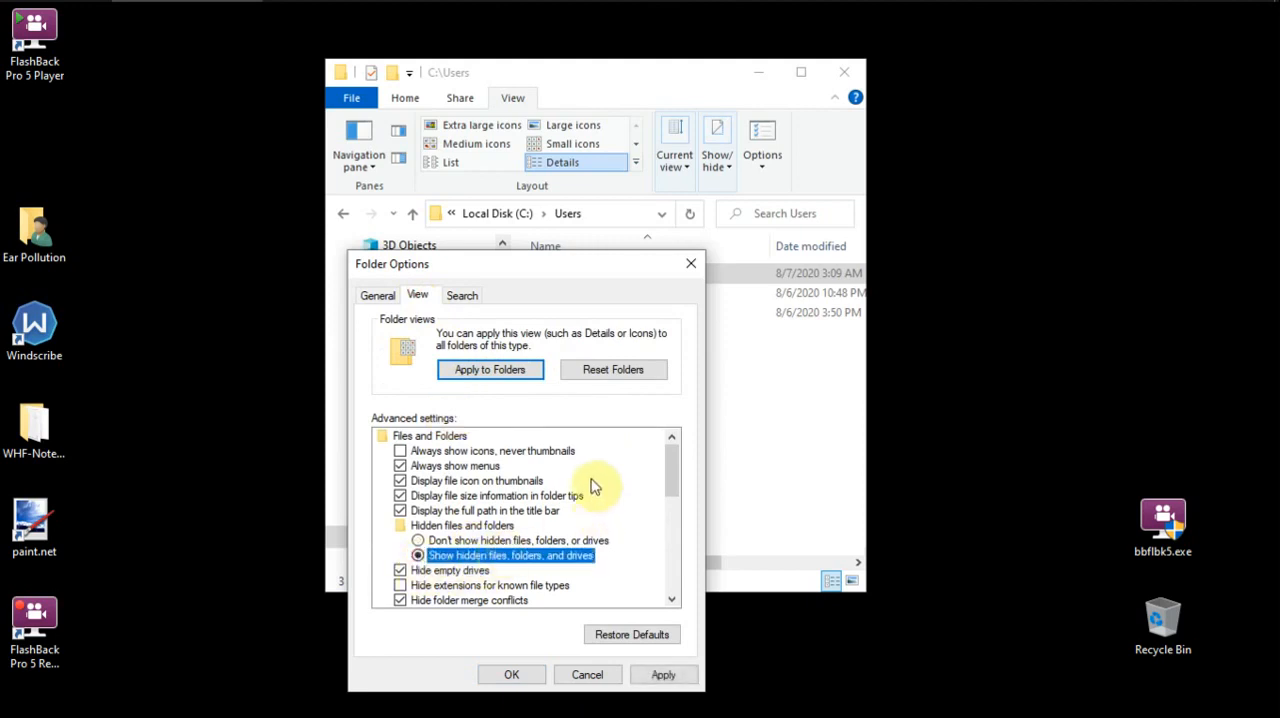
pyautogui.moveTo(523, 397)
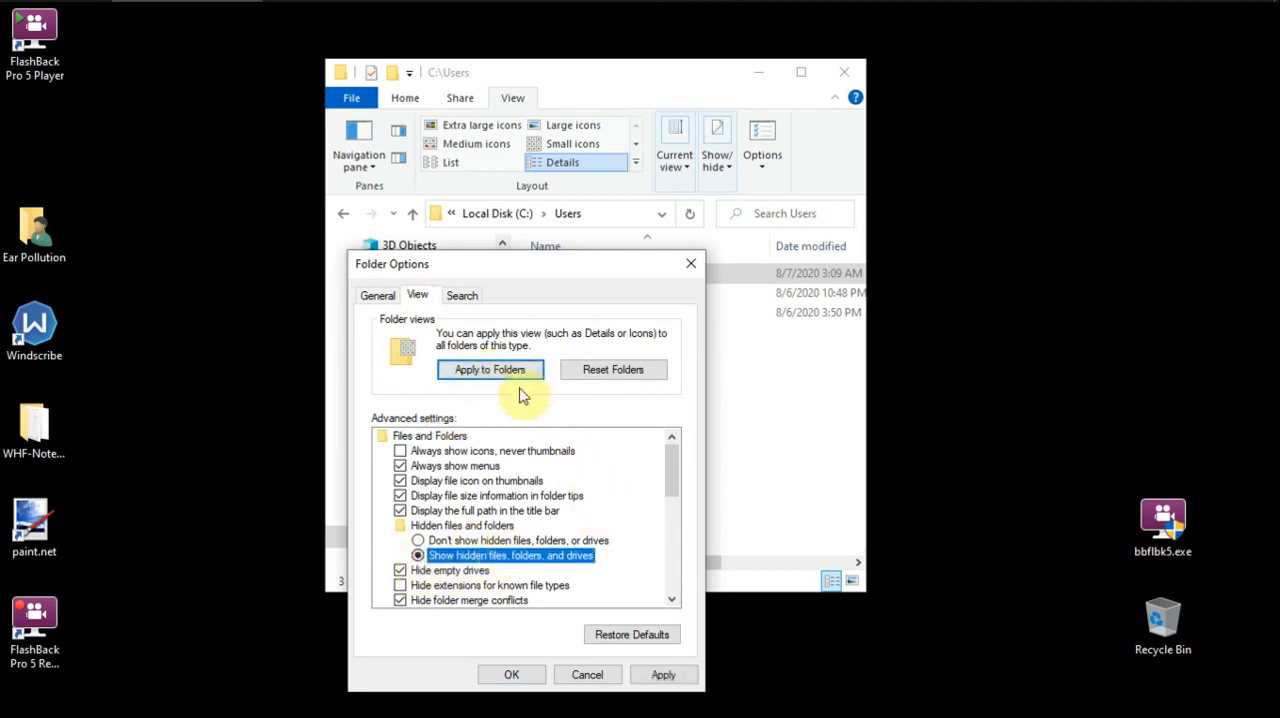
pyautogui.scroll(-3)
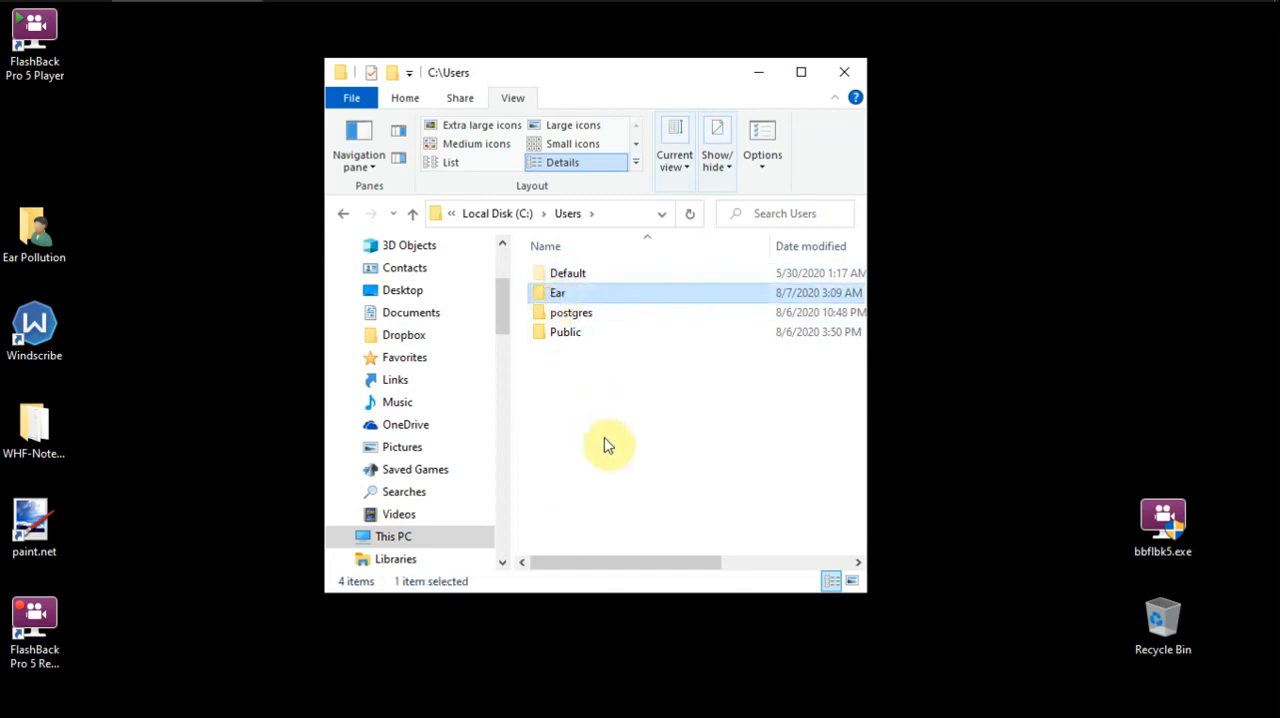
# Step: Navigate Ear > AppData > Local > Packages, reaching 100 package folders
pyautogui.doubleClick(557, 292)
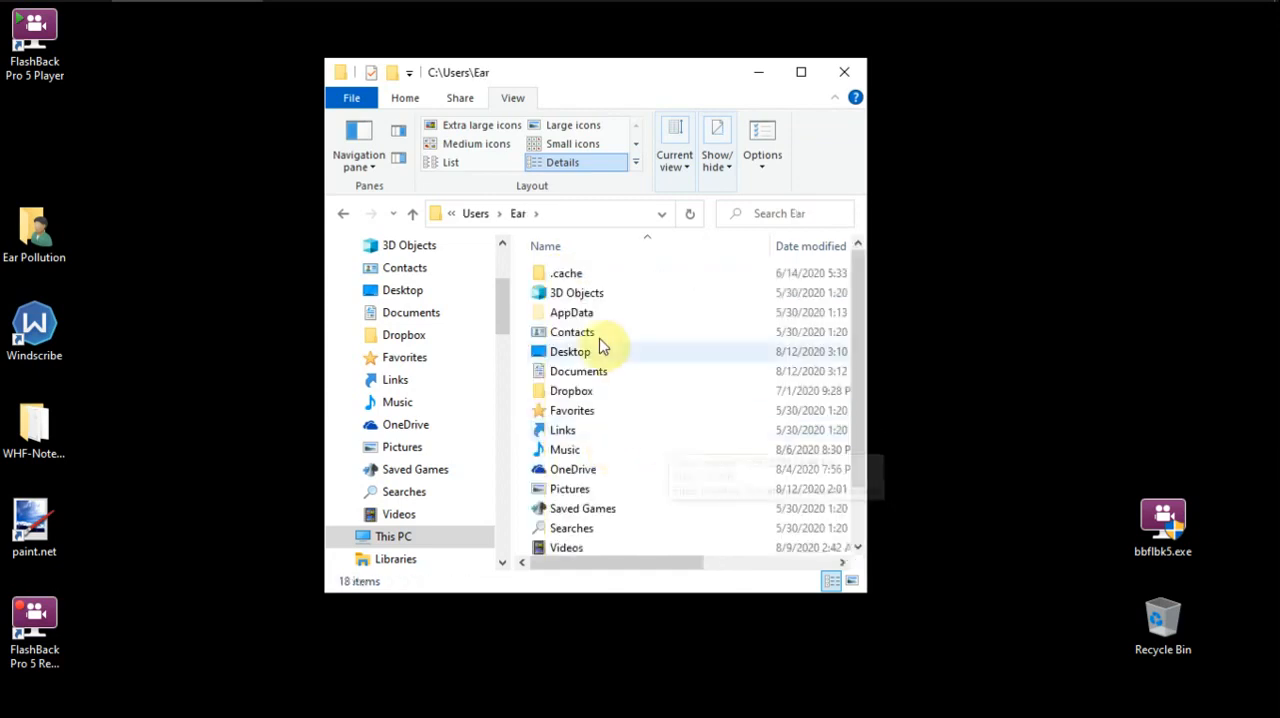
pyautogui.moveTo(593, 320)
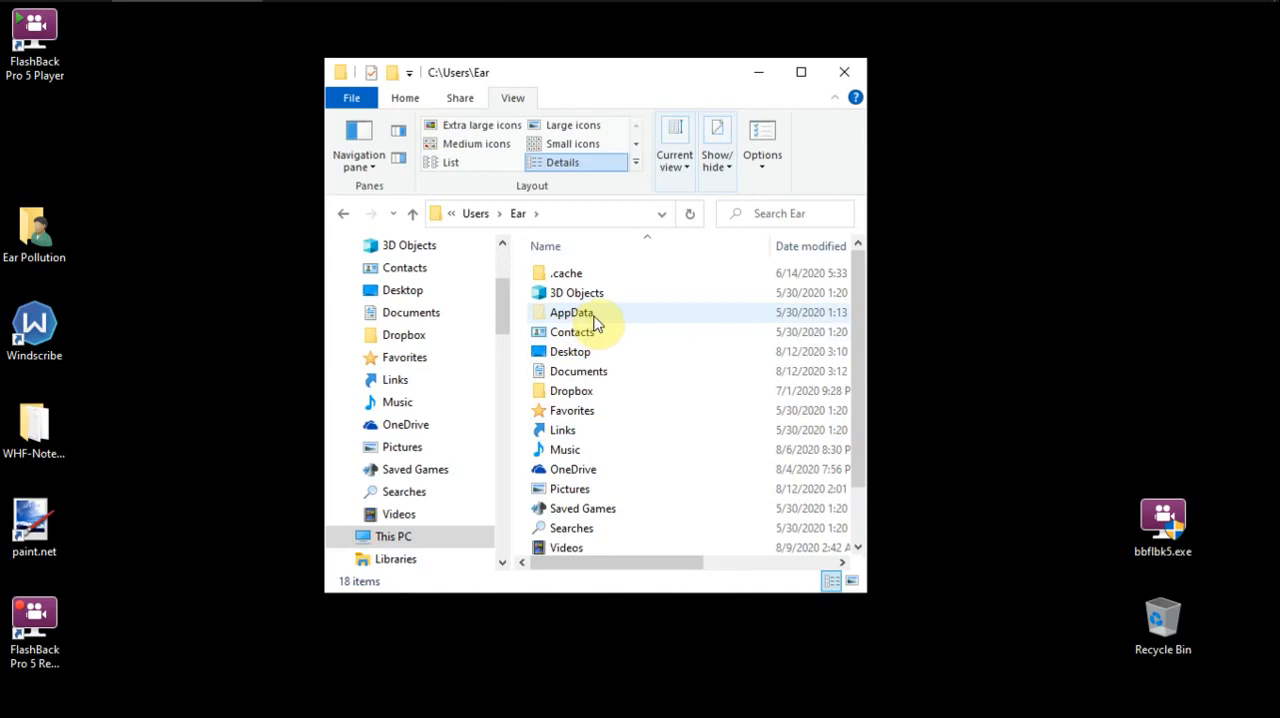
pyautogui.moveTo(592, 323)
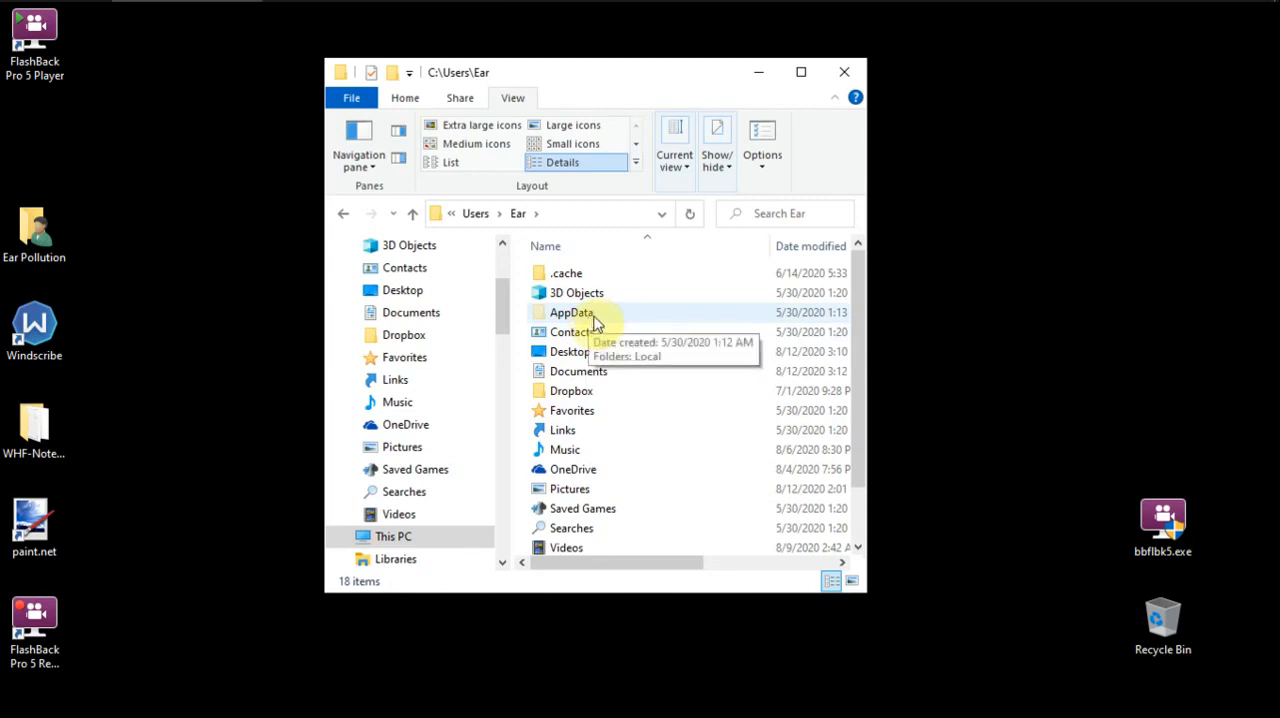
pyautogui.moveTo(608, 320)
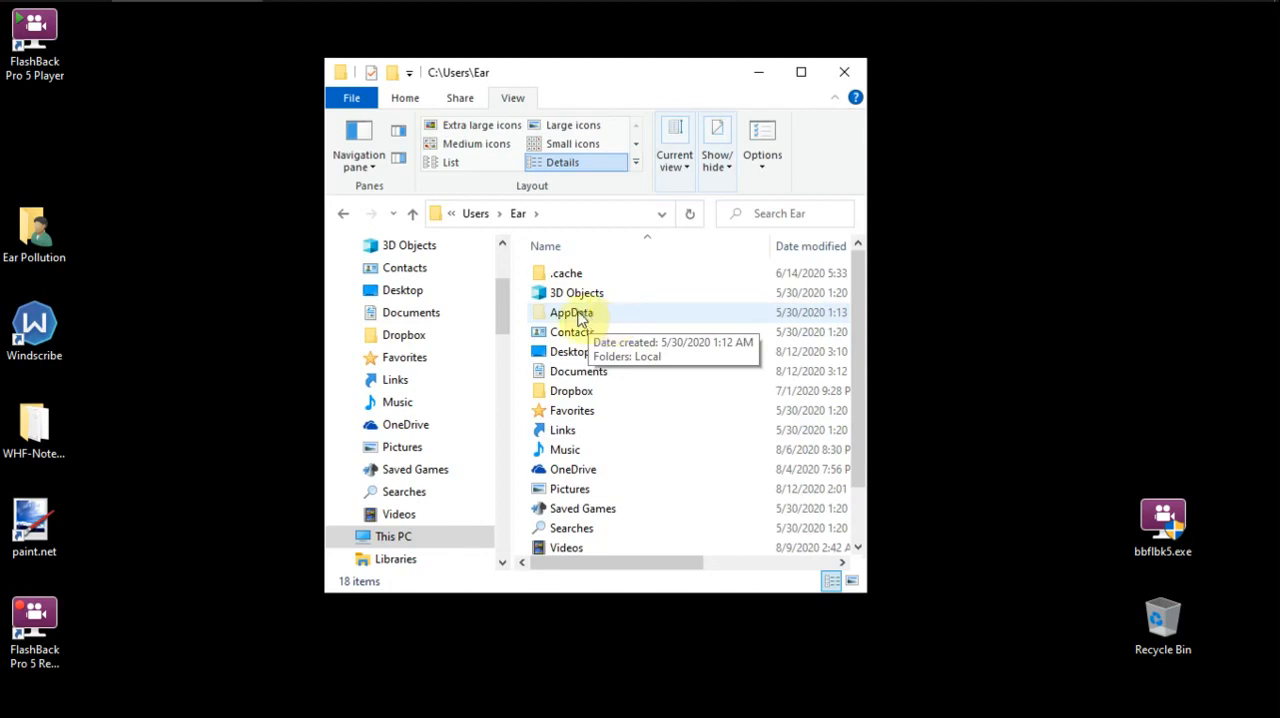
pyautogui.doubleClick(570, 312)
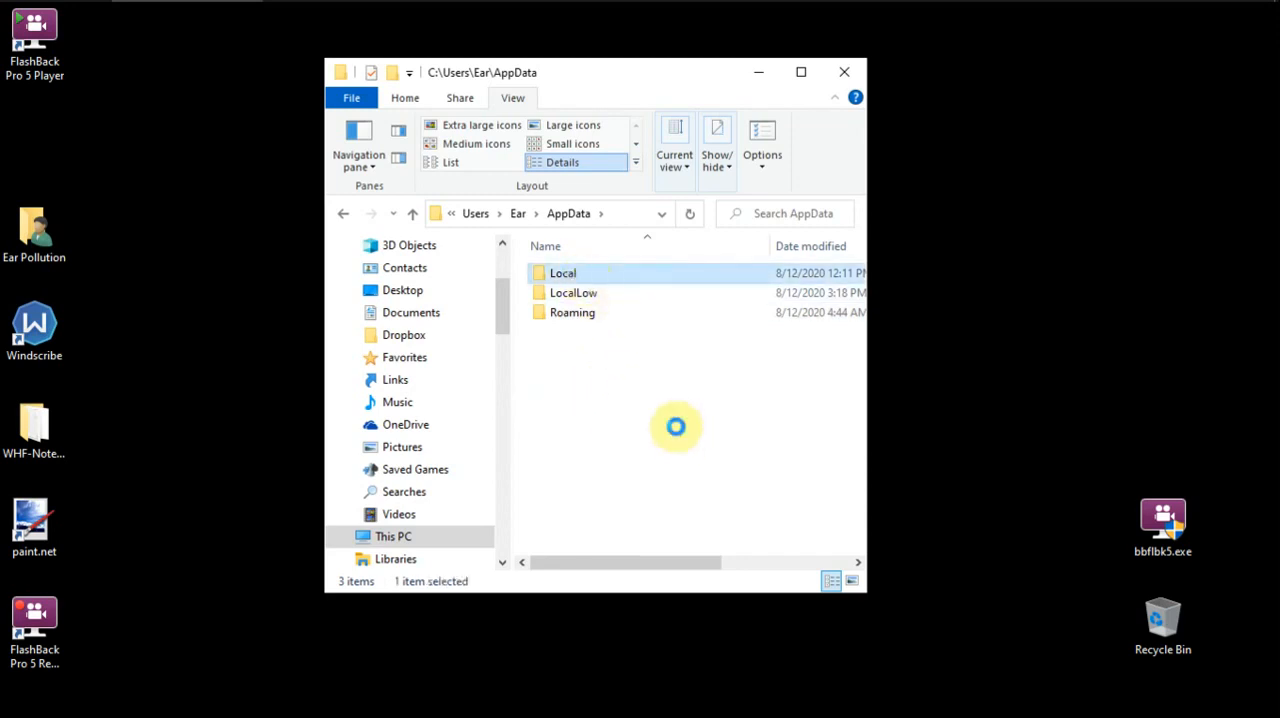
pyautogui.doubleClick(562, 272)
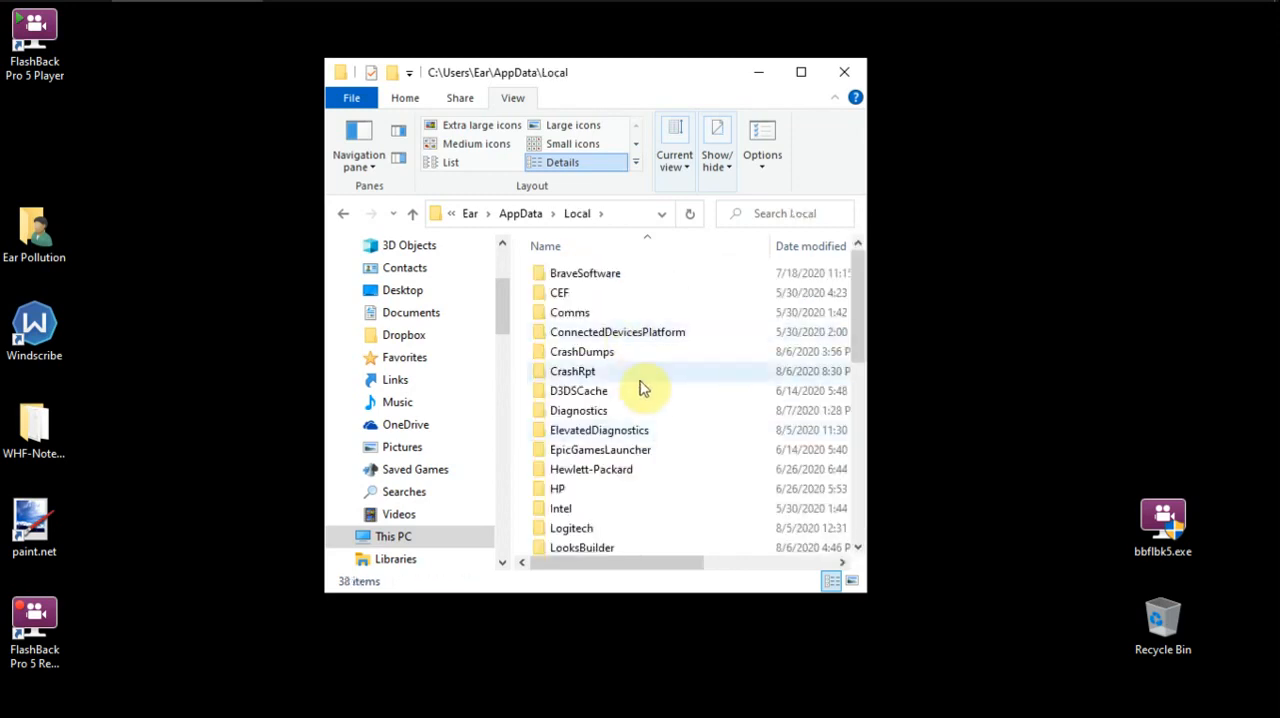
pyautogui.scroll(-3)
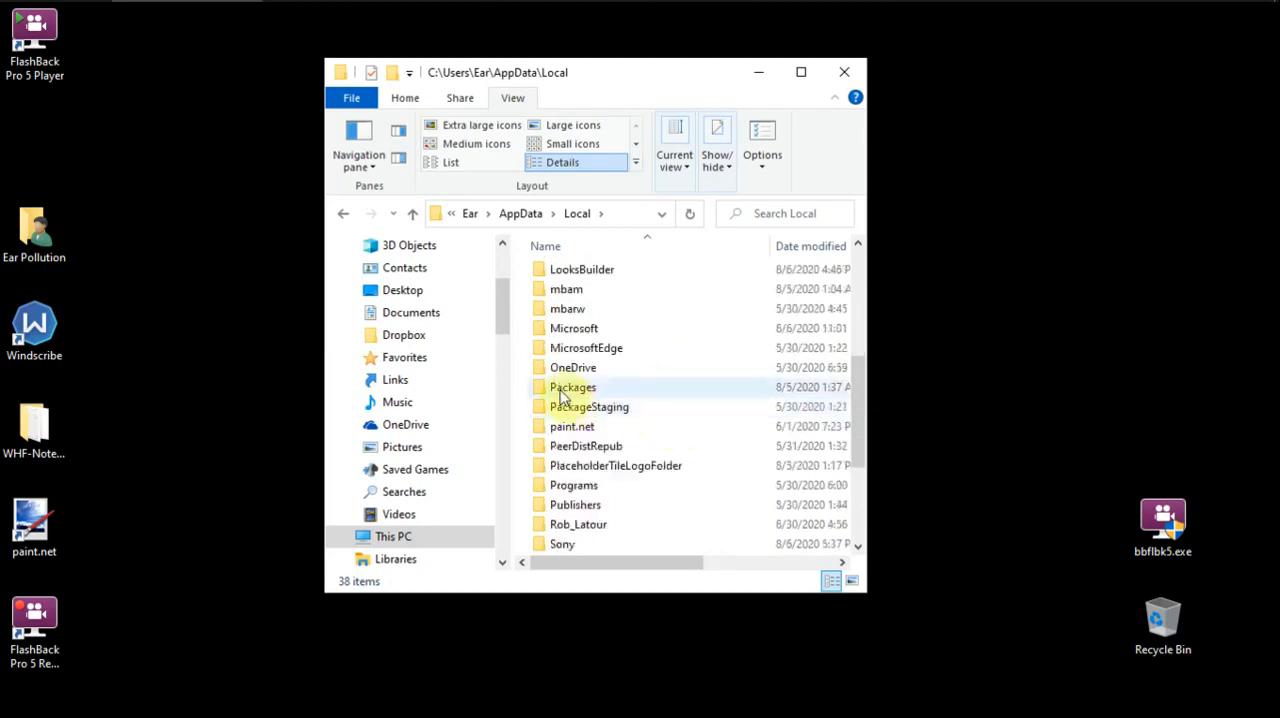
pyautogui.doubleClick(571, 386)
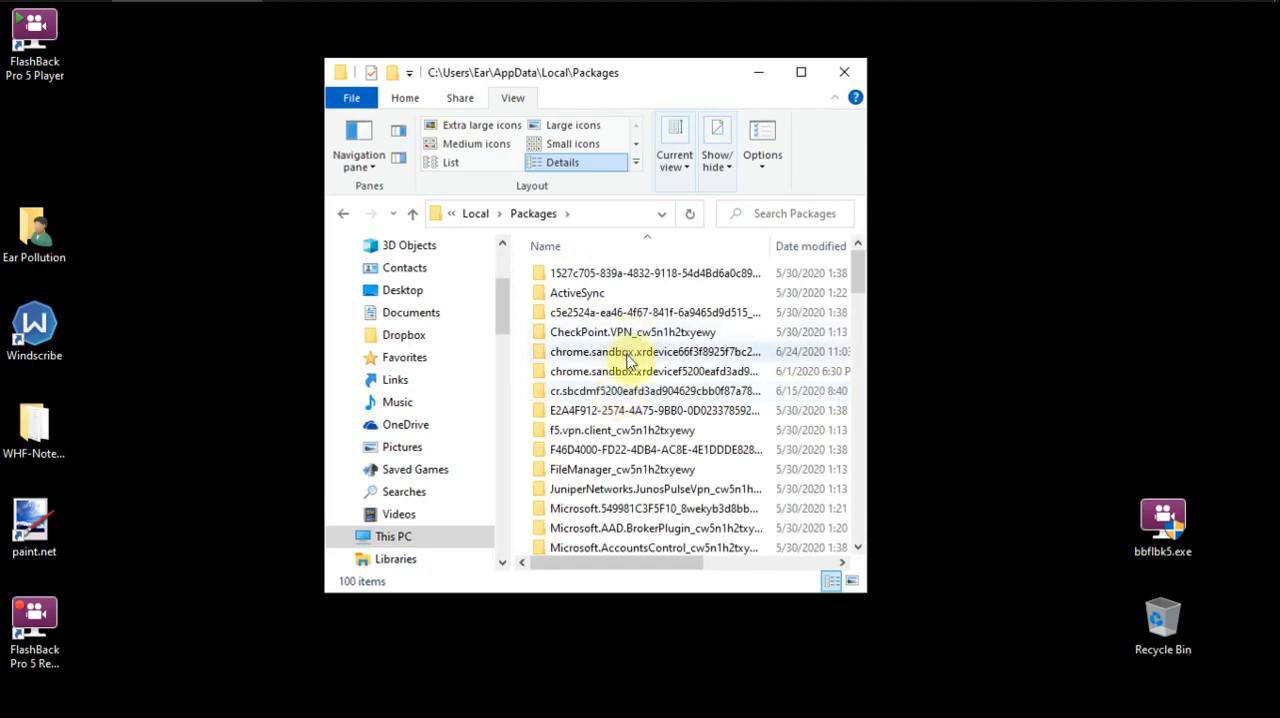
# Step: Scroll through Packages and open Microsoft.MinecraftUWP_8wekyb3d8bbwe
pyautogui.scroll(-3)
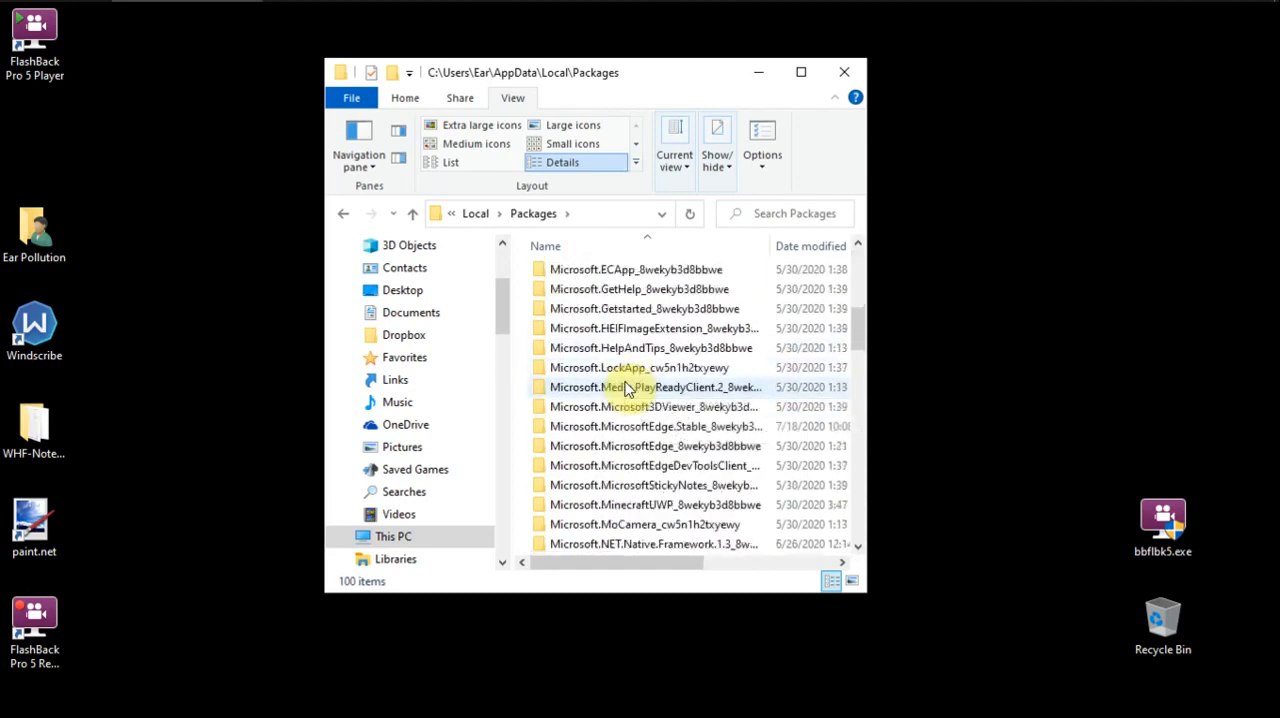
pyautogui.scroll(-3)
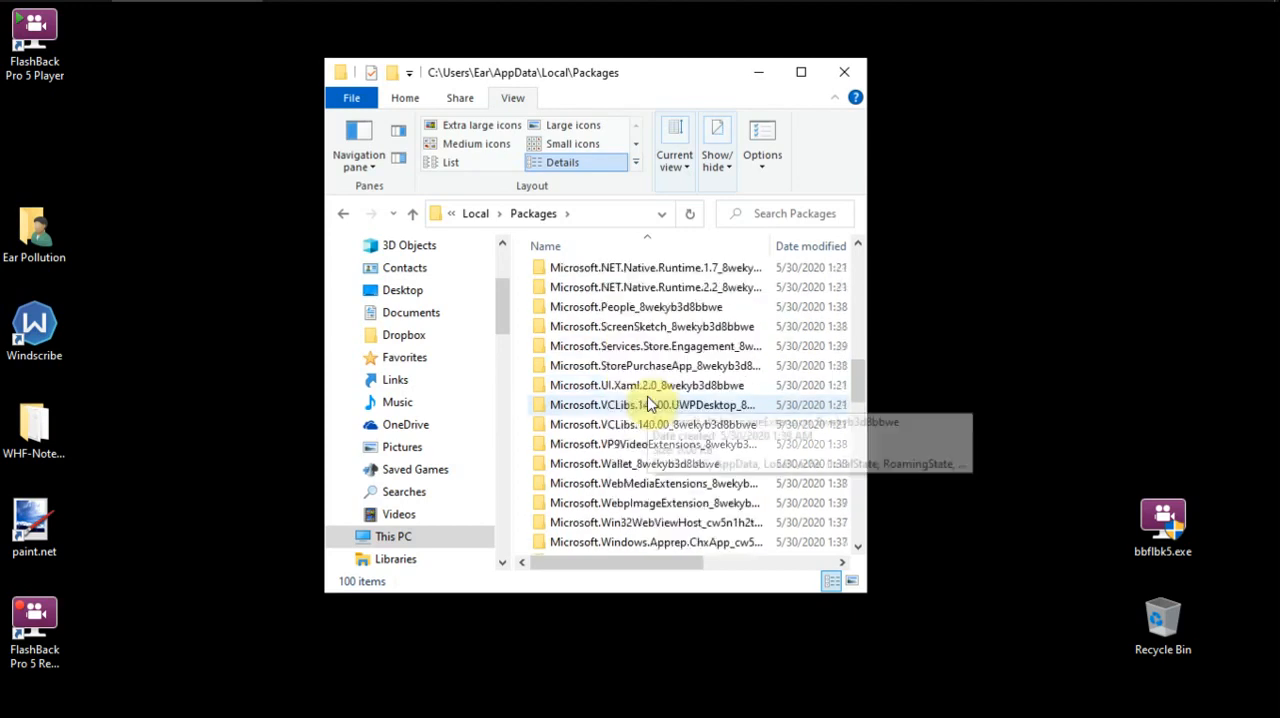
pyautogui.scroll(-3)
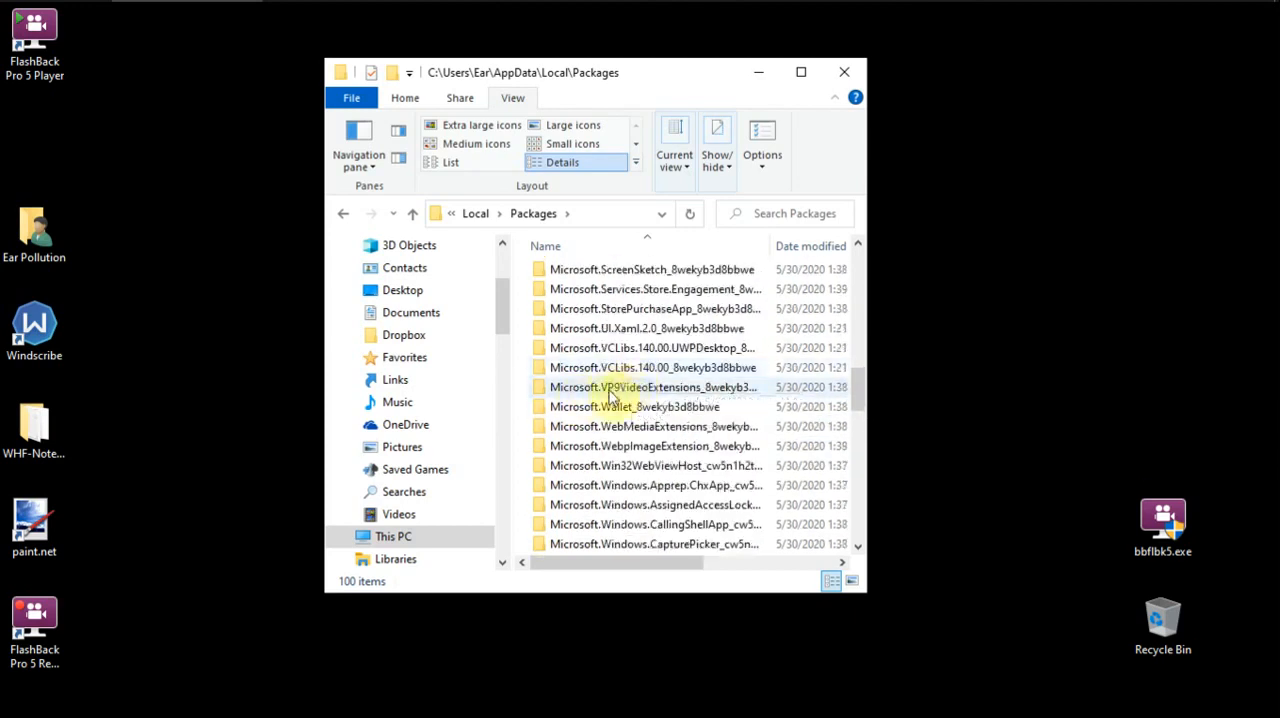
pyautogui.scroll(-3)
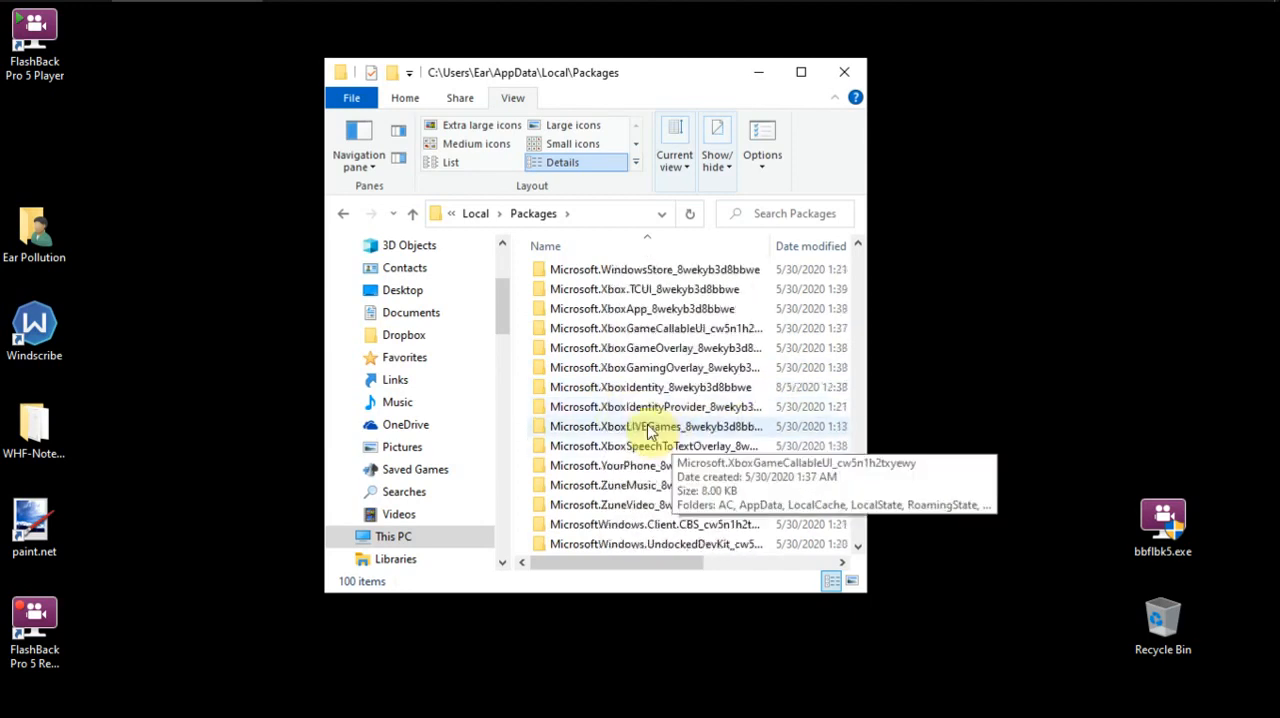
pyautogui.scroll(-3)
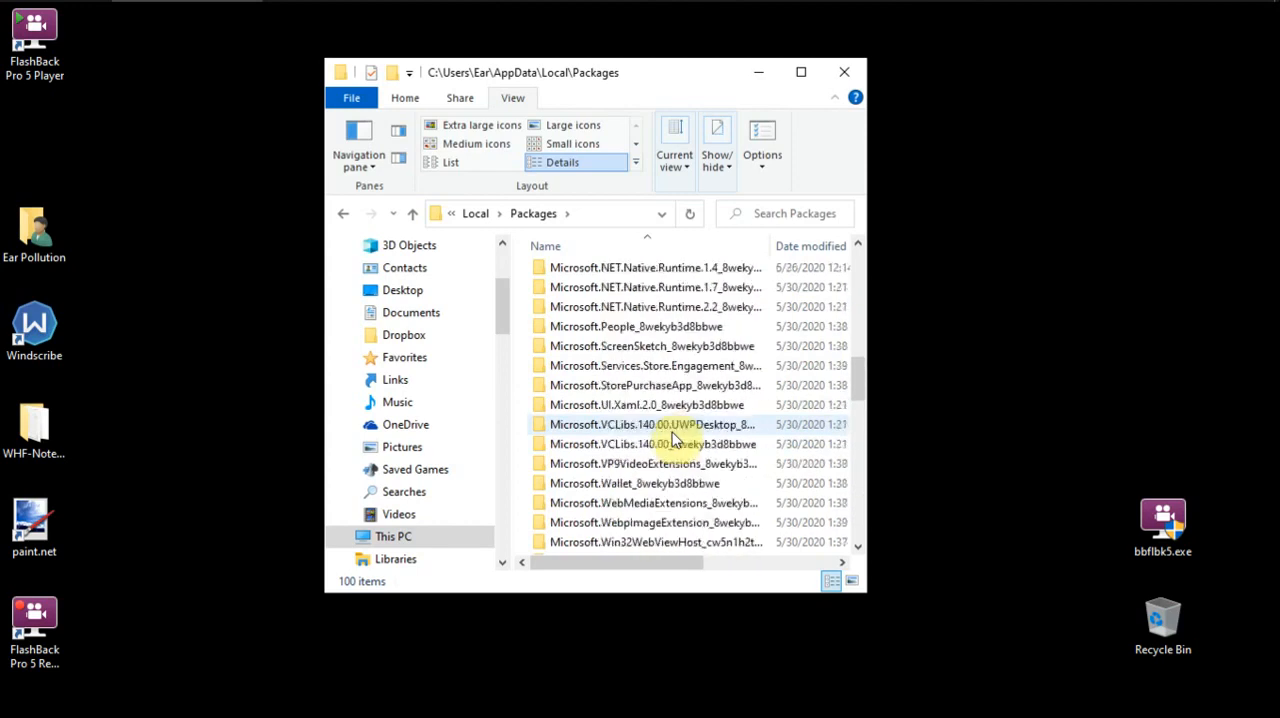
pyautogui.scroll(3)
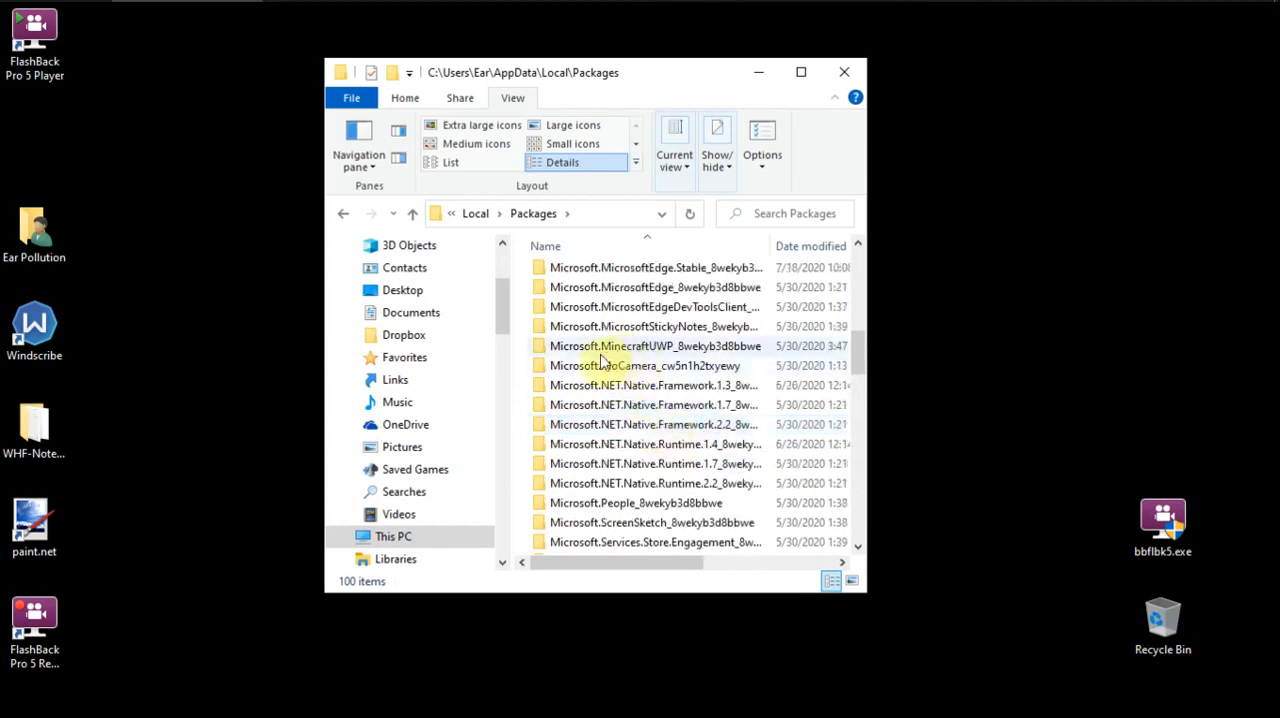
pyautogui.moveTo(655, 345)
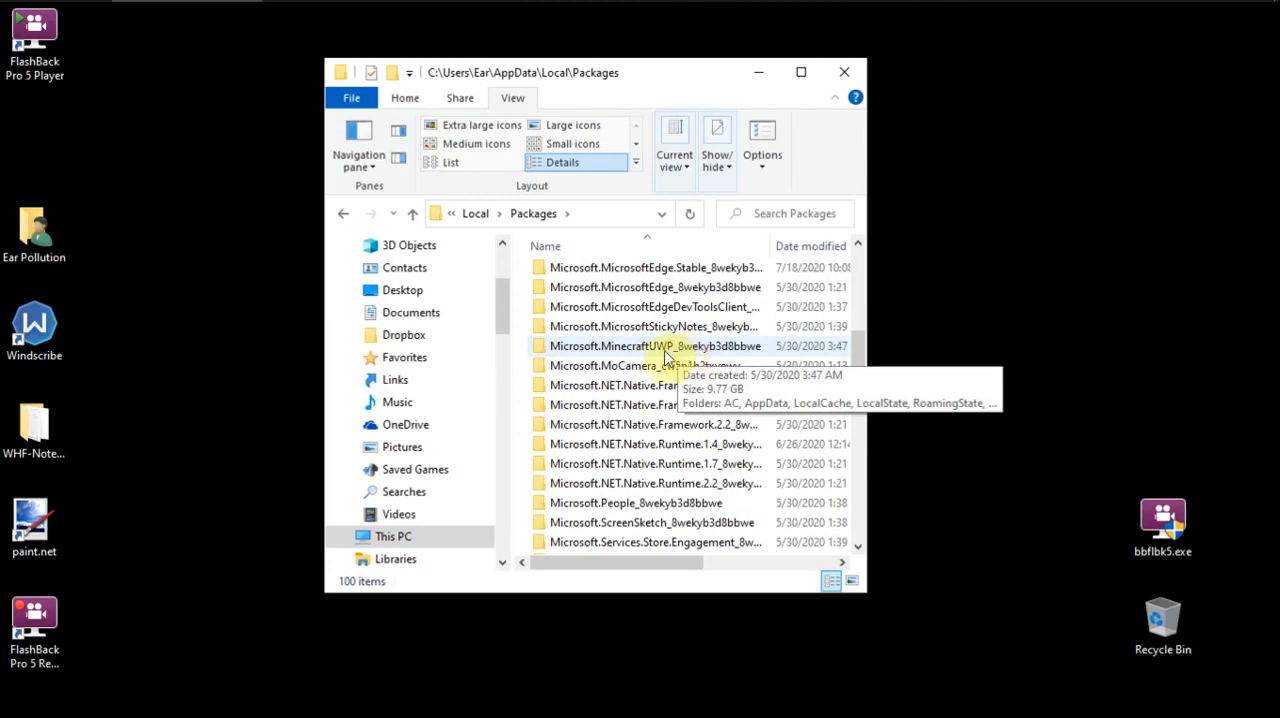
pyautogui.doubleClick(645, 345)
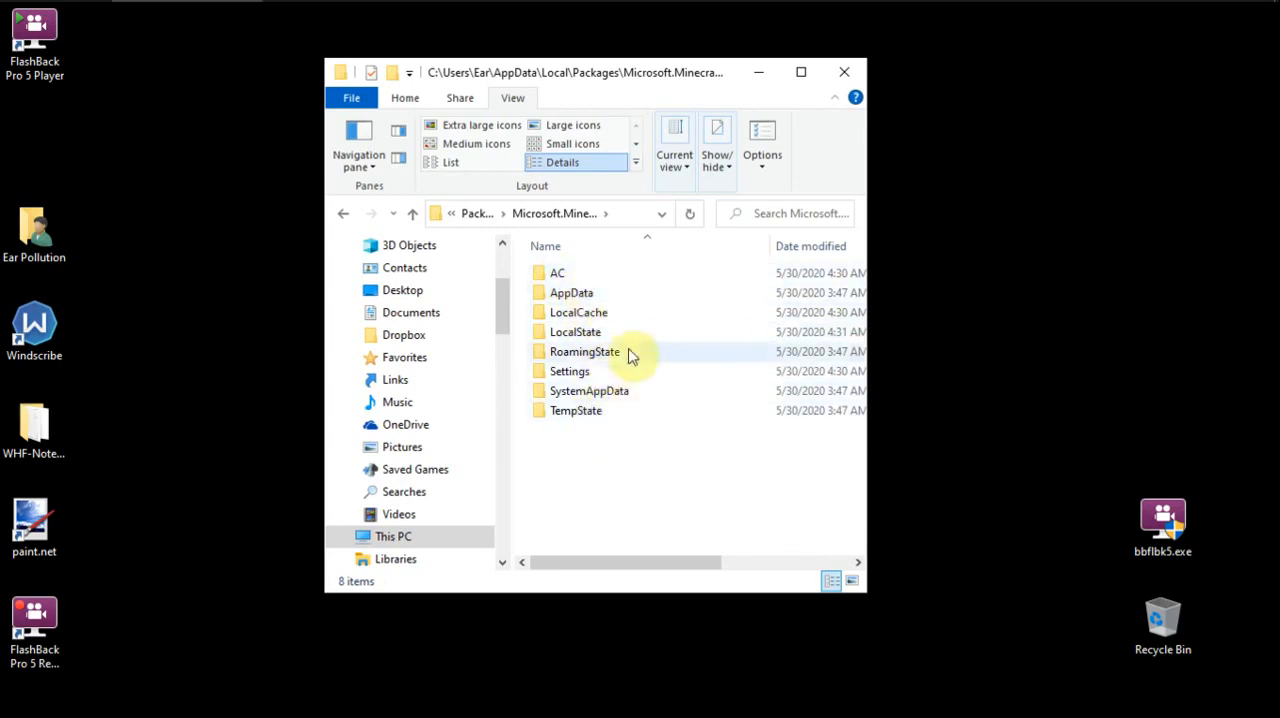
# Step: Open LocalState, then games, then com.mojang
pyautogui.click(573, 331)
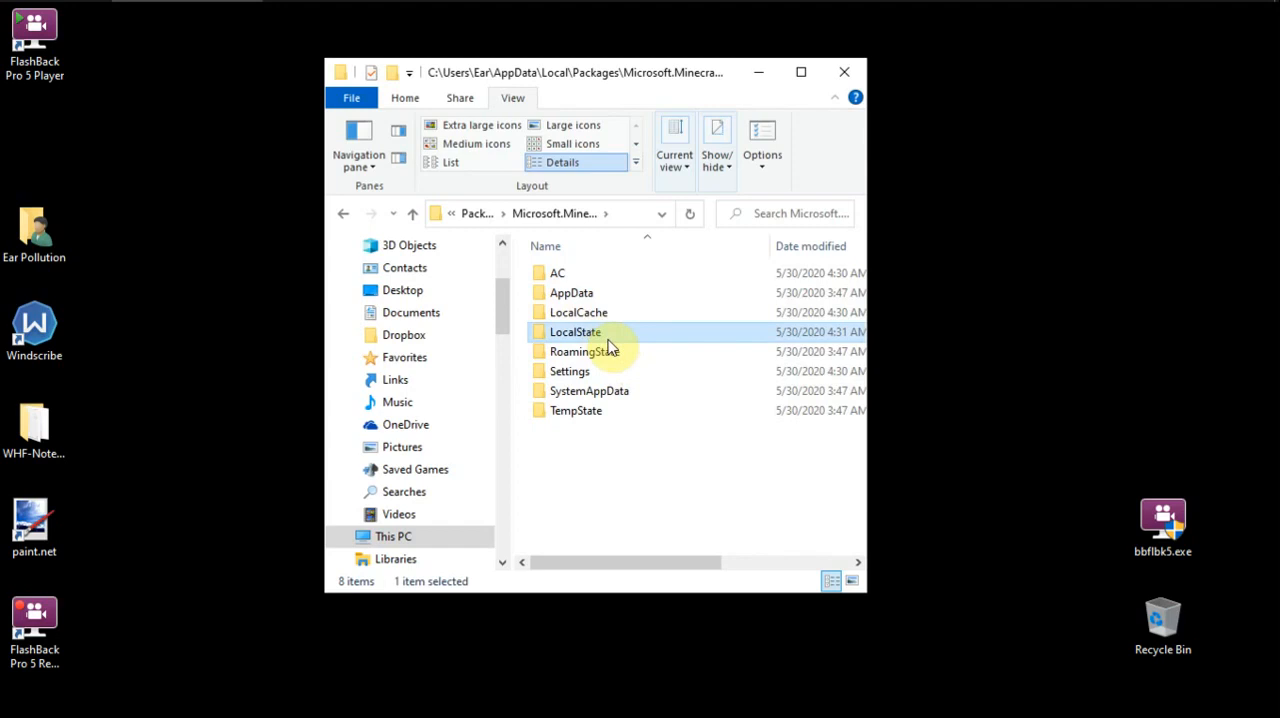
pyautogui.doubleClick(571, 331)
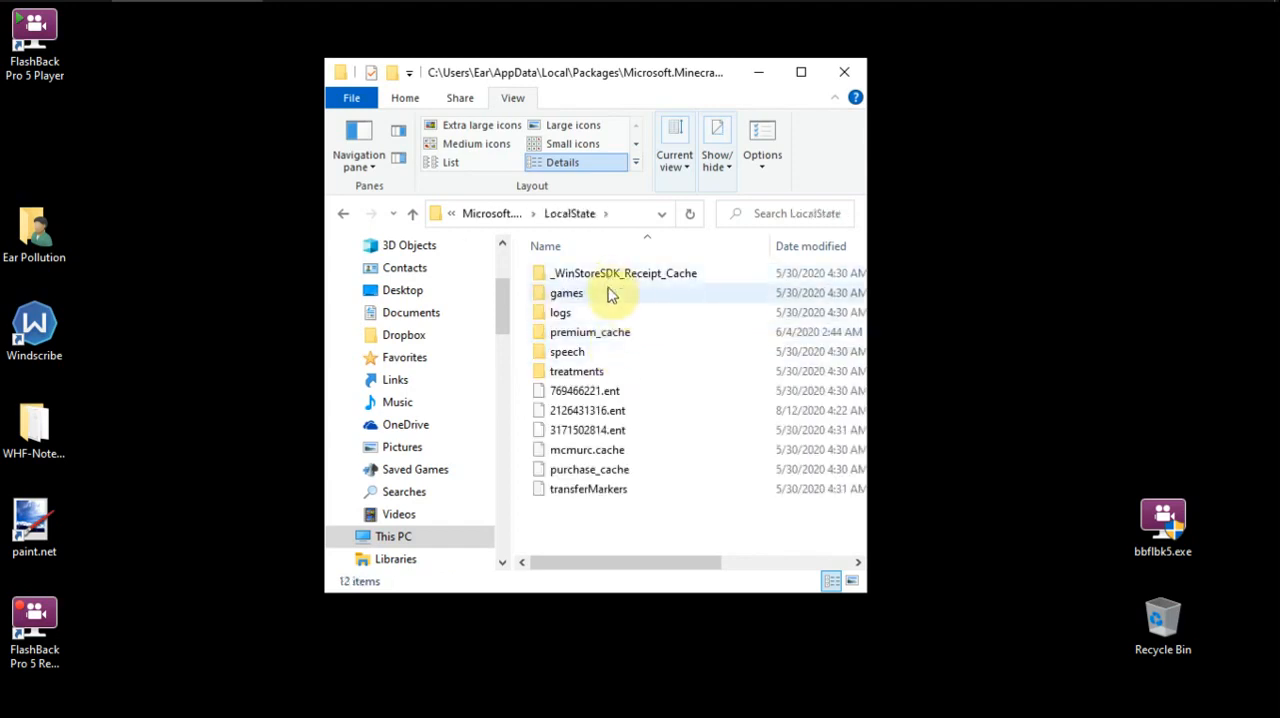
pyautogui.moveTo(587, 282)
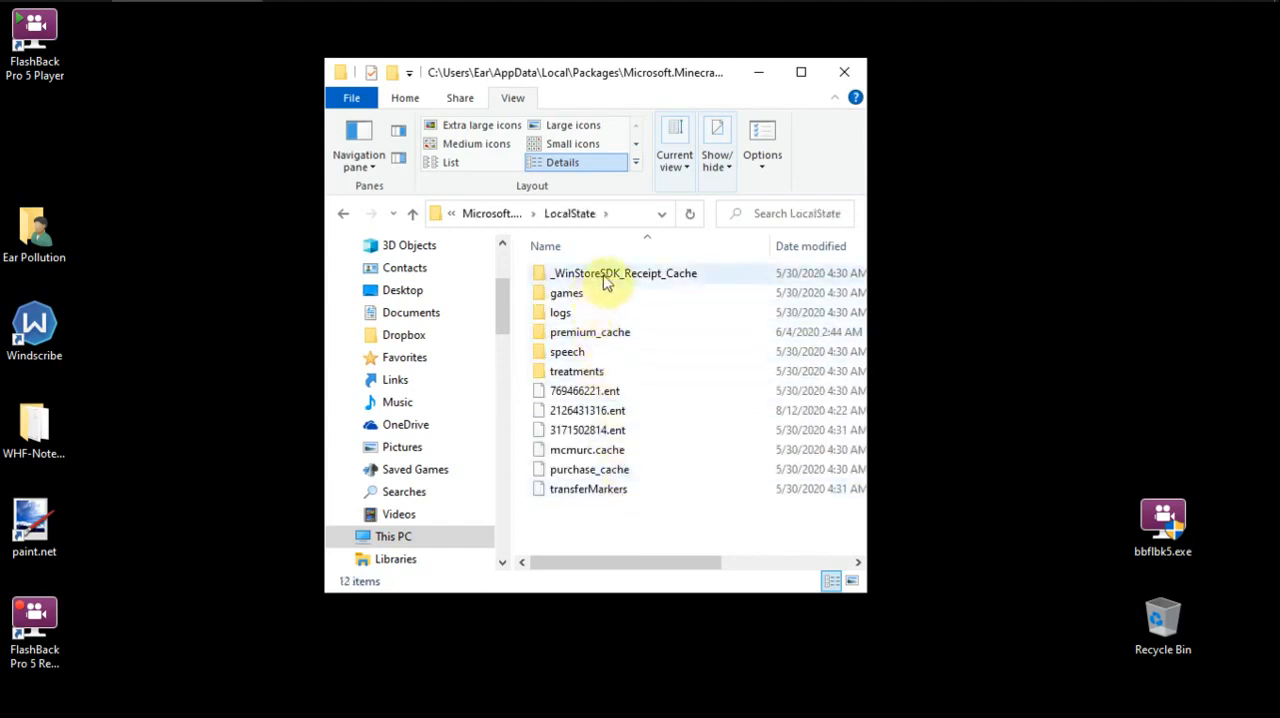
pyautogui.moveTo(670, 318)
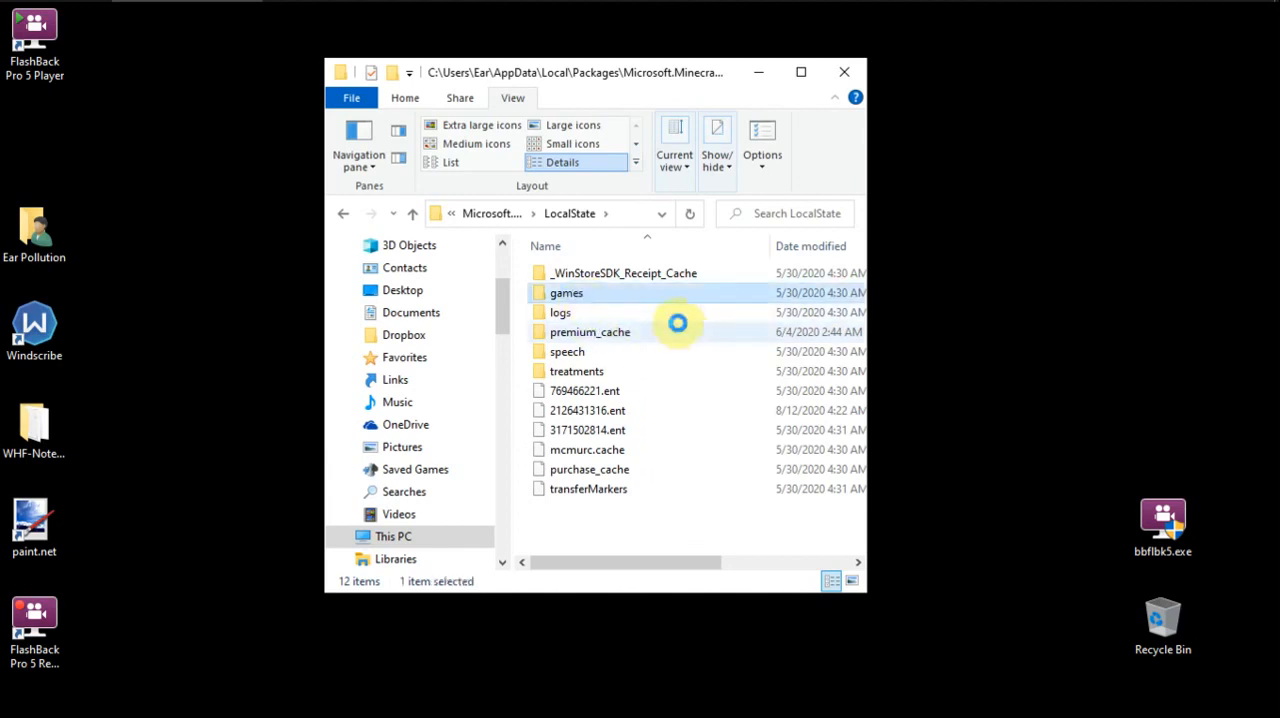
pyautogui.doubleClick(566, 292)
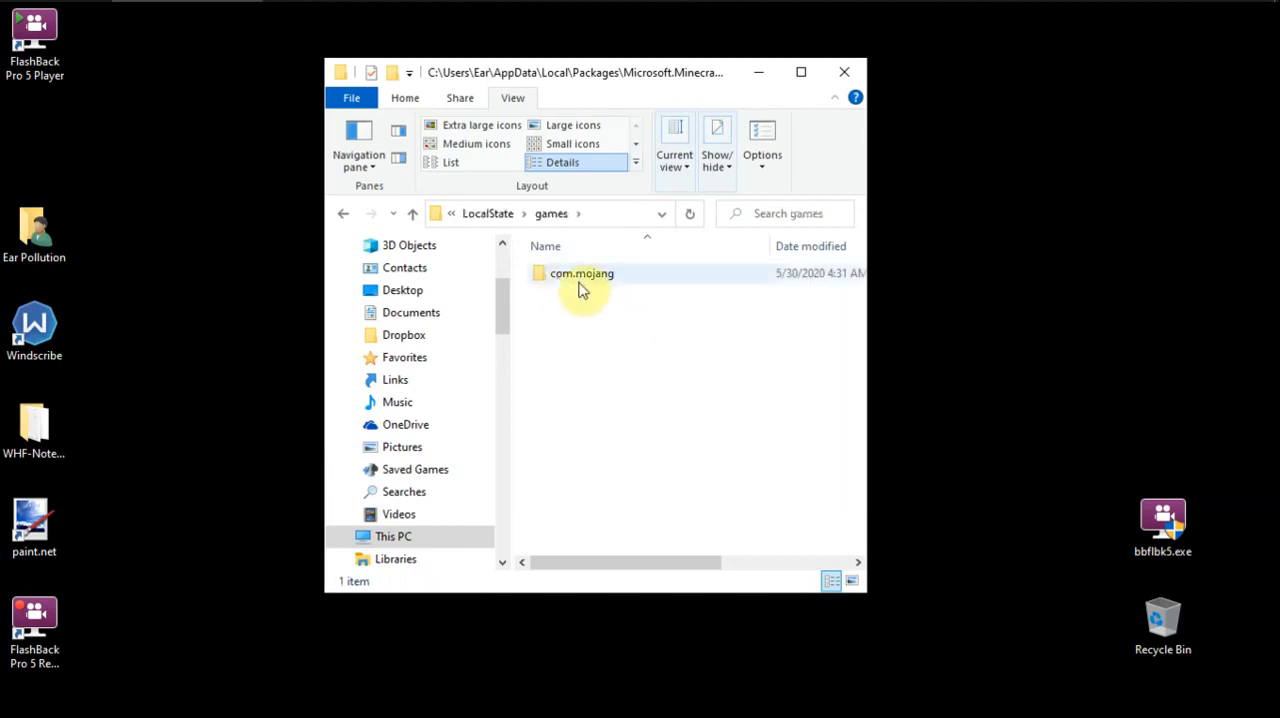
pyautogui.moveTo(602, 280)
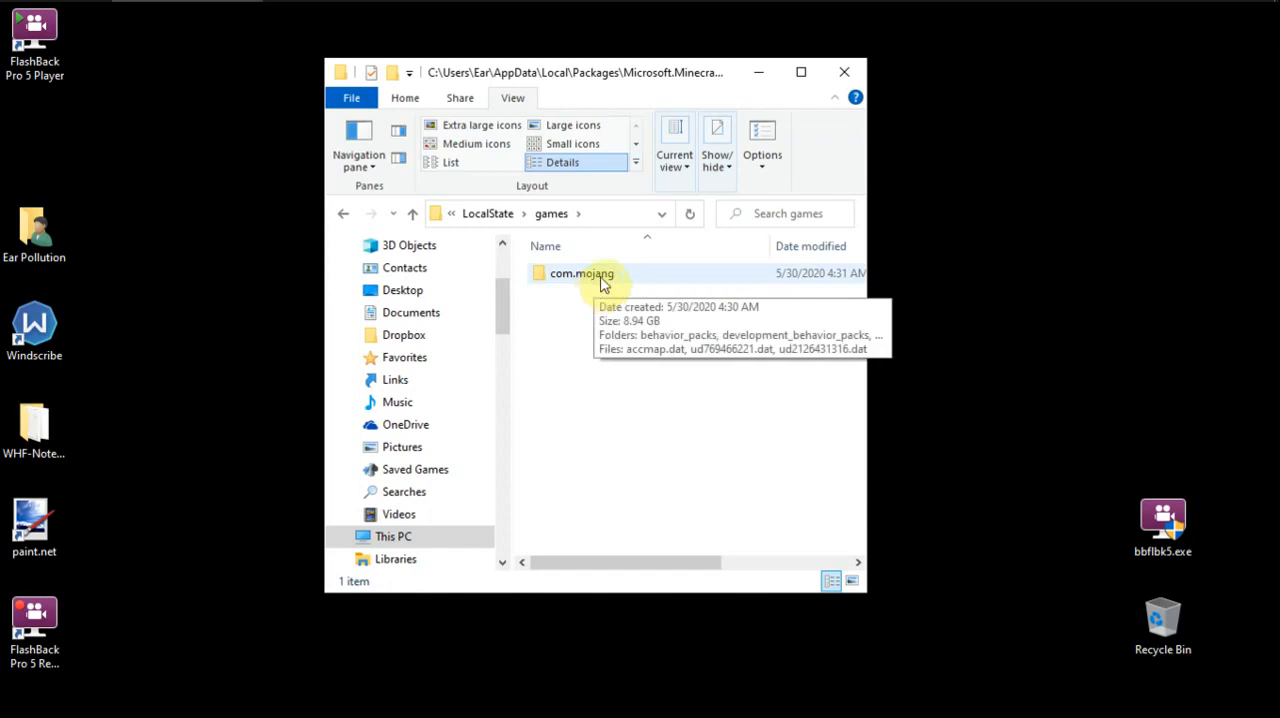
pyautogui.doubleClick(579, 273)
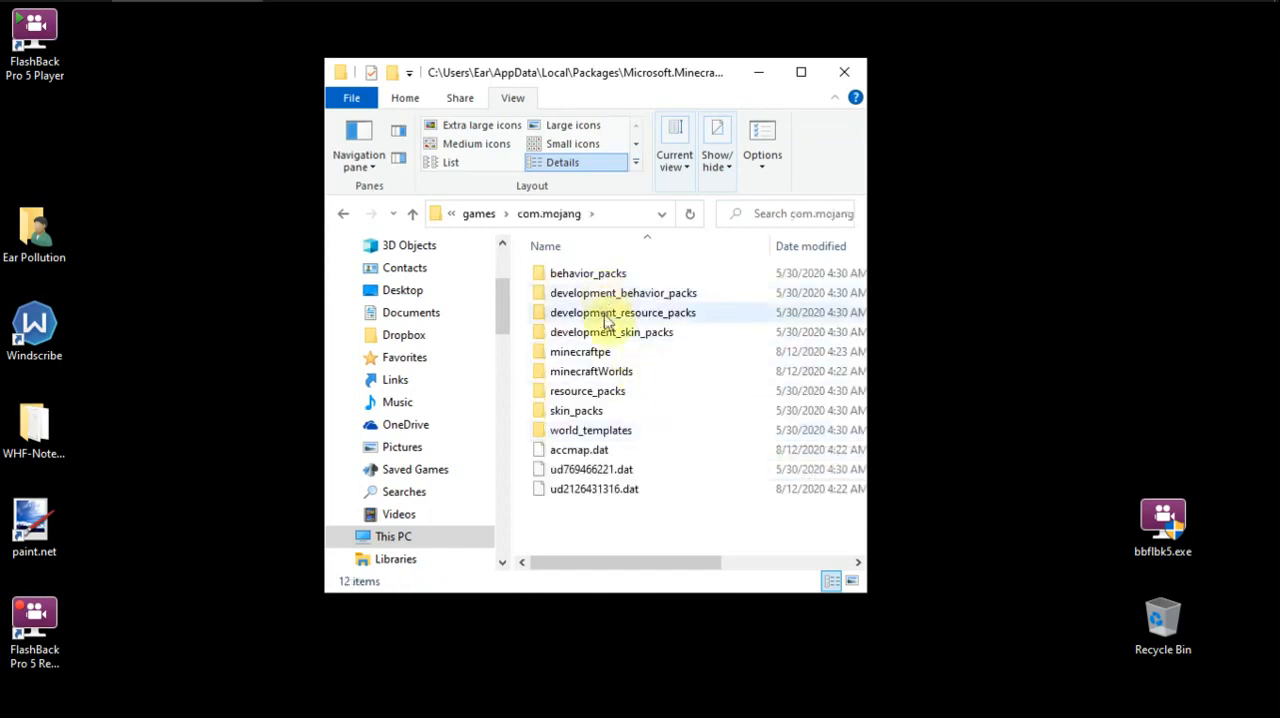
pyautogui.moveTo(614, 371)
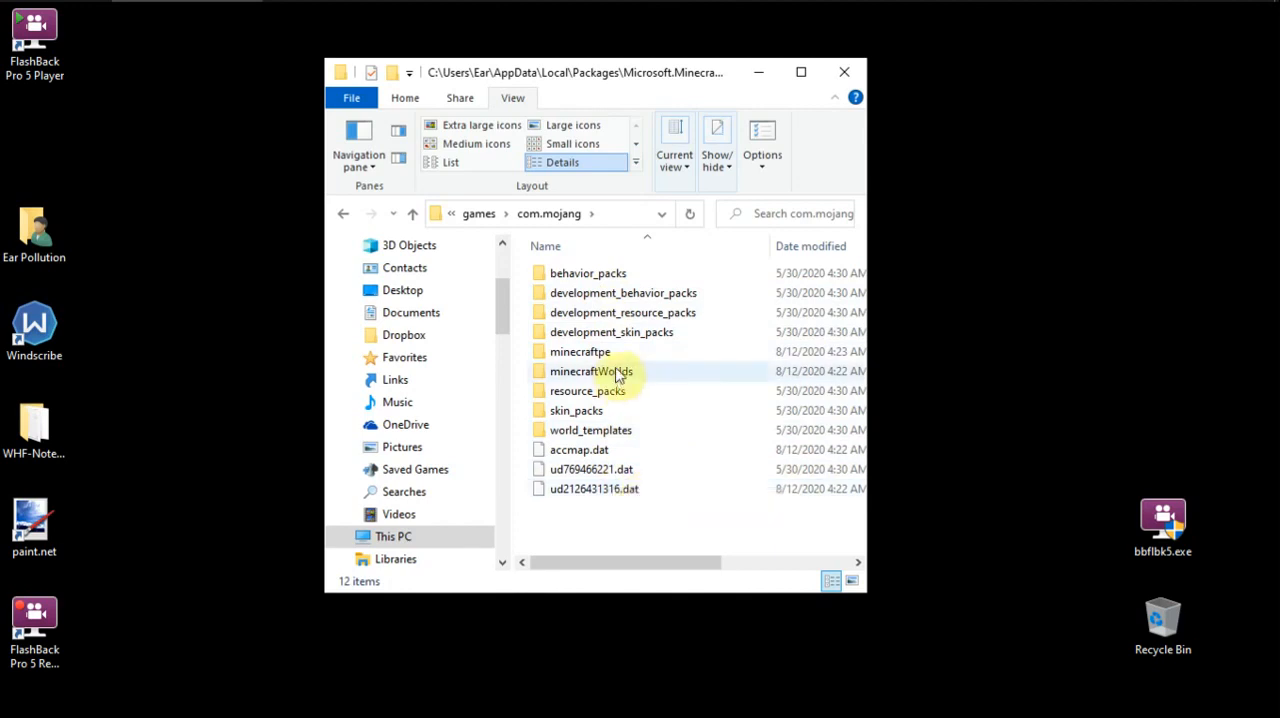
pyautogui.moveTo(607, 292)
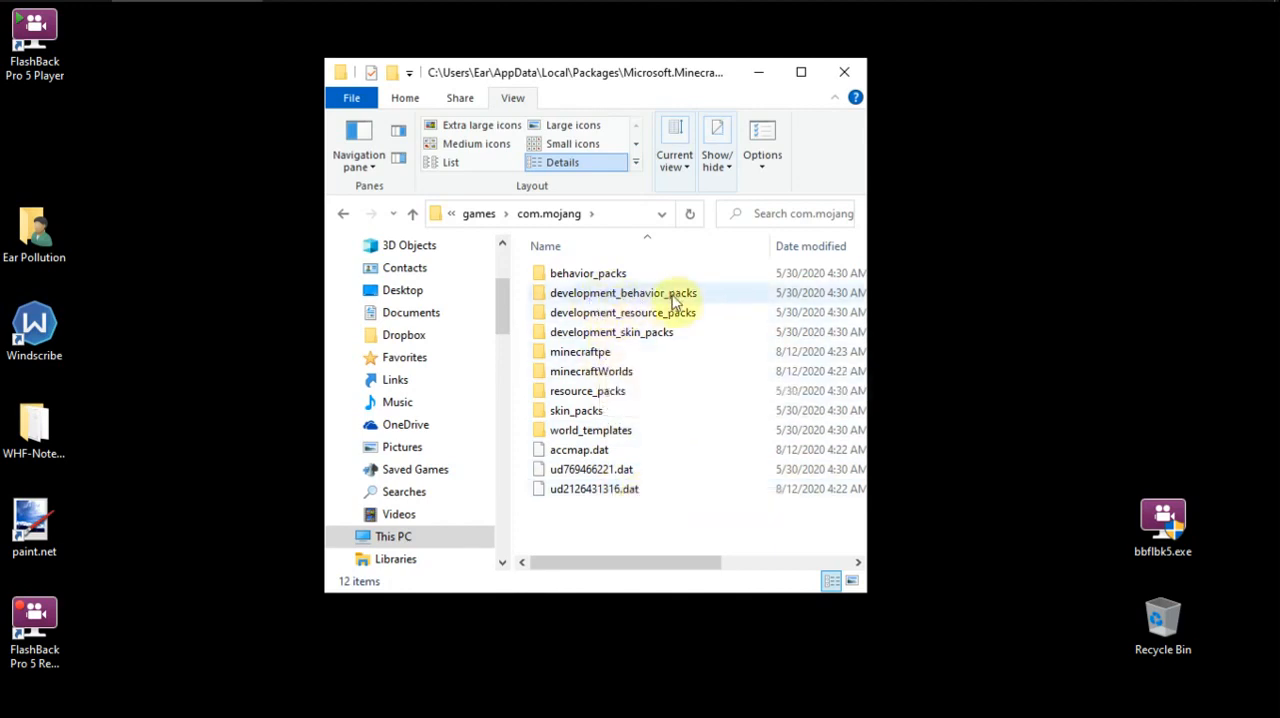
pyautogui.moveTo(640, 430)
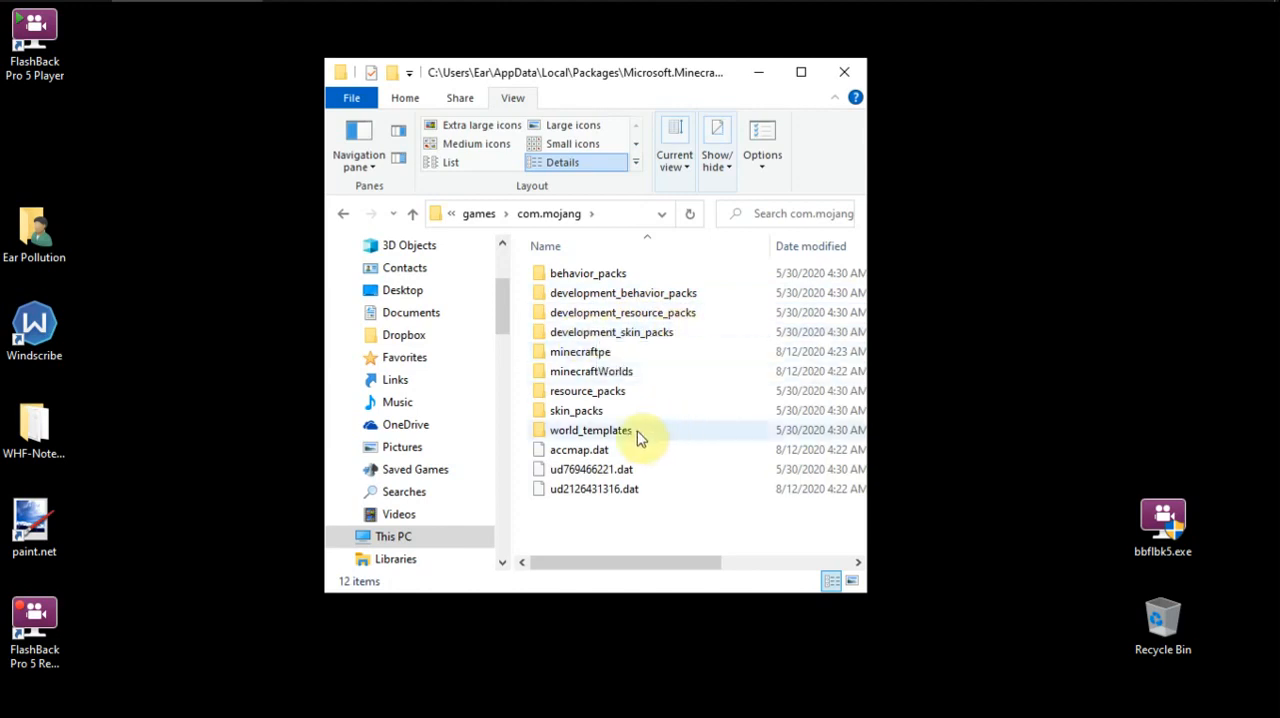
pyautogui.moveTo(630, 430)
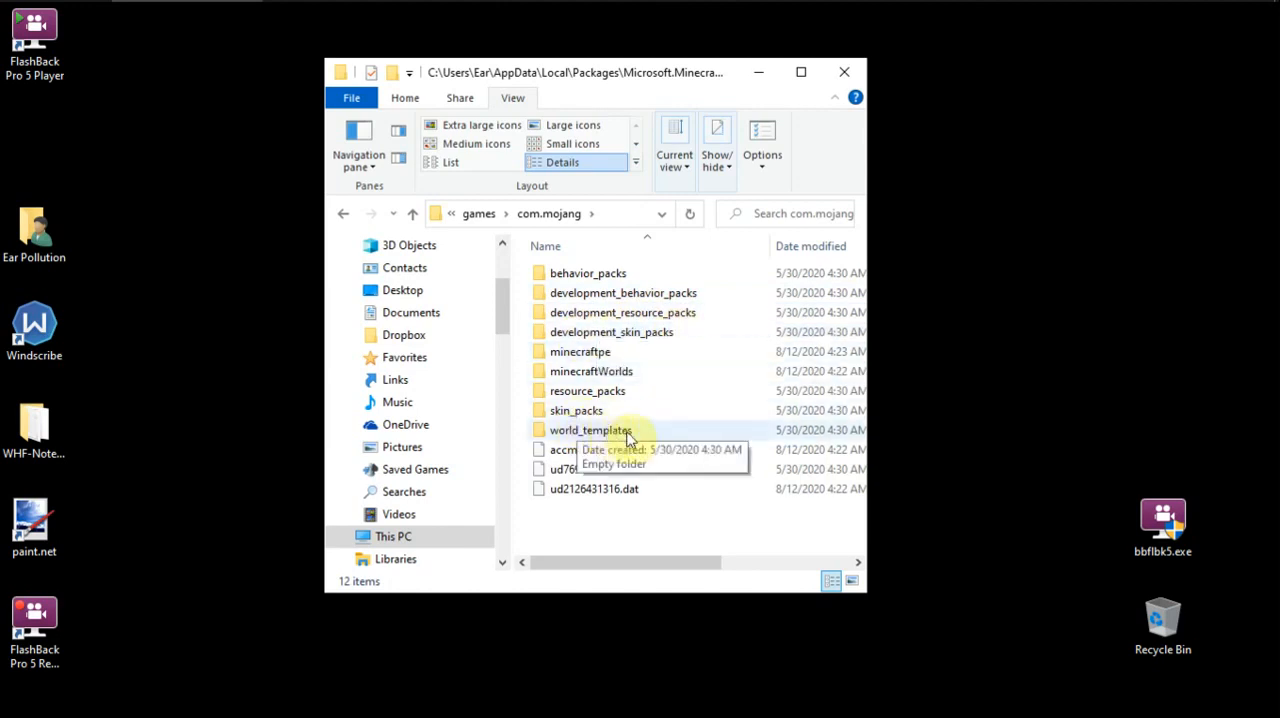
pyautogui.moveTo(625, 453)
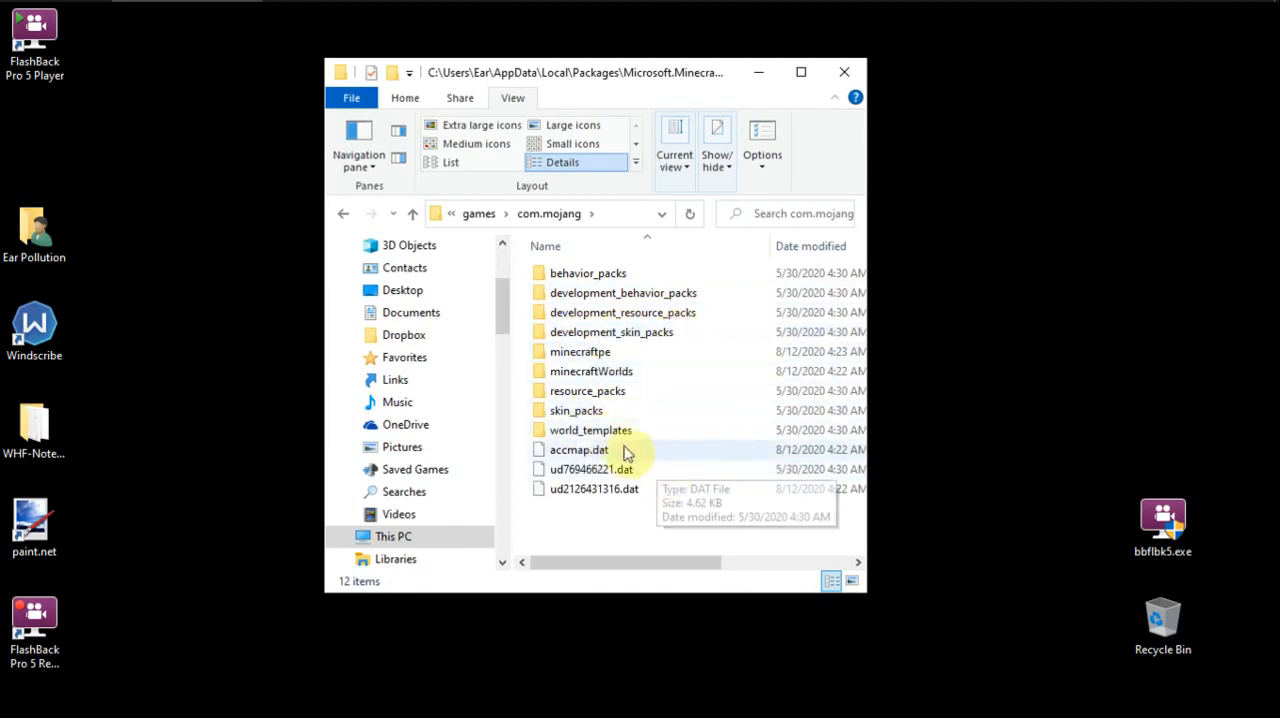
# Step: Check the empty world_templates folder, then return to com.mojang
pyautogui.click(588, 430)
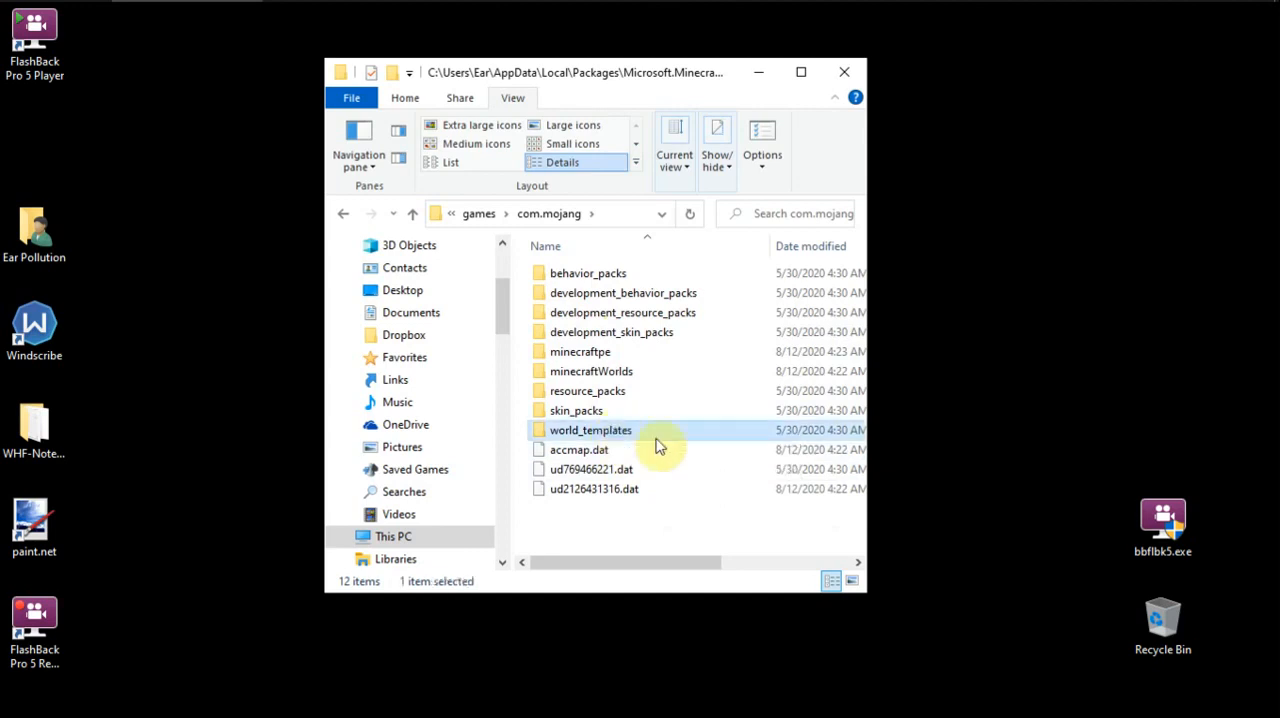
pyautogui.doubleClick(590, 430)
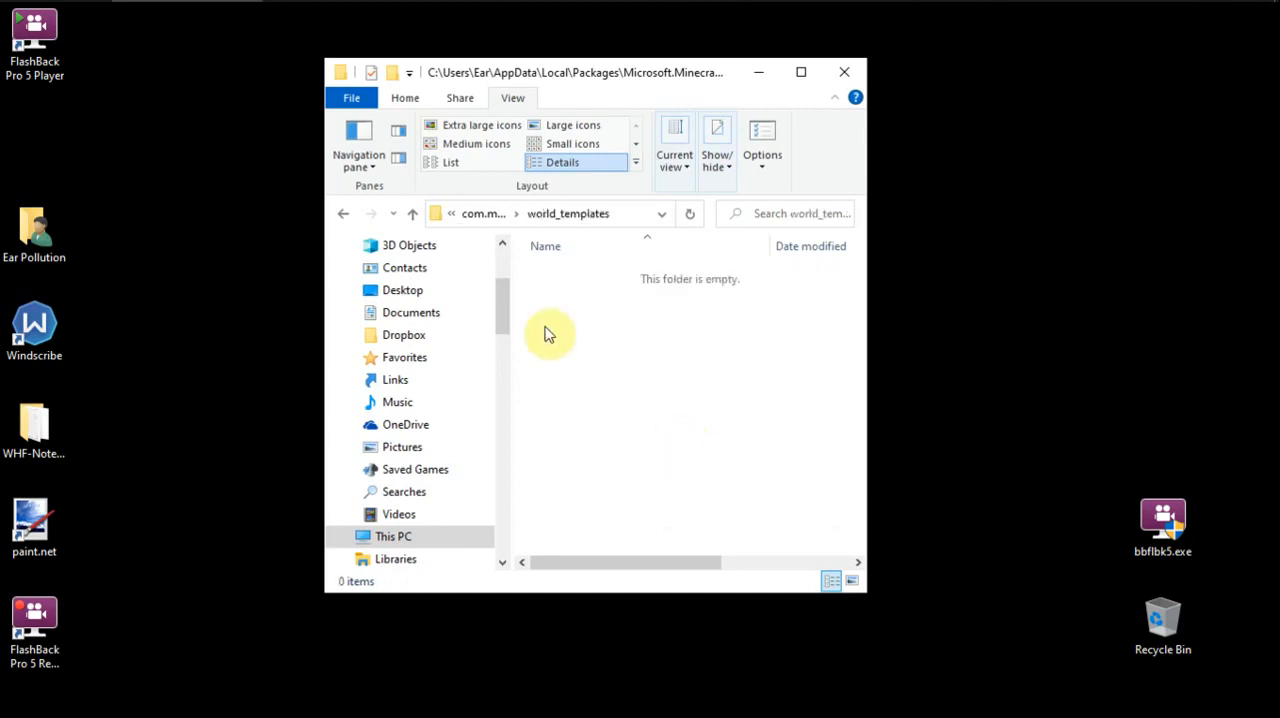
pyautogui.click(413, 213)
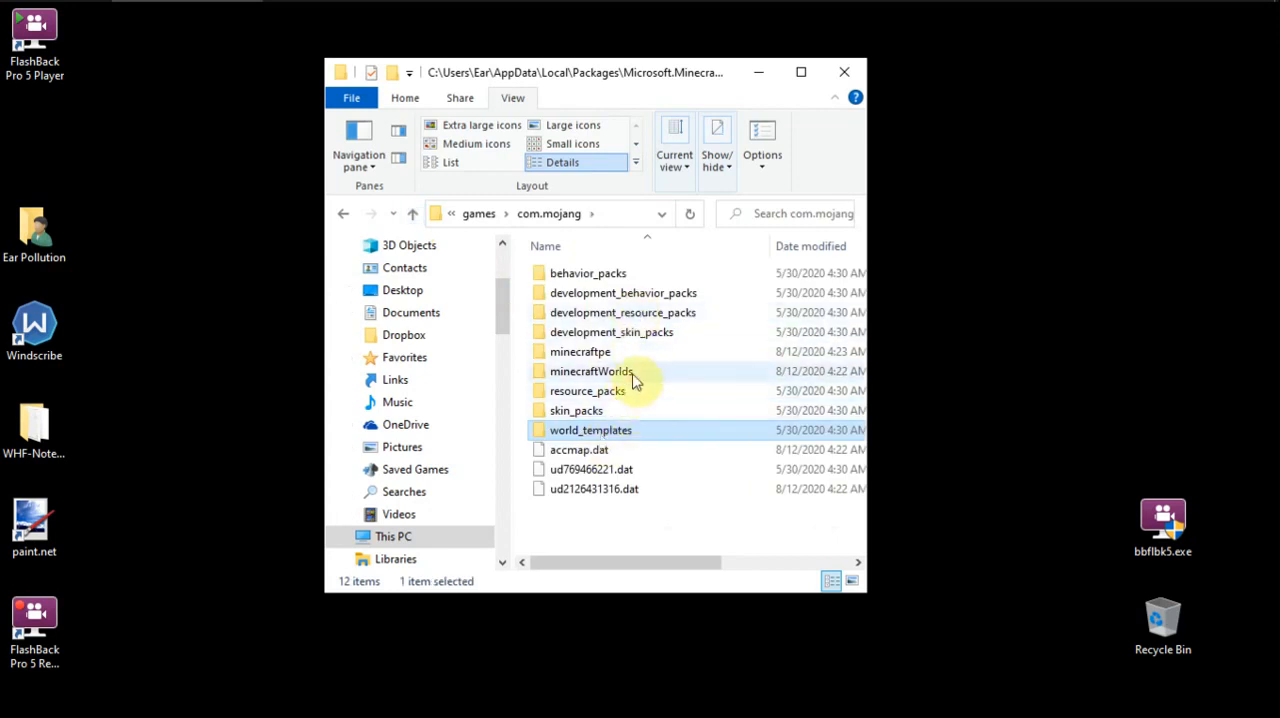
# Step: Open minecraftWorlds and scroll through its 108 world folders
pyautogui.click(591, 371)
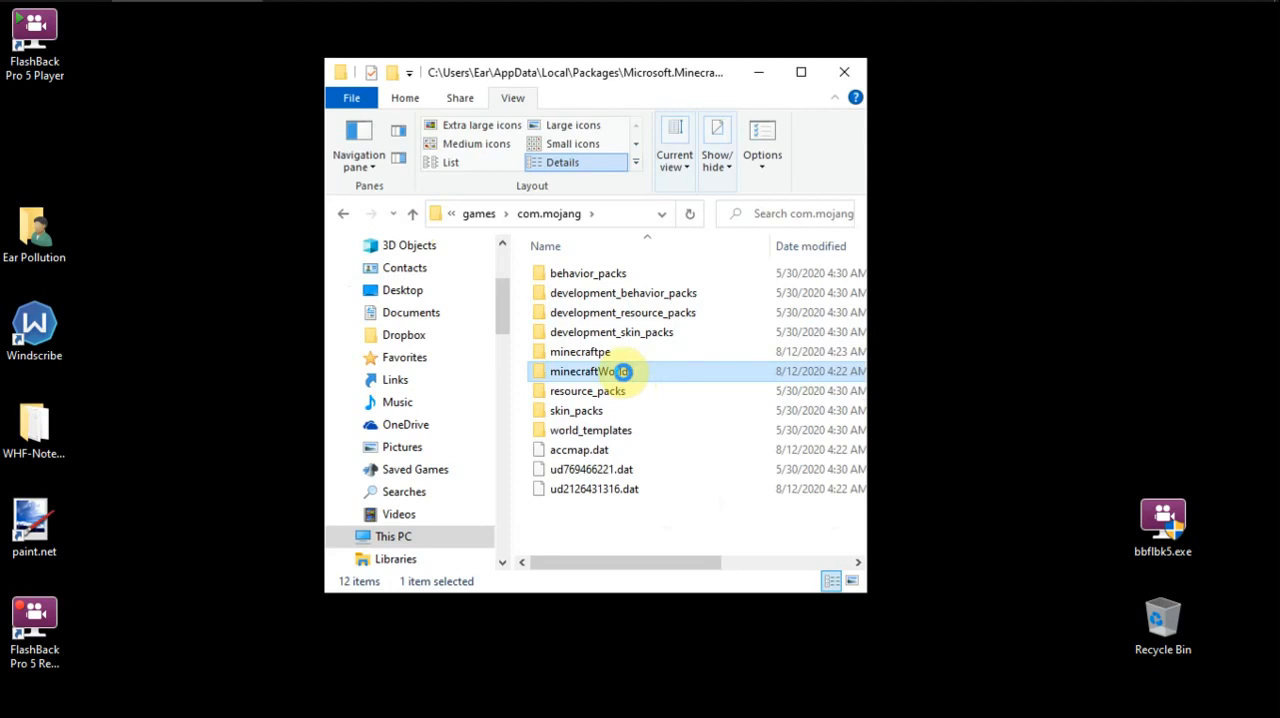
pyautogui.doubleClick(590, 371)
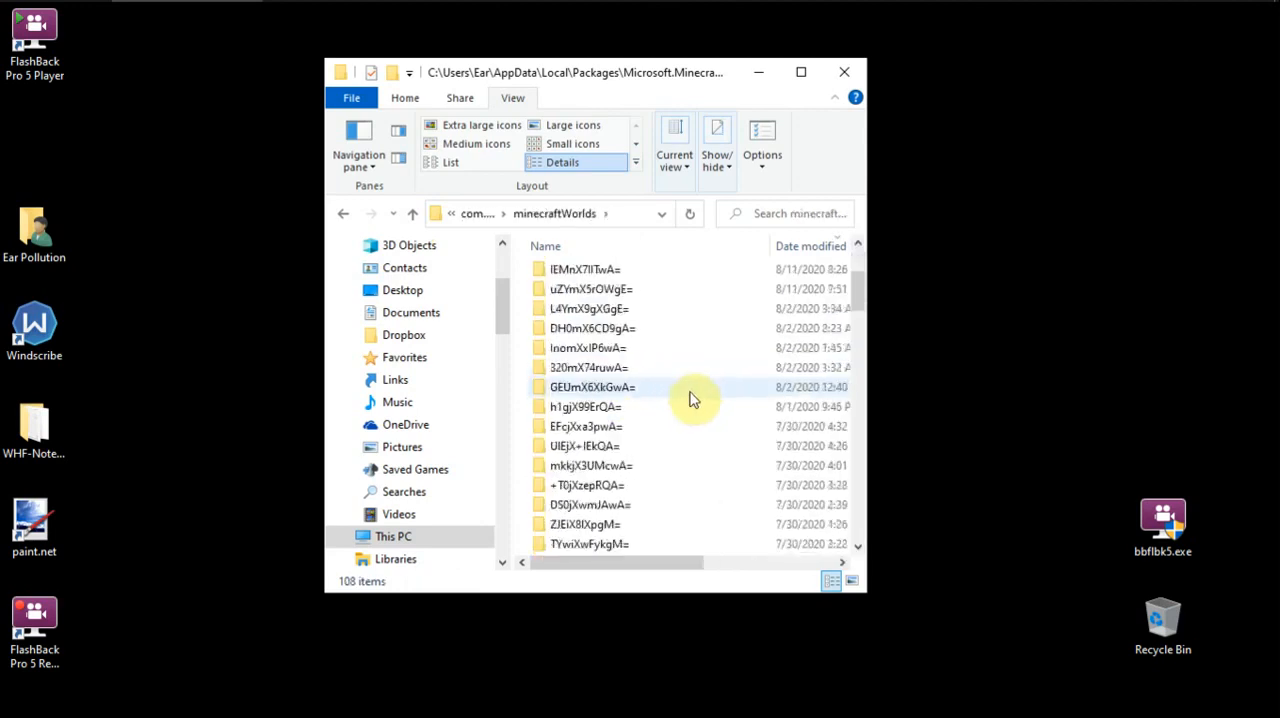
pyautogui.scroll(-3)
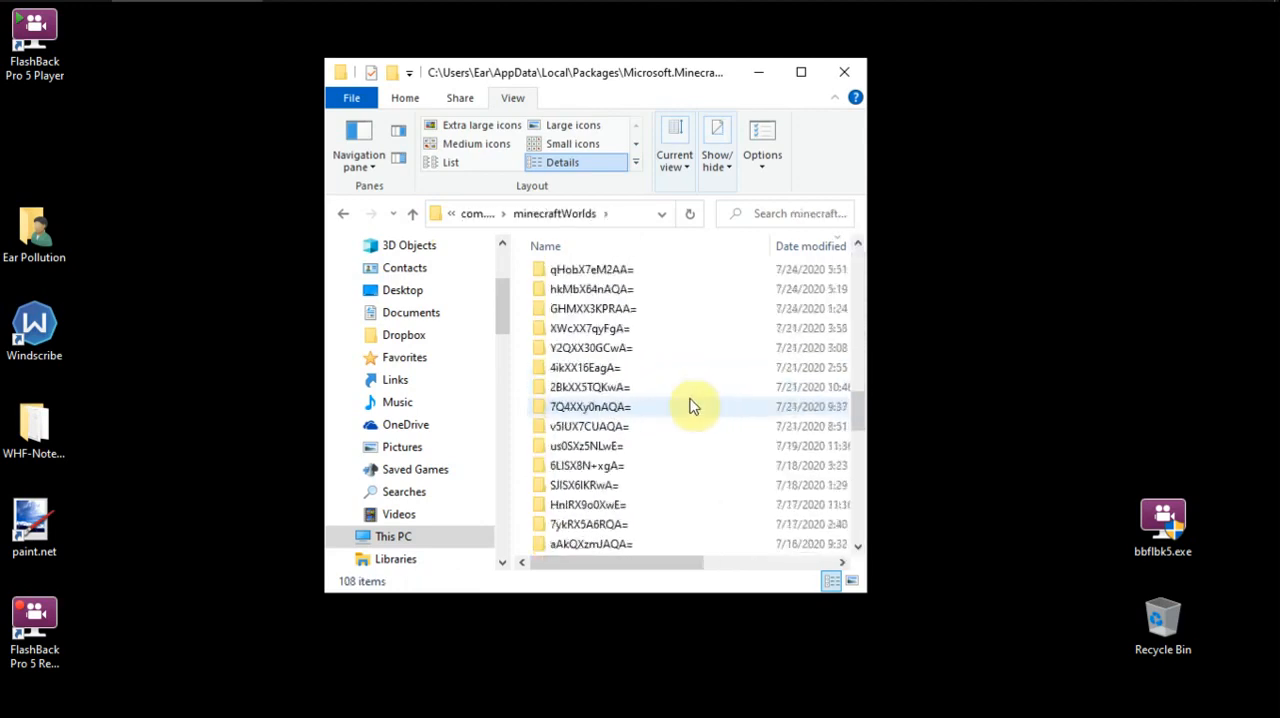
pyautogui.scroll(-3)
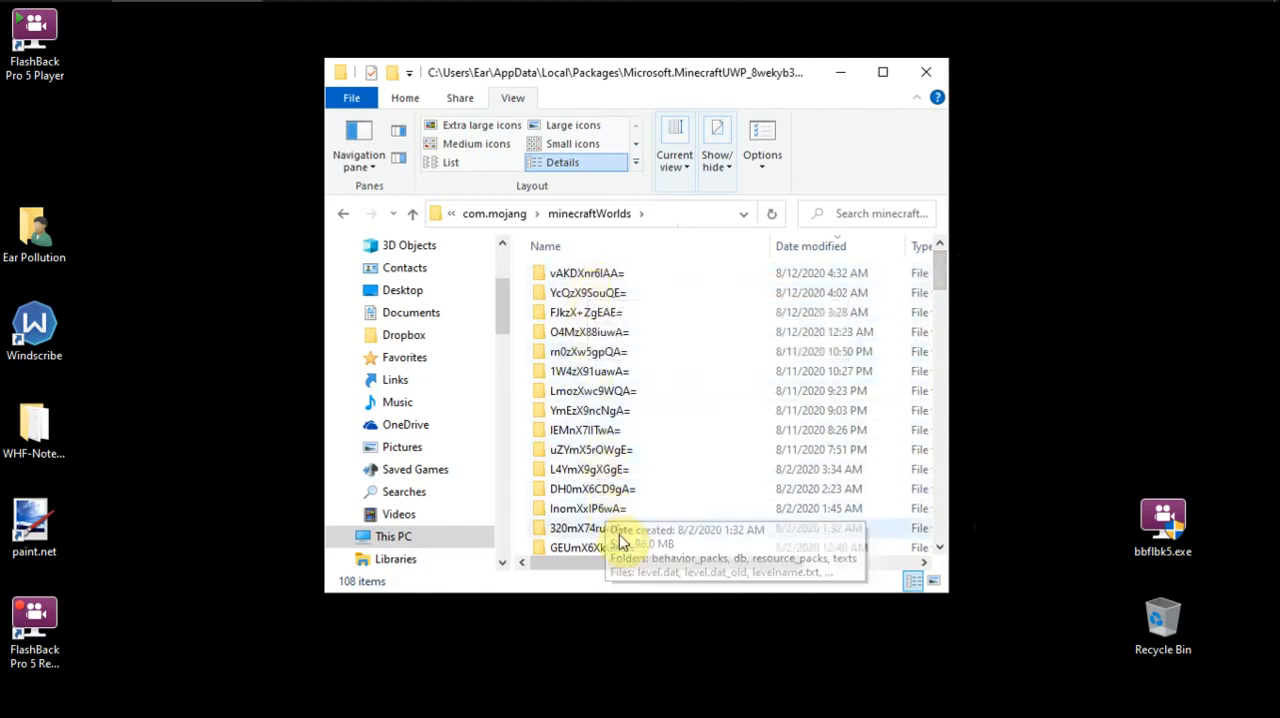
# Step: View the newest world's contents like level.dat and db, then return to minecraftWorlds
pyautogui.click(583, 272)
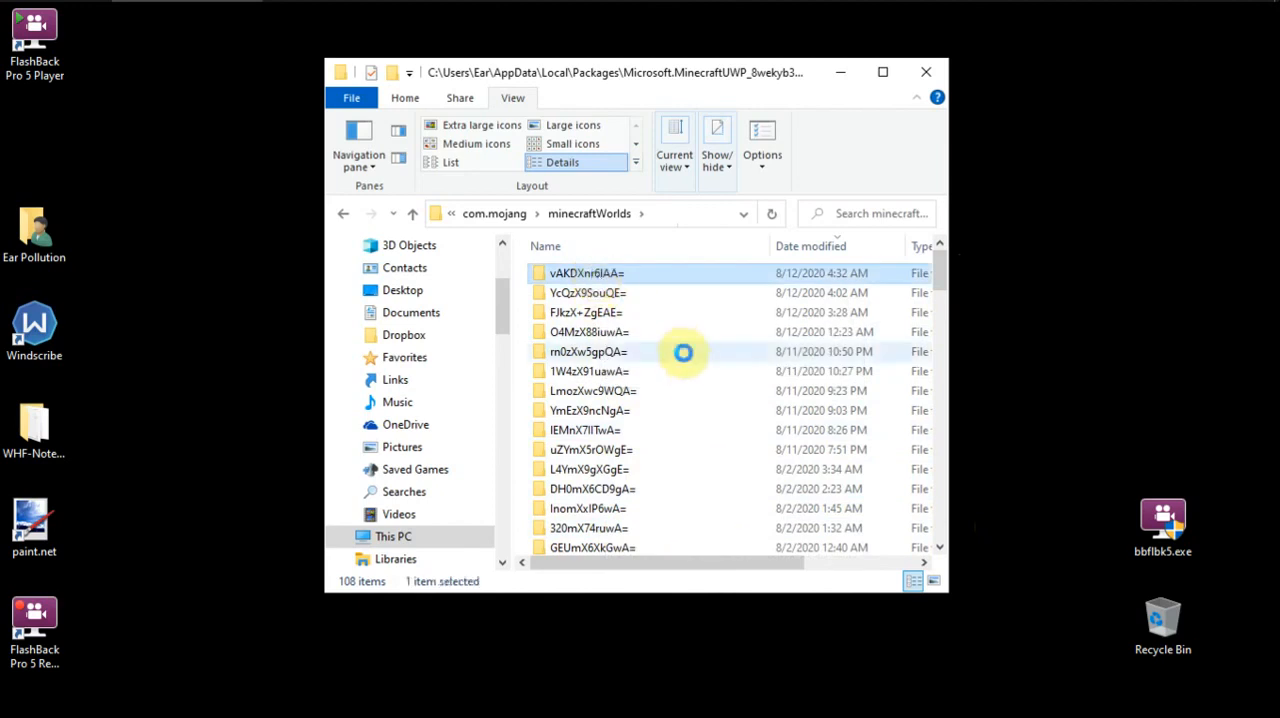
pyautogui.doubleClick(587, 272)
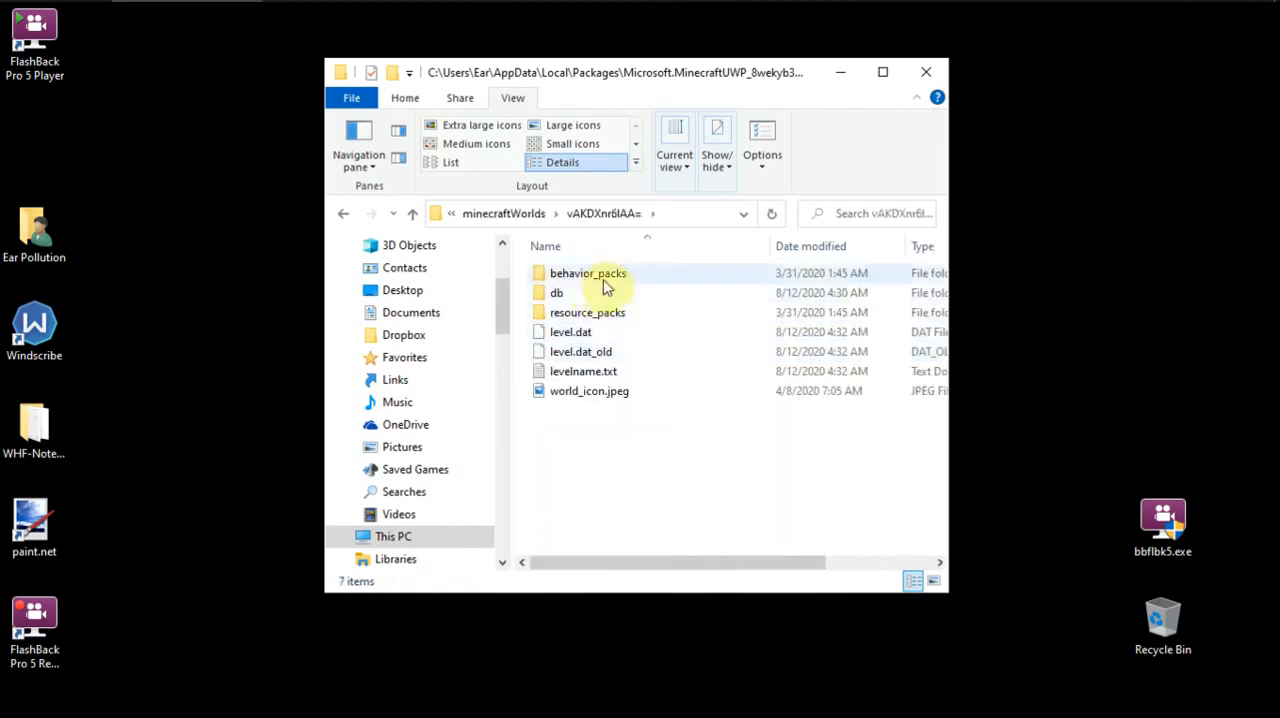
pyautogui.moveTo(606, 282)
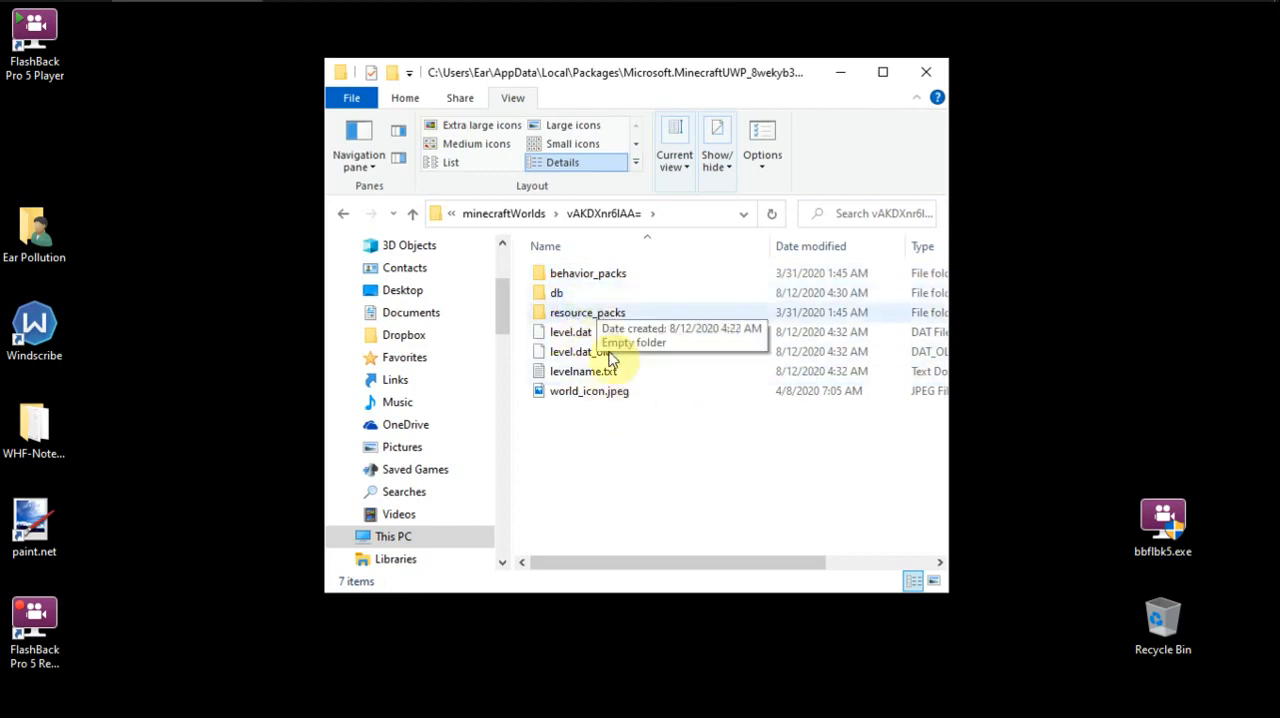
pyautogui.click(344, 213)
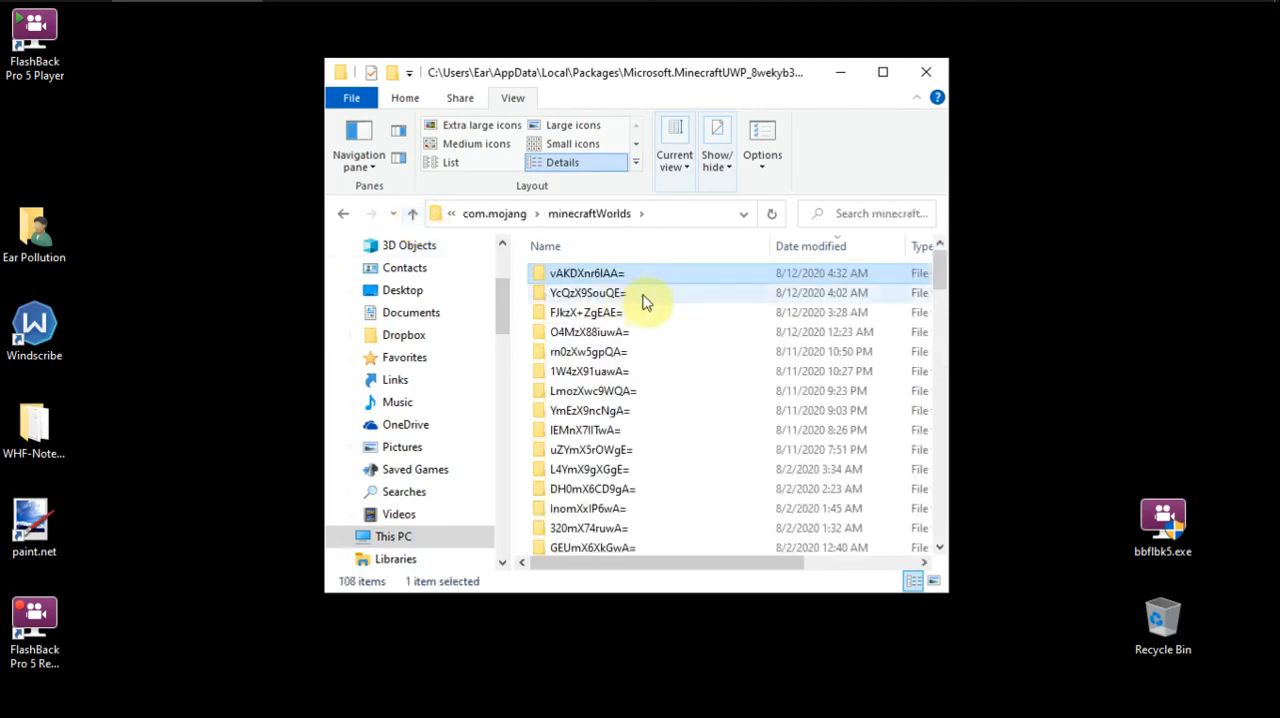
pyautogui.moveTo(645, 301)
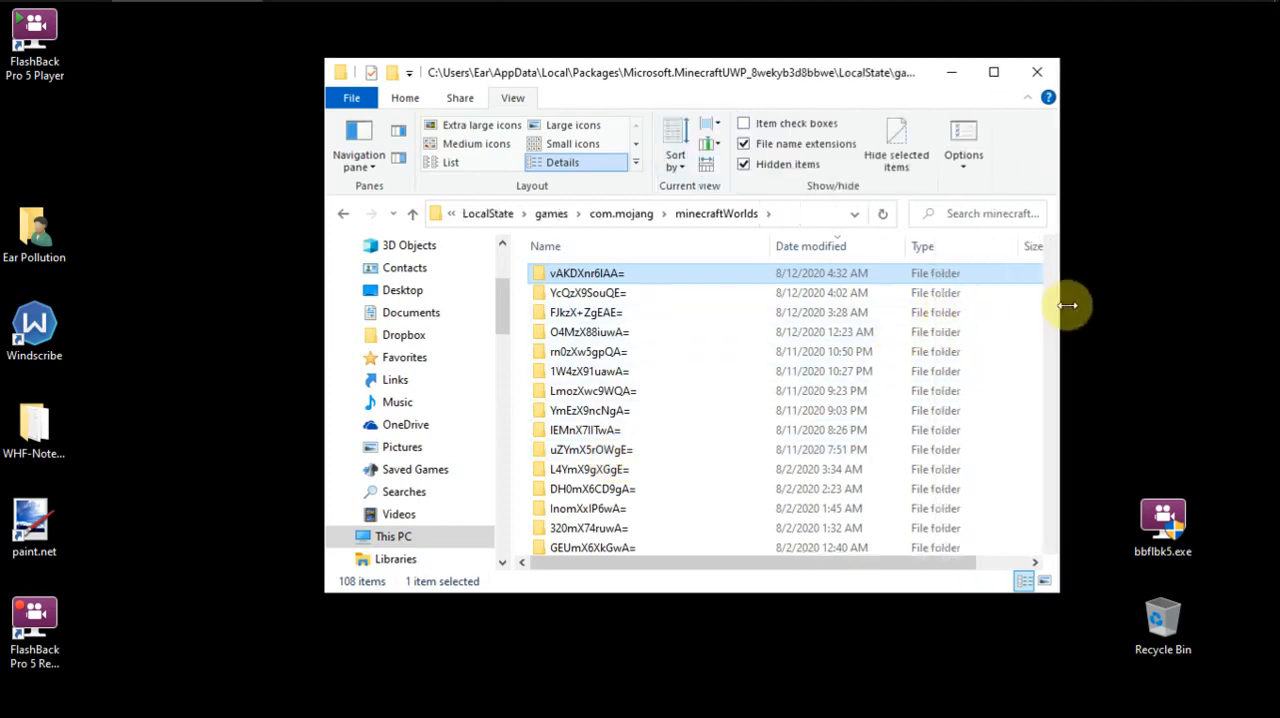
# Step: Scroll the minecraftWorlds listing down in the widened File Explorer window
pyautogui.scroll(-3)
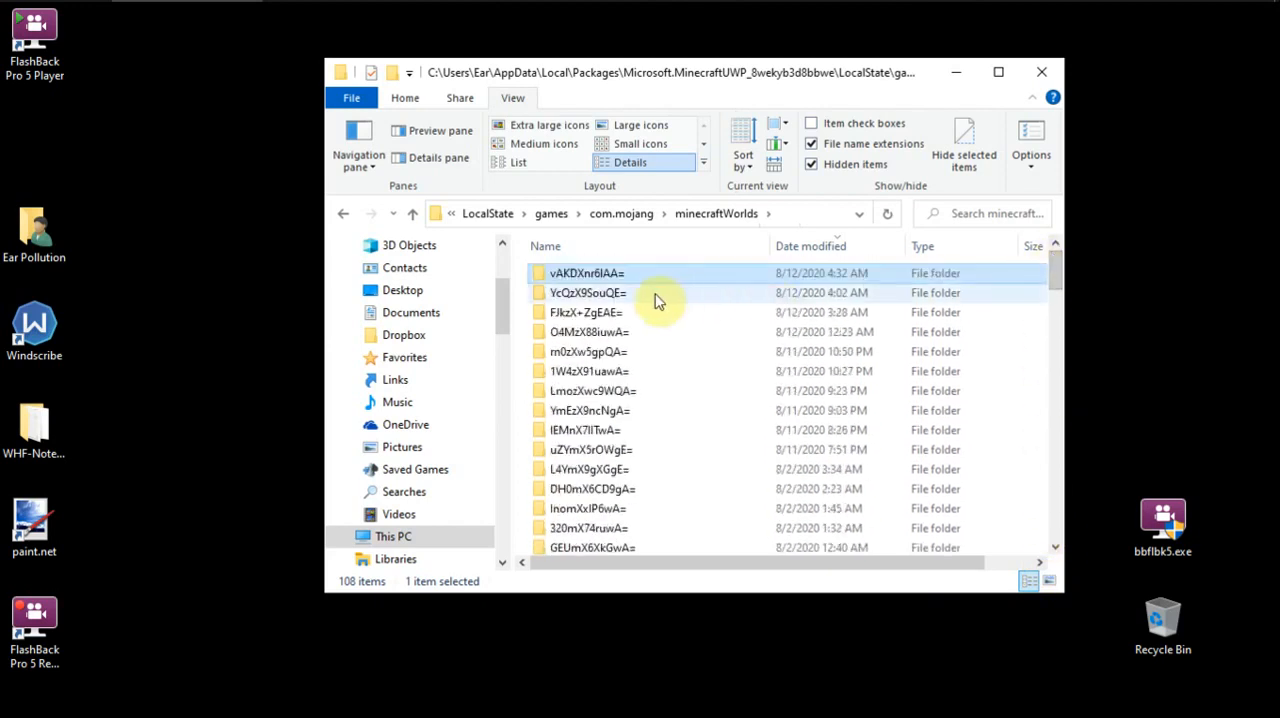
pyautogui.moveTo(658, 300)
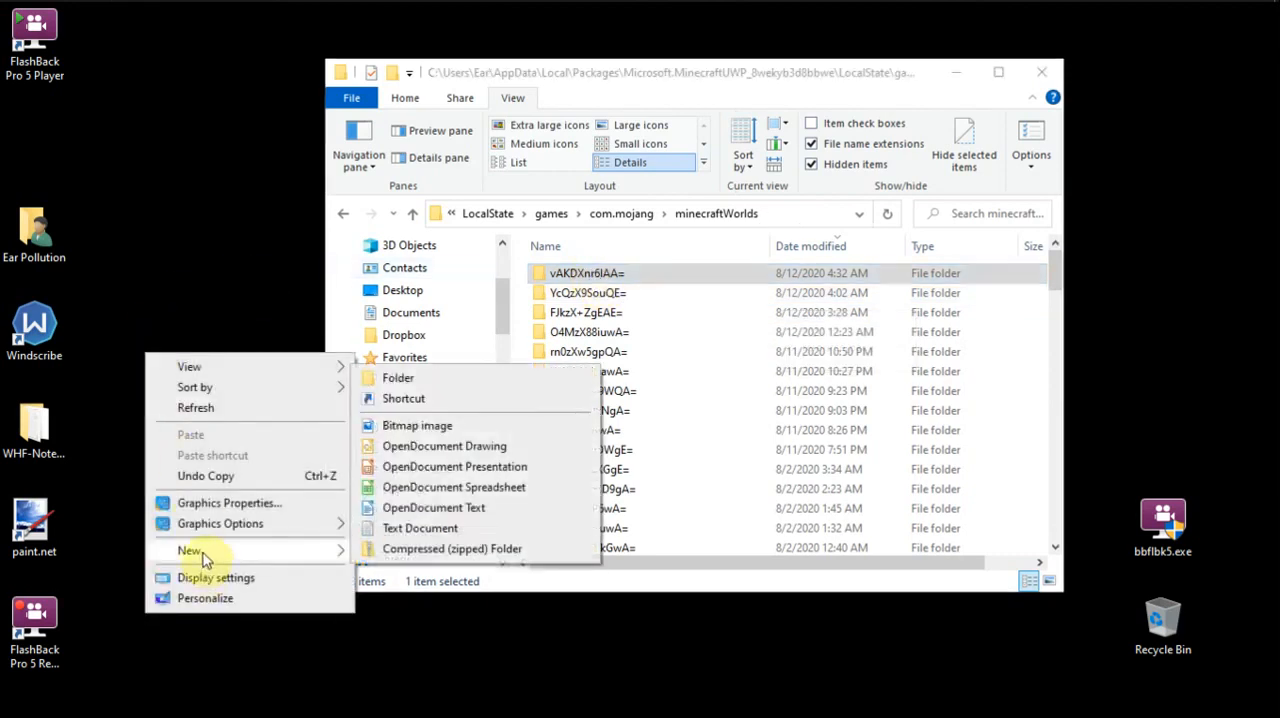
# Step: Make a new desktop folder and name it Minecraft-Backups
pyautogui.click(396, 377)
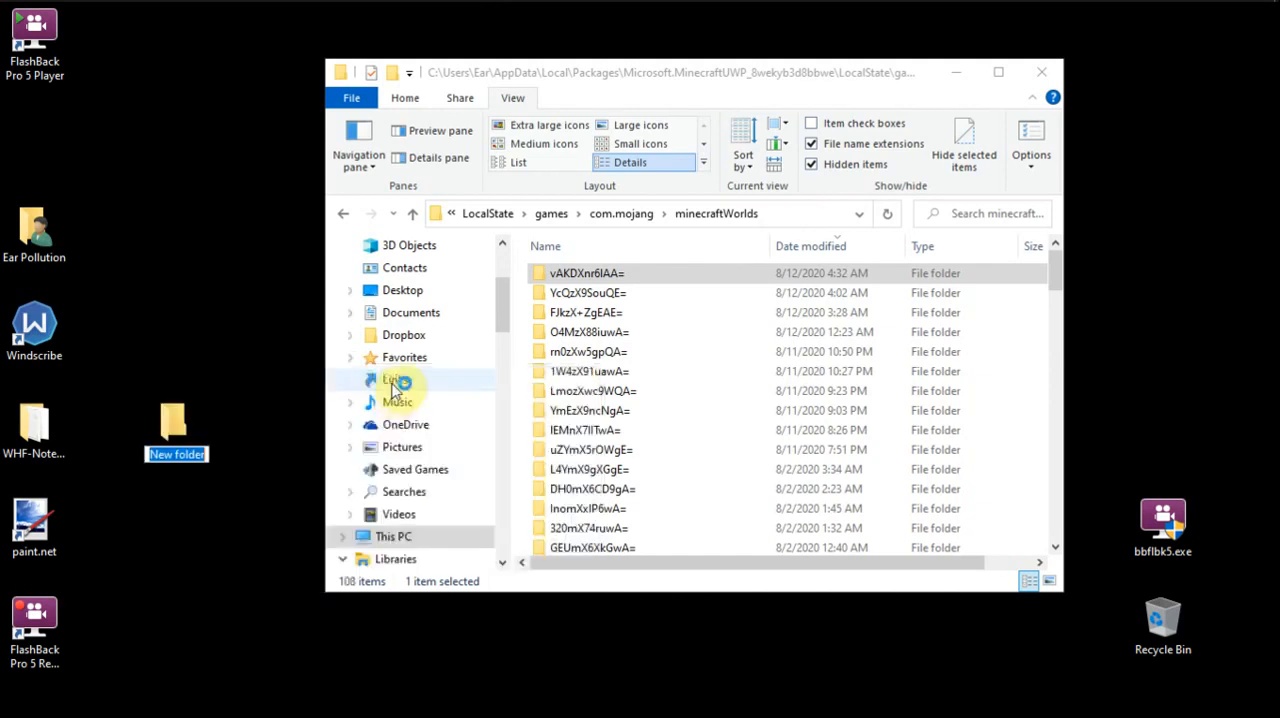
pyautogui.write('Minecraft-Backups')
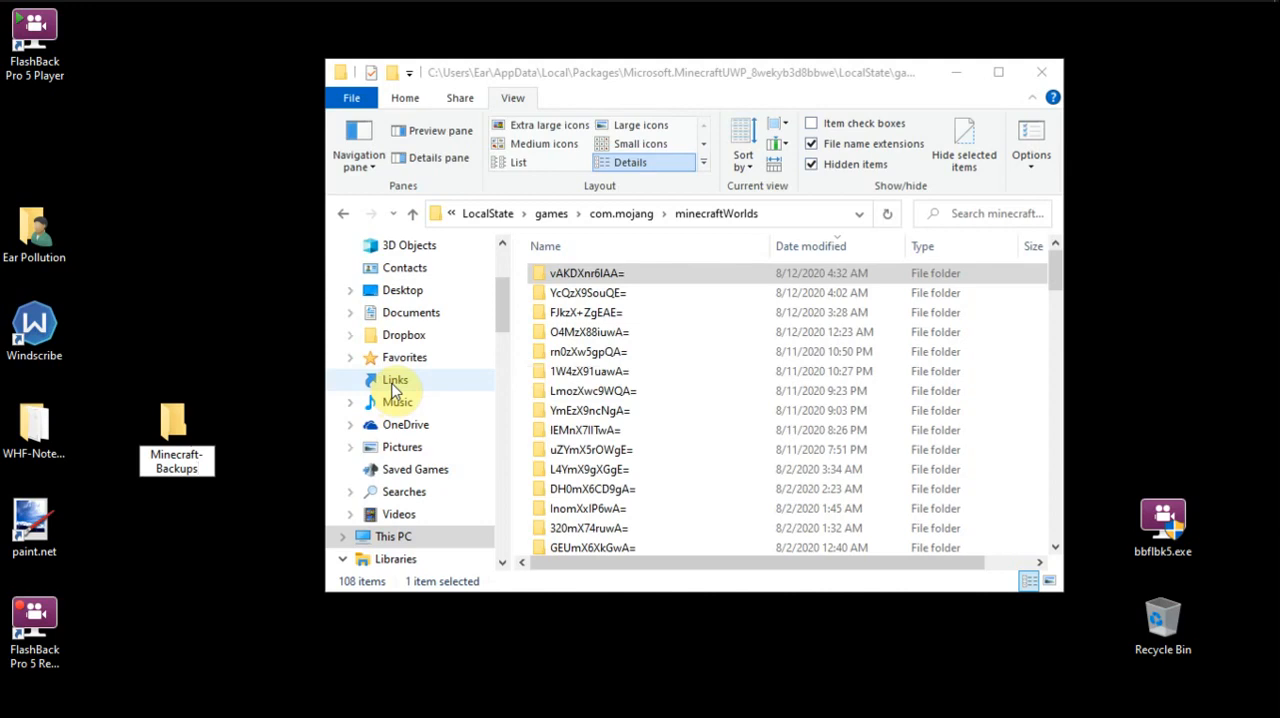
pyautogui.click(176, 435)
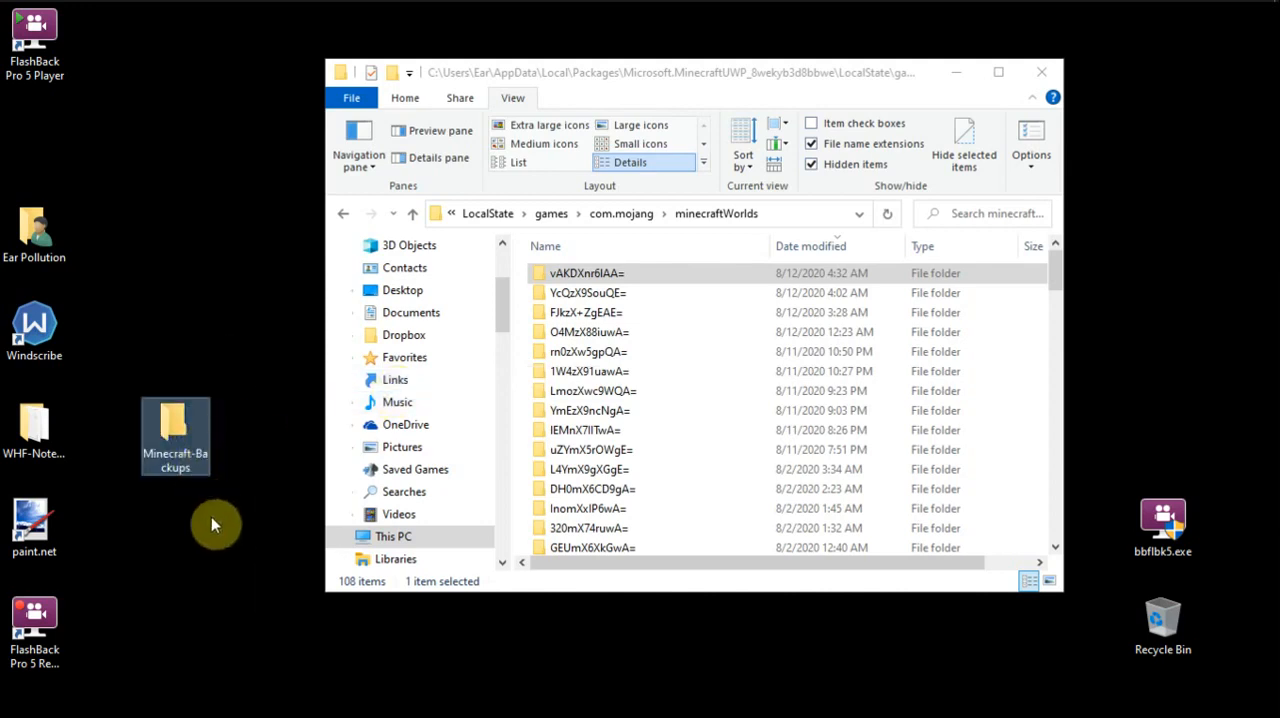
pyautogui.moveTo(168, 416)
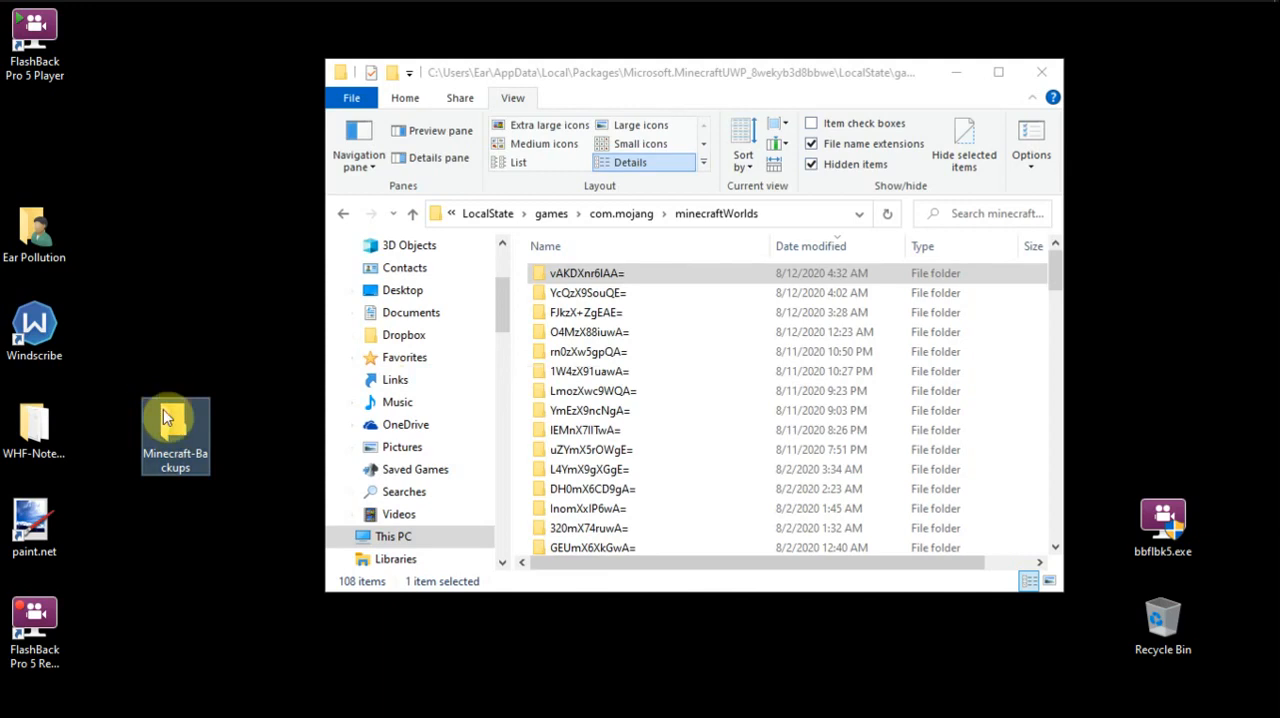
pyautogui.moveTo(235, 359)
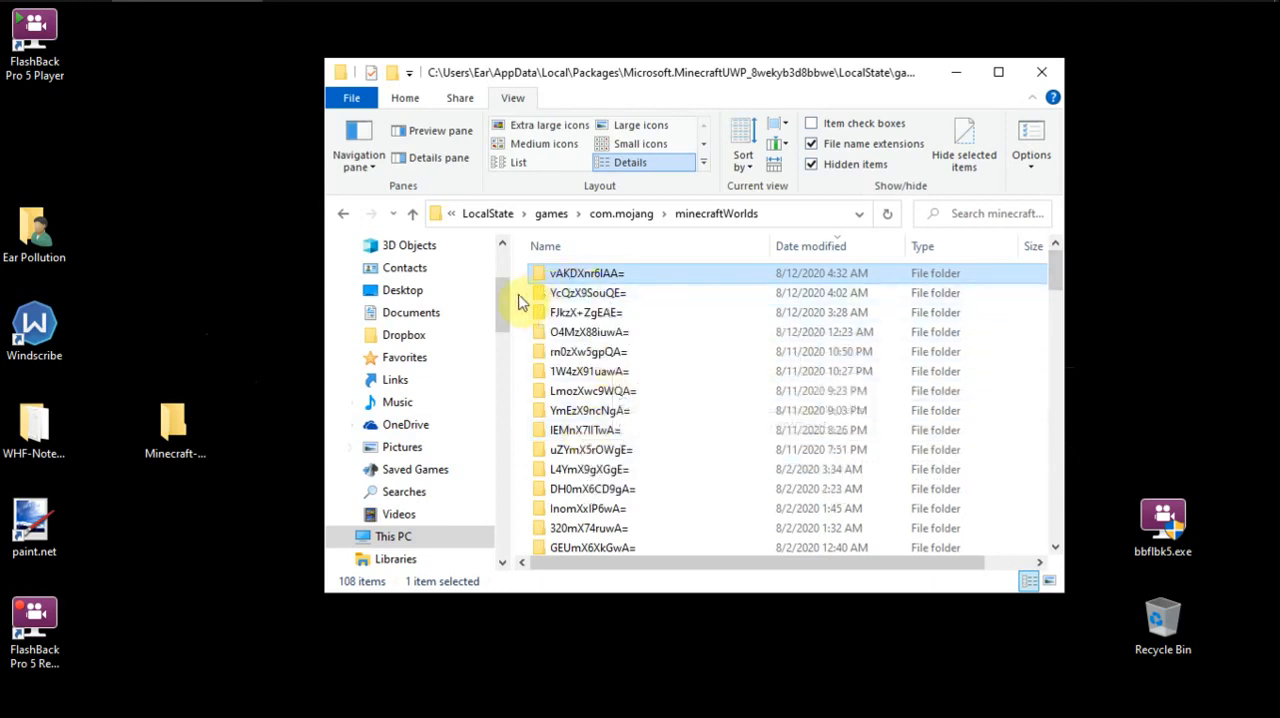
pyautogui.moveTo(572, 285)
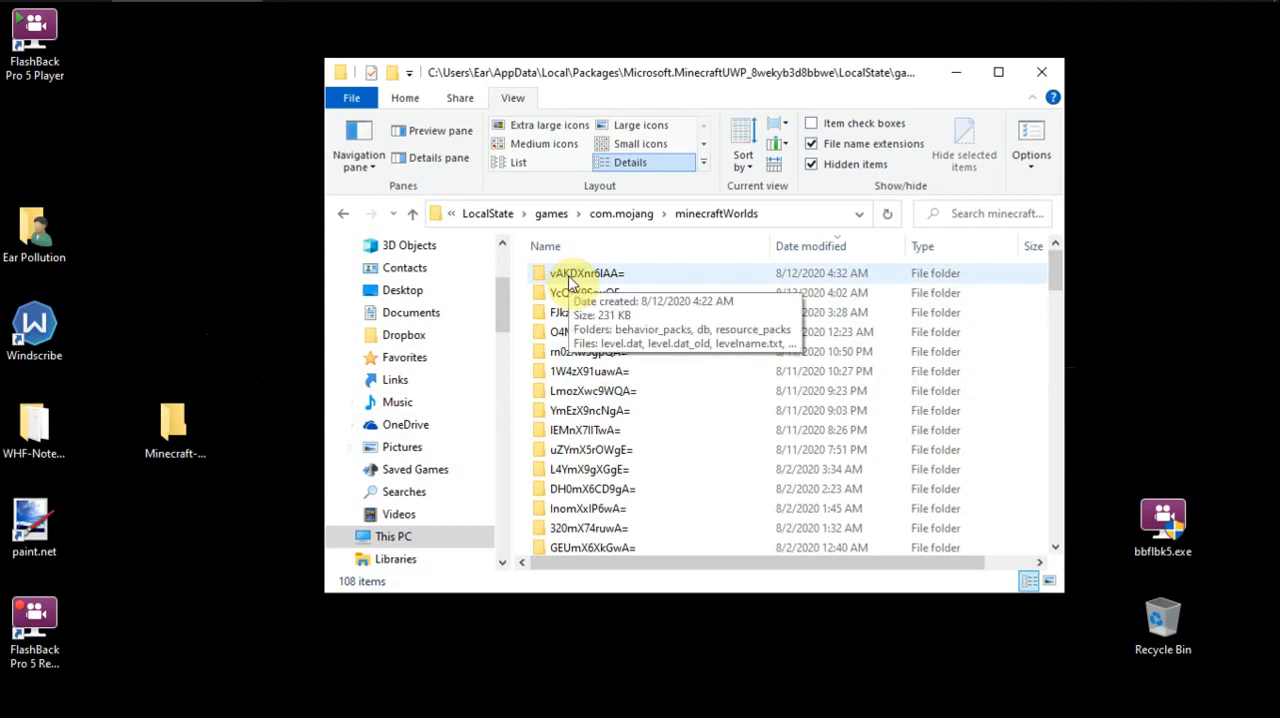
# Step: Copy the world folder vAKDXnr6IAA= and close the minecraftWorlds window
pyautogui.click(579, 273)
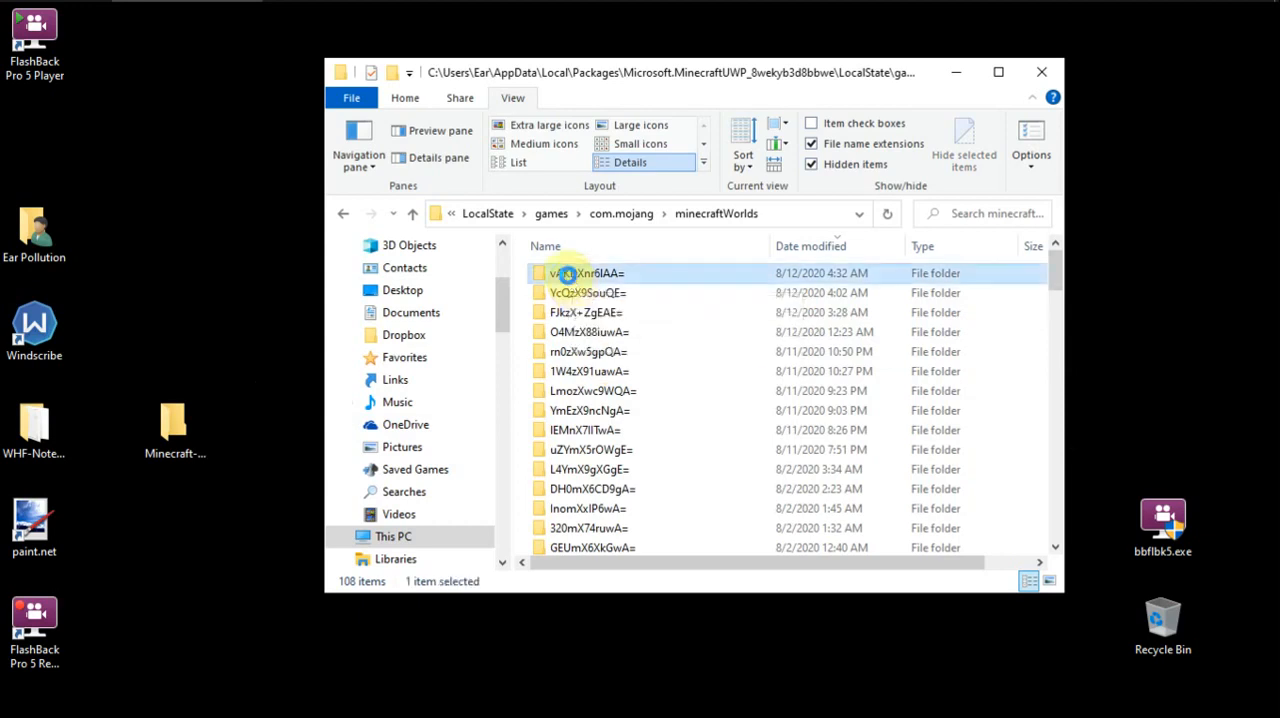
pyautogui.moveTo(521, 302)
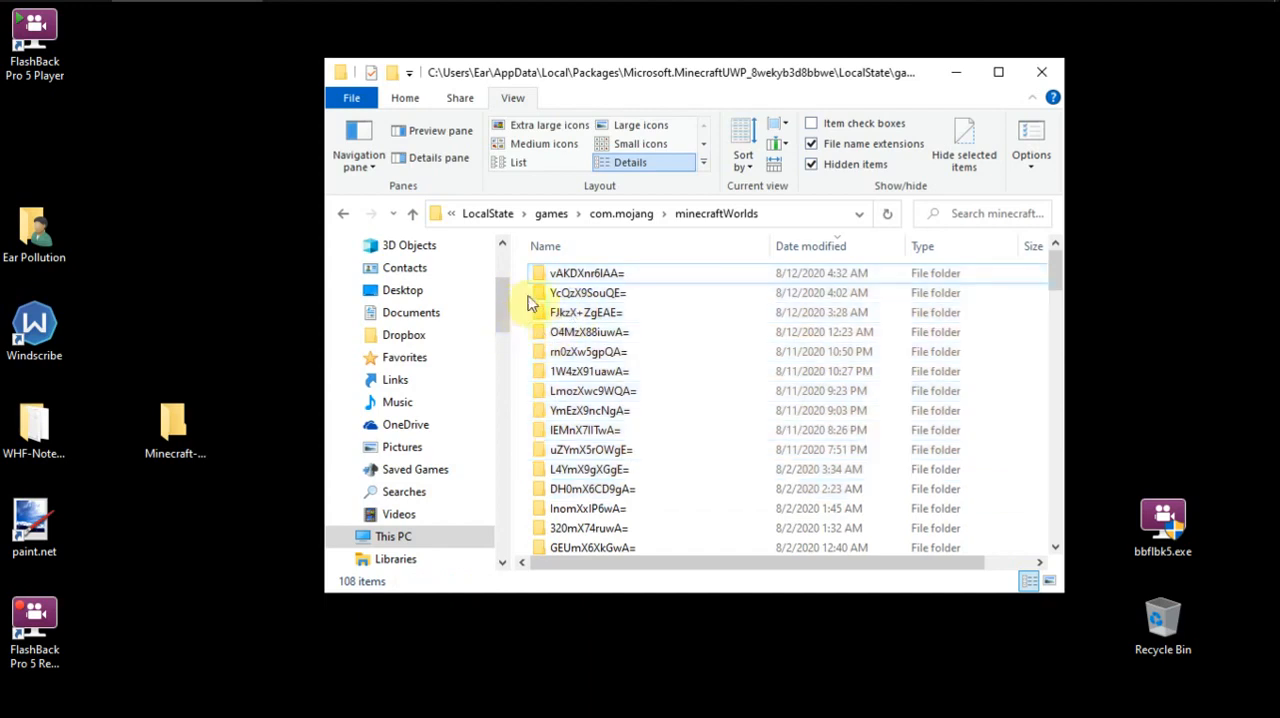
pyautogui.moveTo(643, 278)
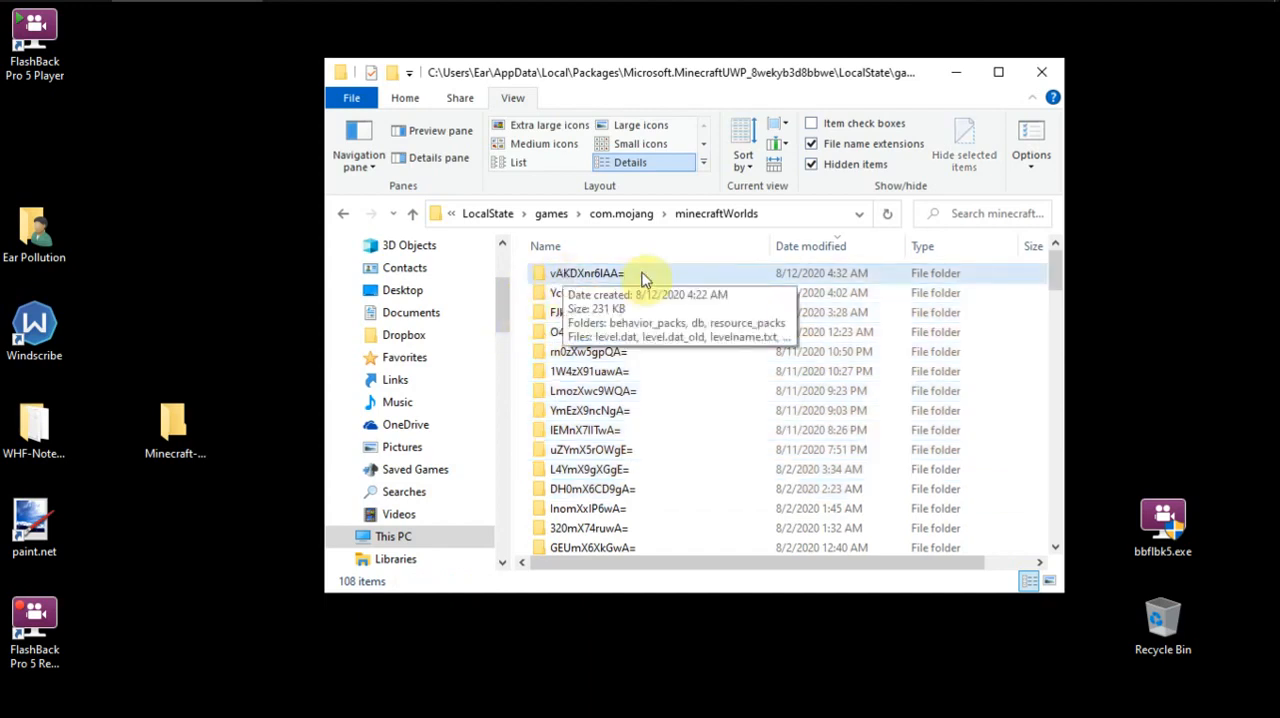
pyautogui.rightClick(645, 278)
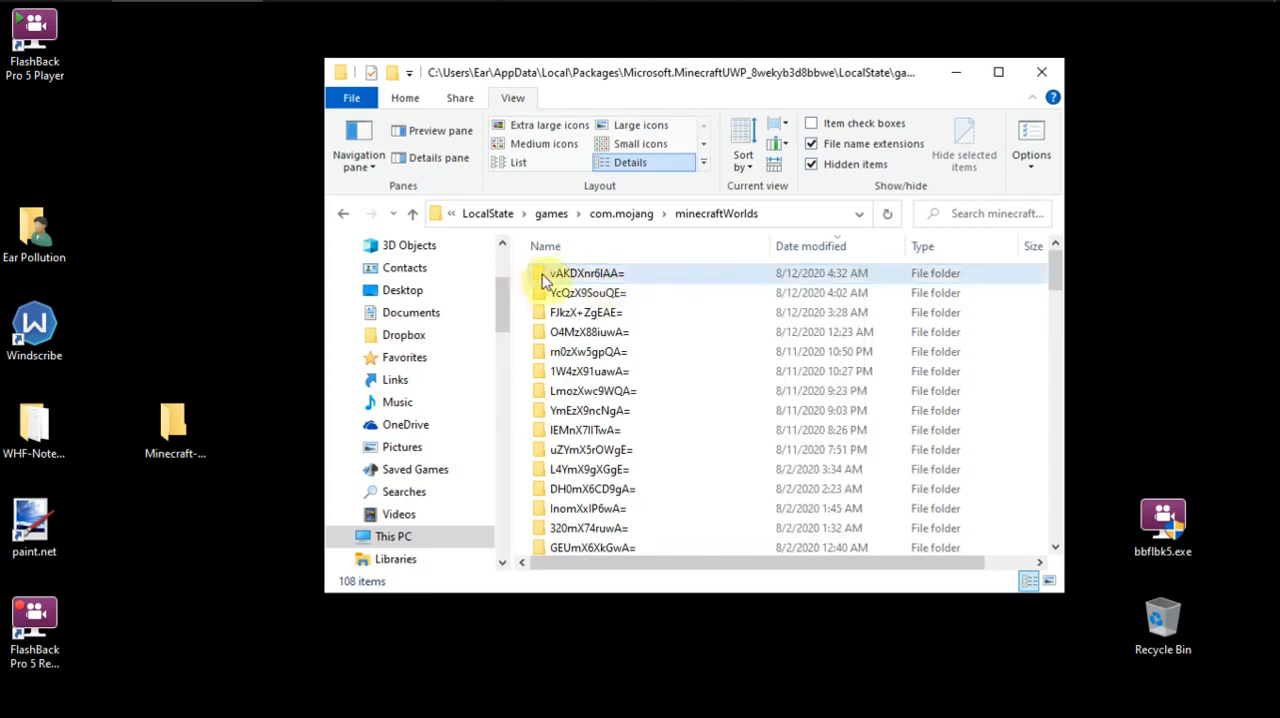
pyautogui.click(587, 273)
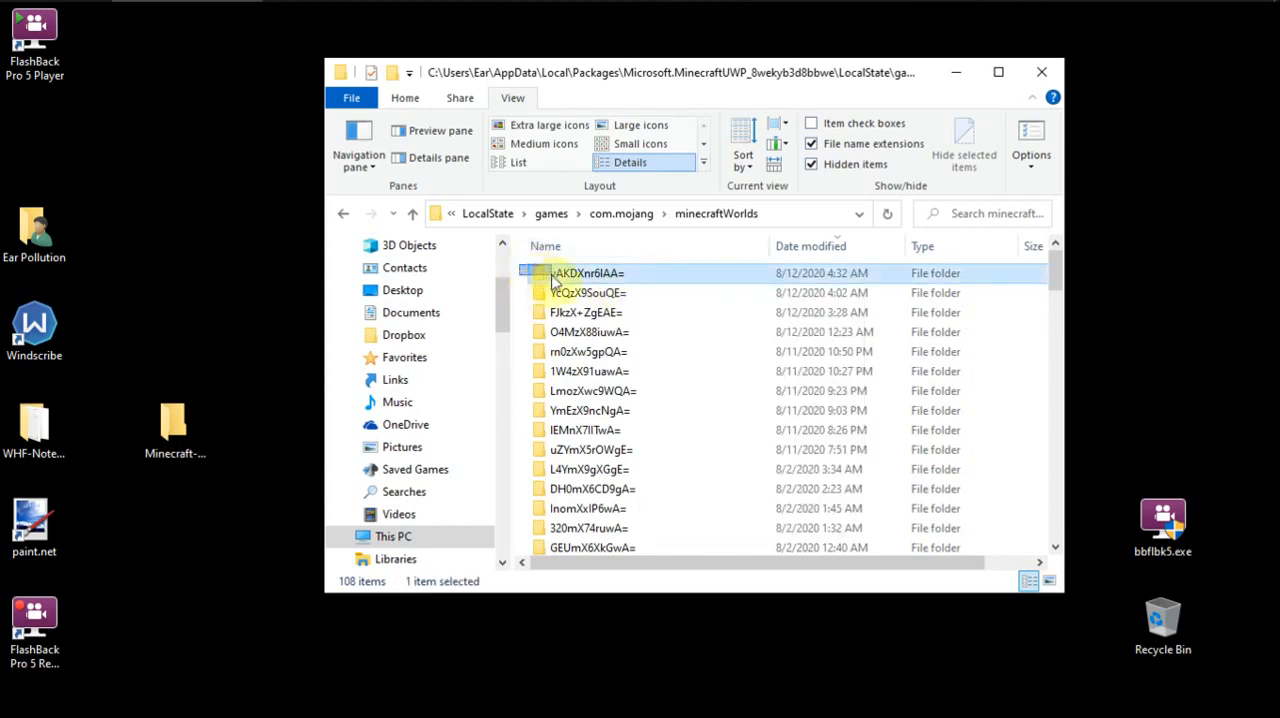
pyautogui.rightClick(588, 273)
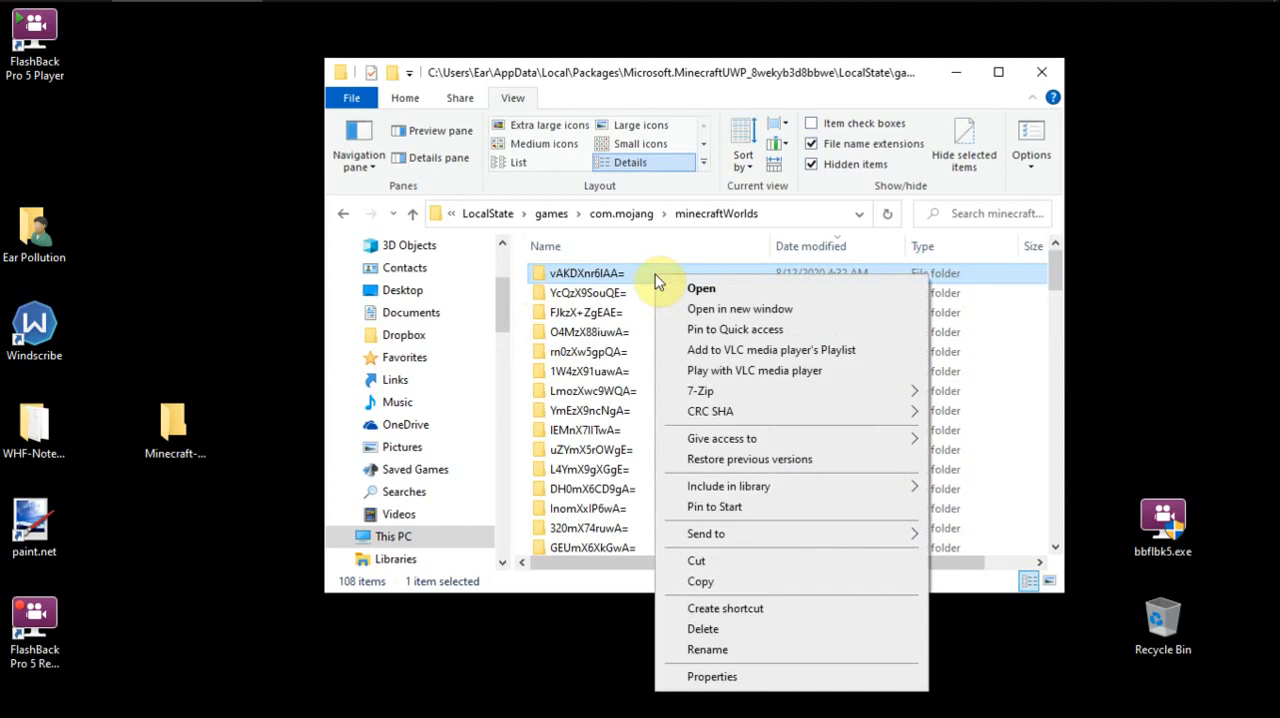
pyautogui.click(723, 589)
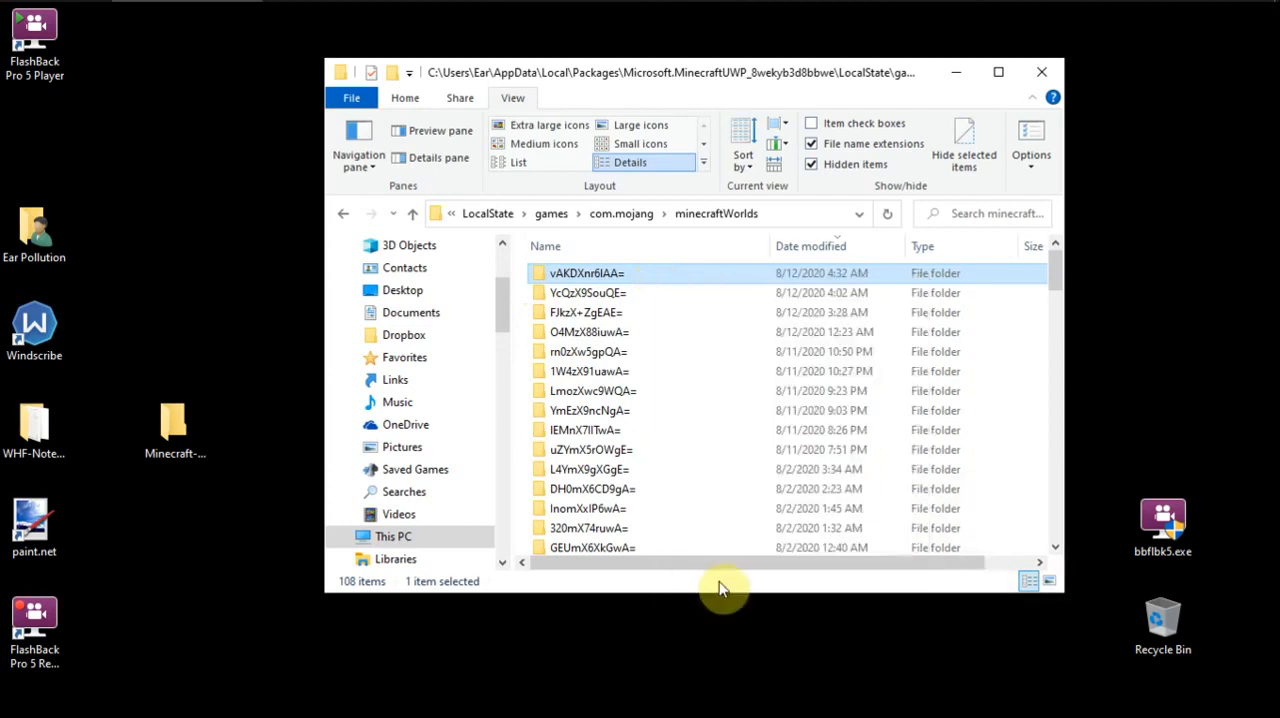
pyautogui.moveTo(1050, 98)
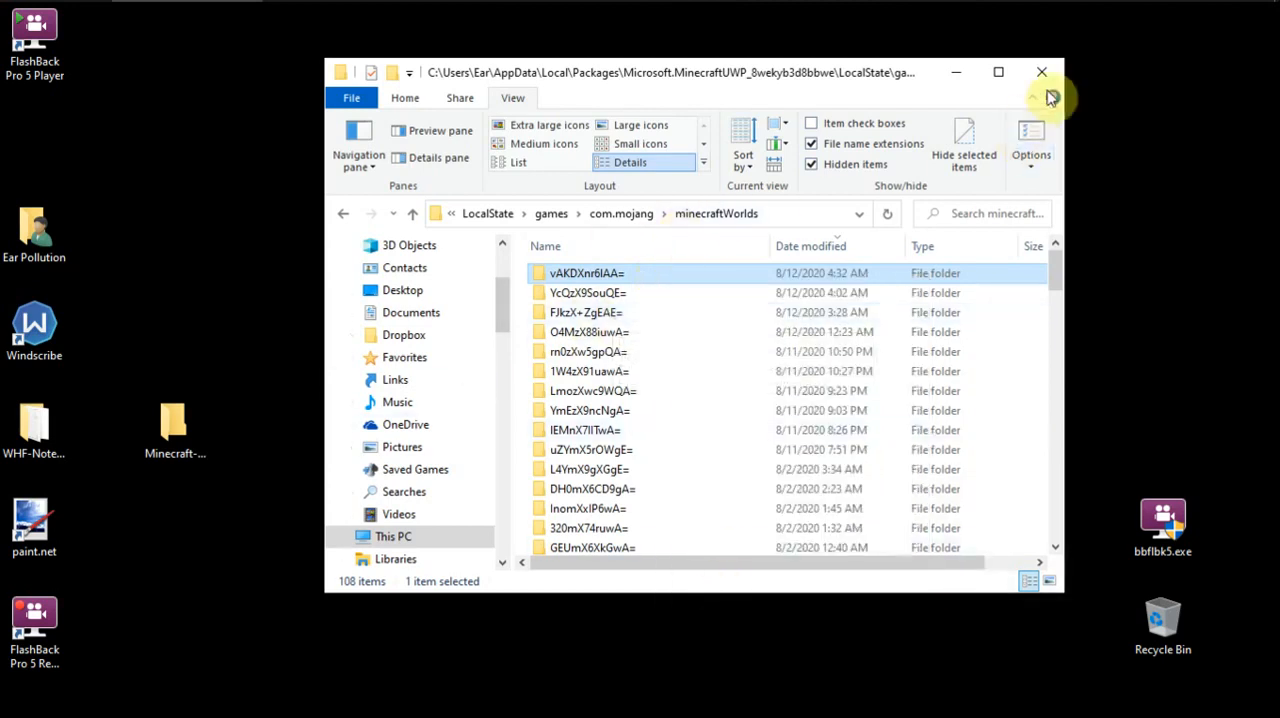
pyautogui.click(1042, 72)
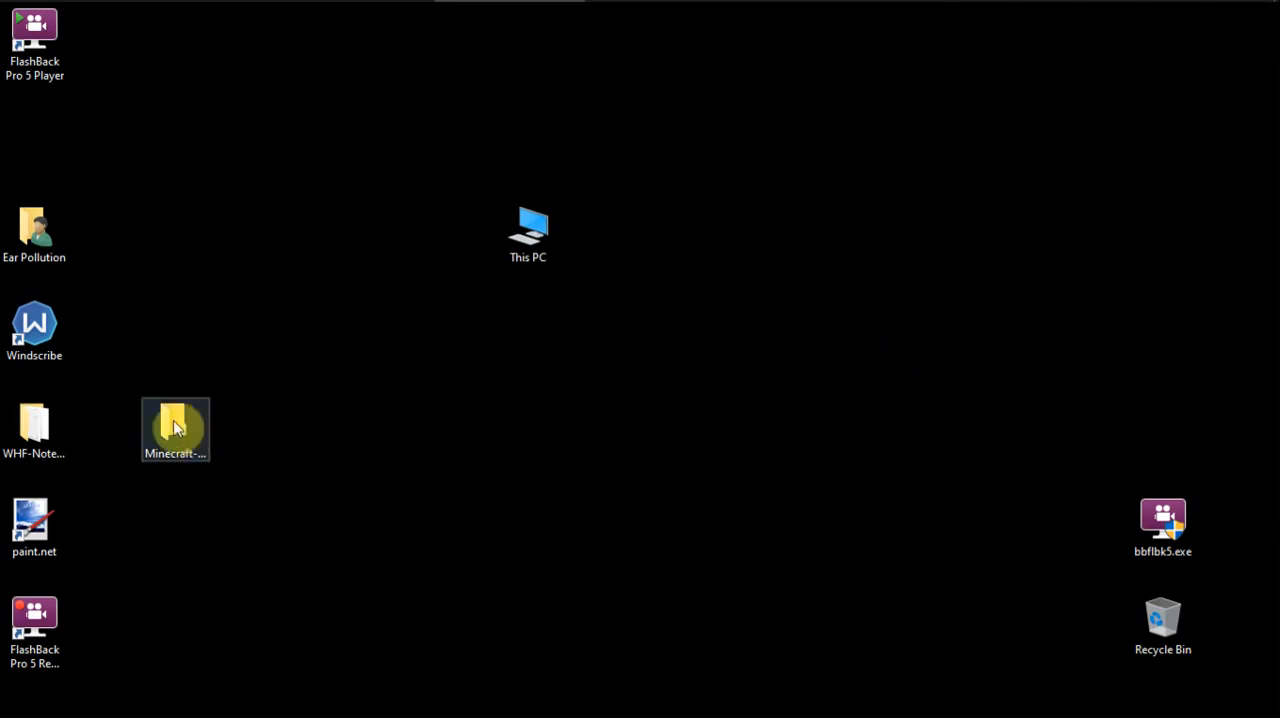
# Step: Move Minecraft-Backups to mid-desktop, open it, and paste vAKDXnr6IAA= inside
pyautogui.moveTo(175, 428); pyautogui.dragTo(669, 337)
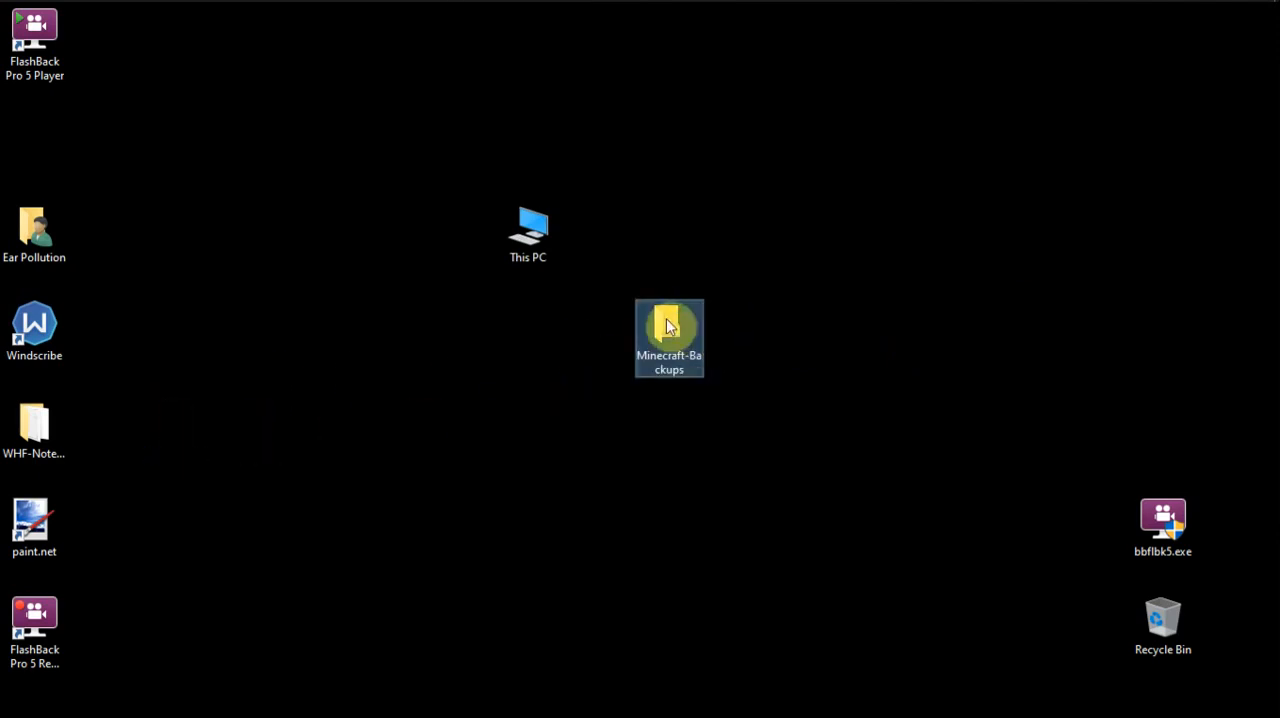
pyautogui.doubleClick(668, 338)
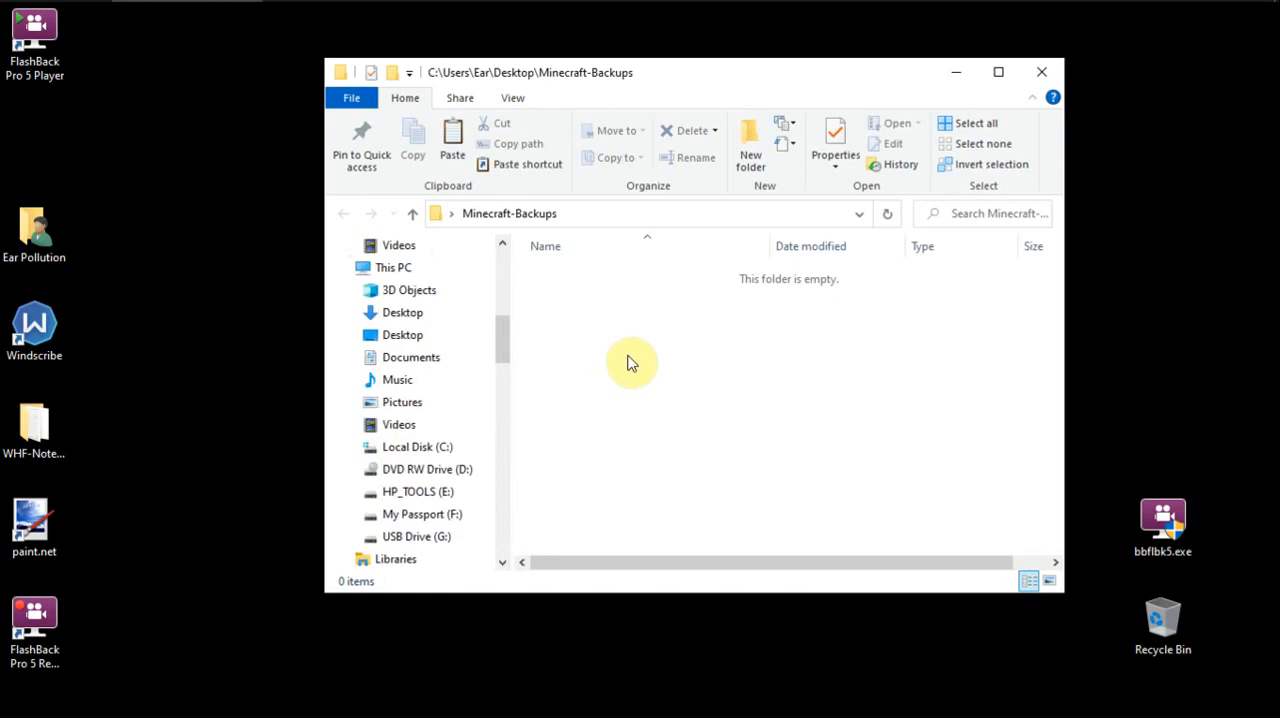
pyautogui.rightClick(630, 355)
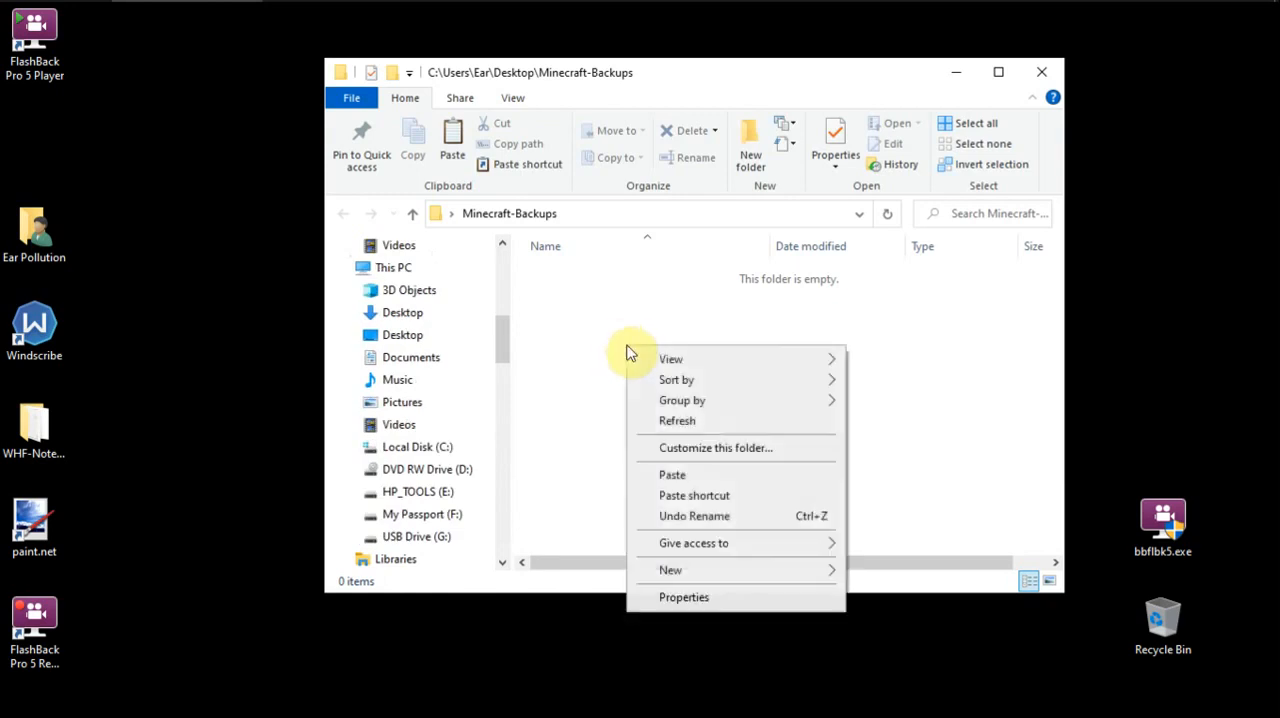
pyautogui.click(702, 480)
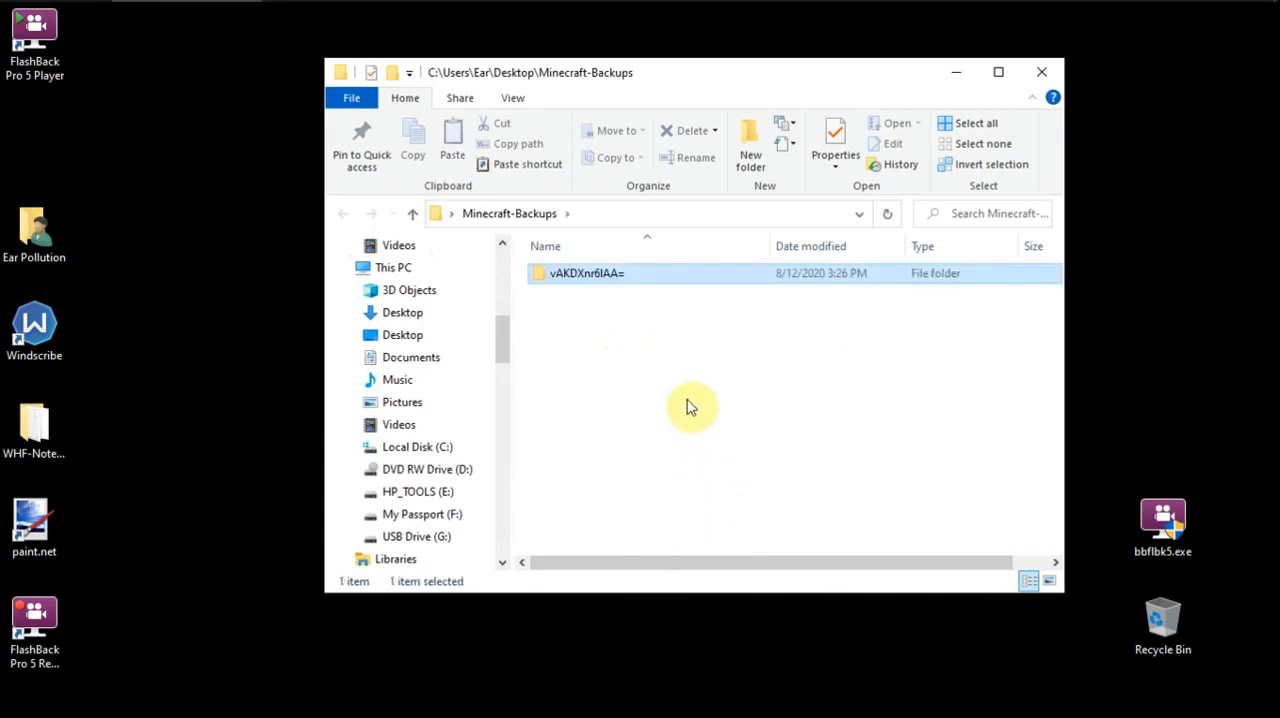
pyautogui.moveTo(696, 410)
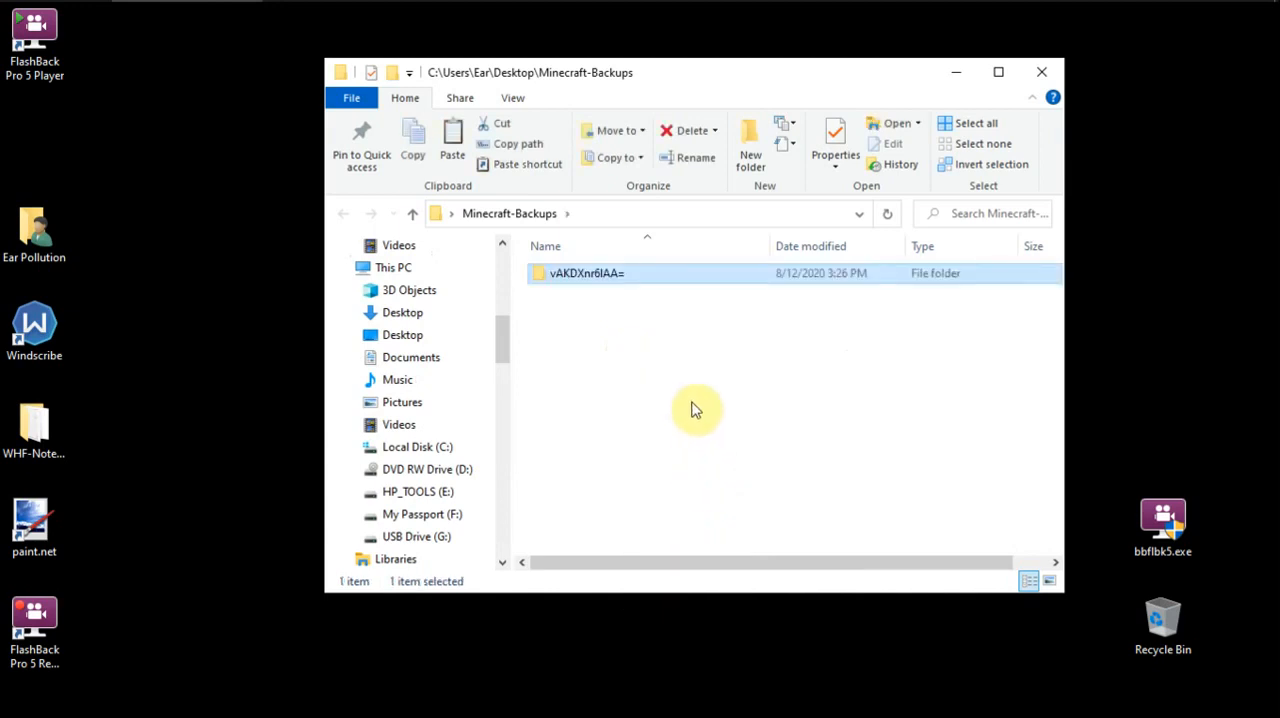
pyautogui.moveTo(642, 327)
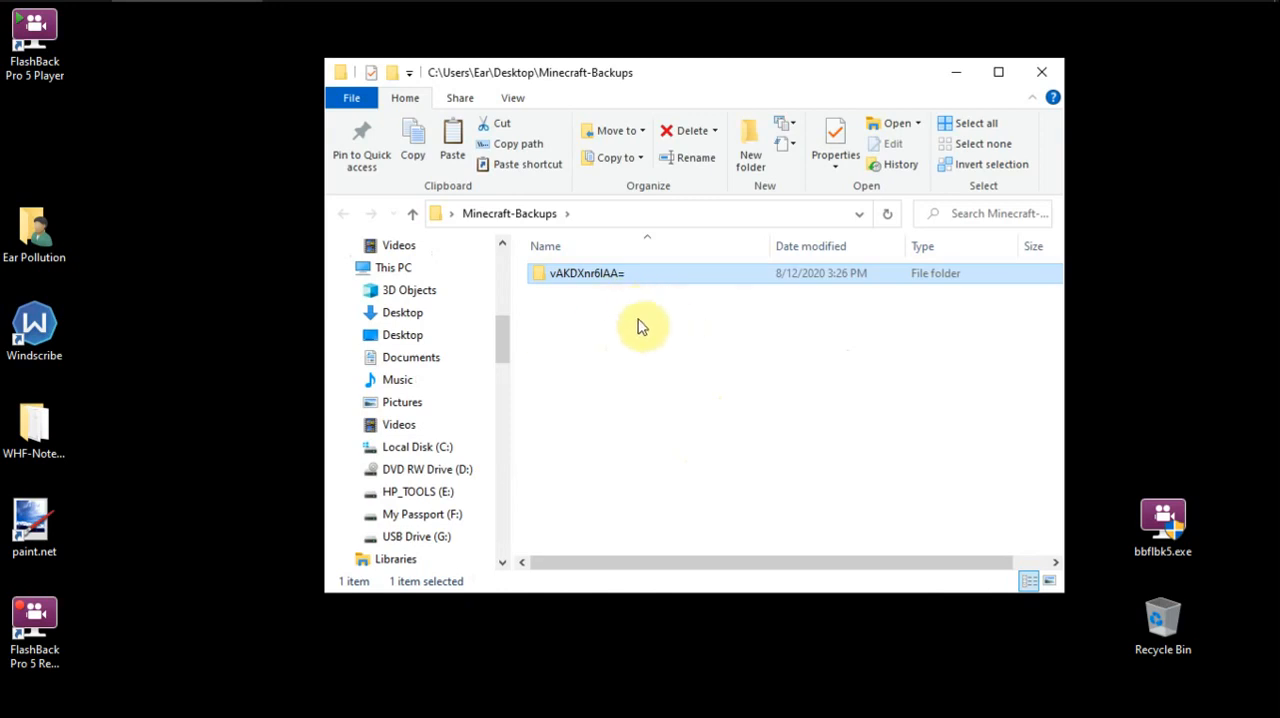
pyautogui.moveTo(885, 207)
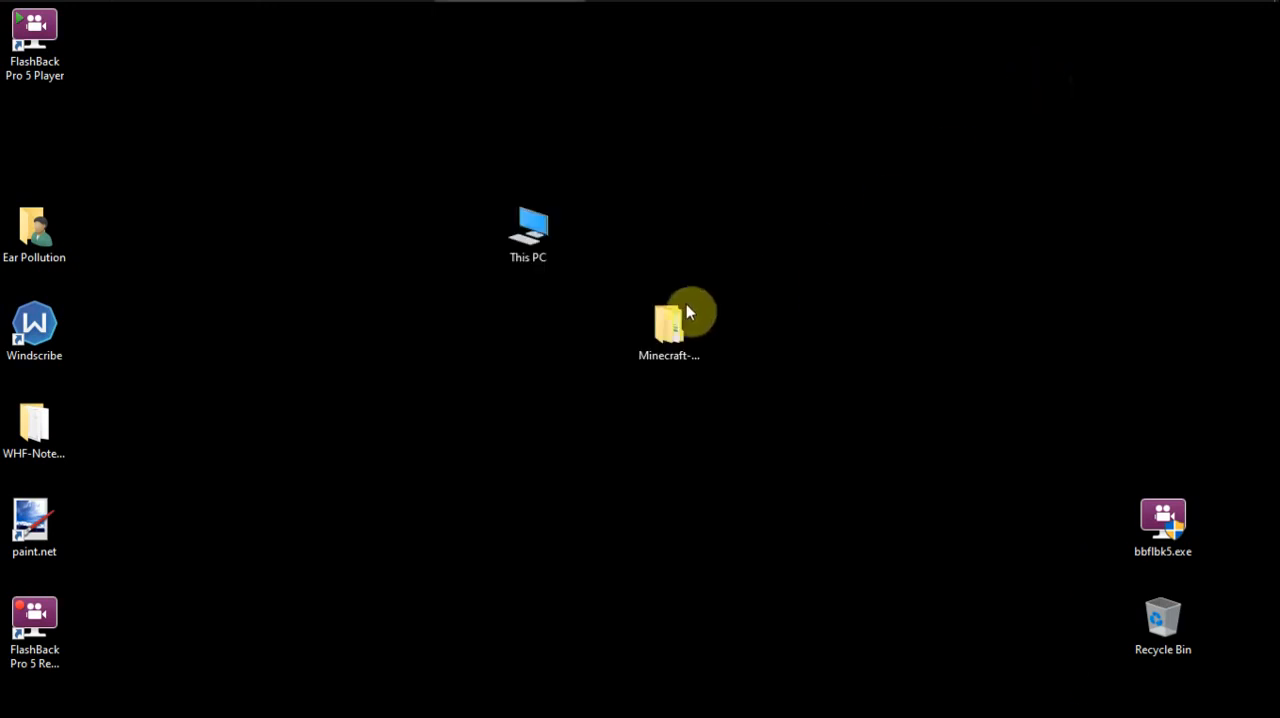
pyautogui.moveTo(538, 345)
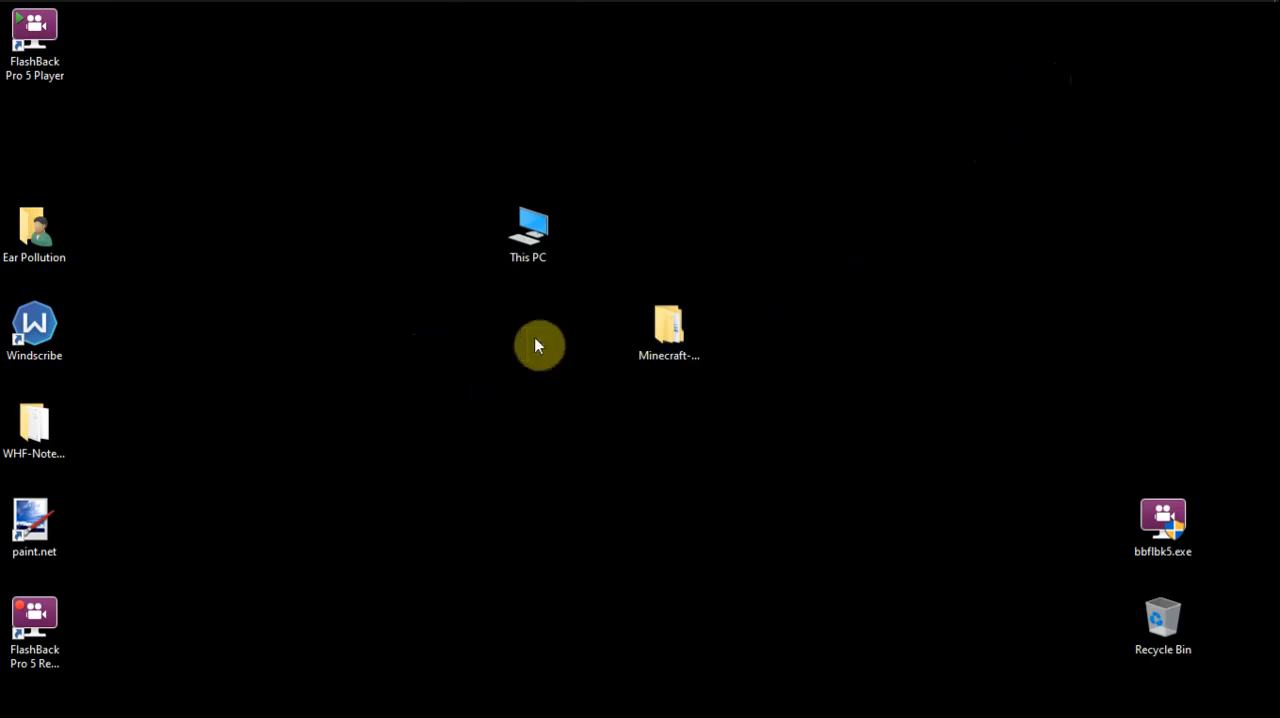
# Step: Drag the Minecraft-Backups desktop icon just below This PC
pyautogui.moveTo(668, 330); pyautogui.dragTo(528, 338)
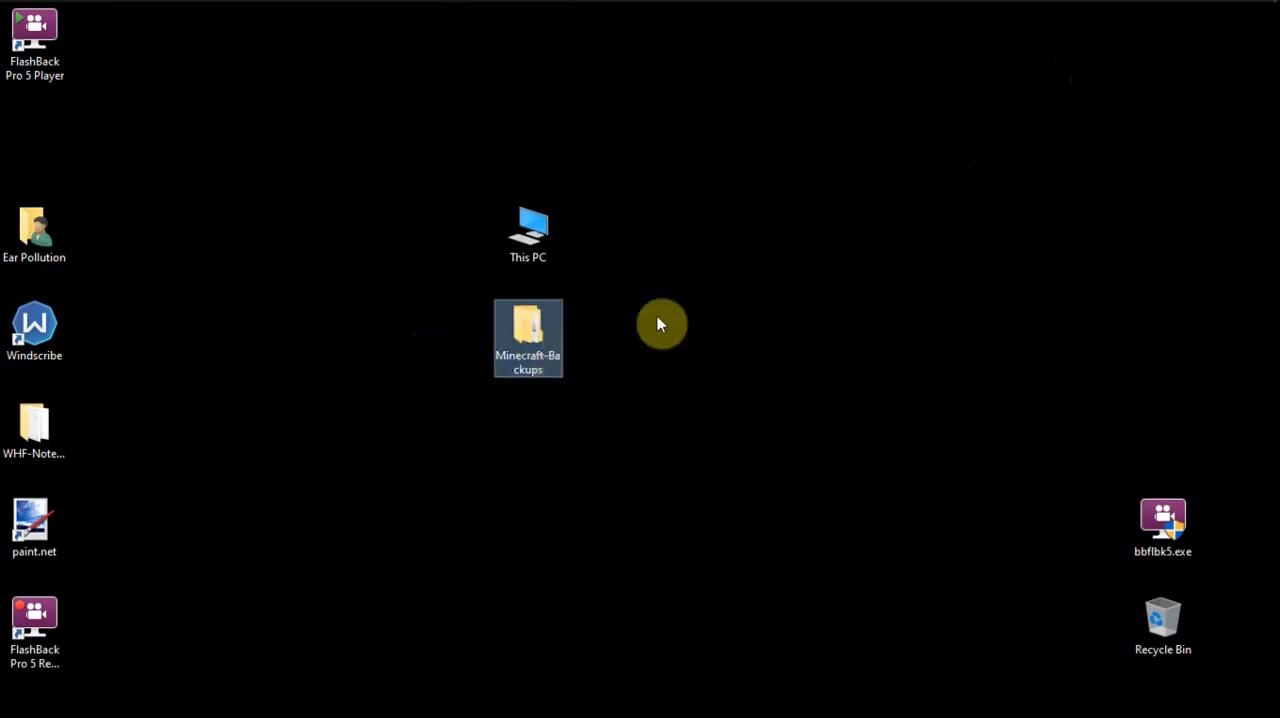
pyautogui.moveTo(925, 322)
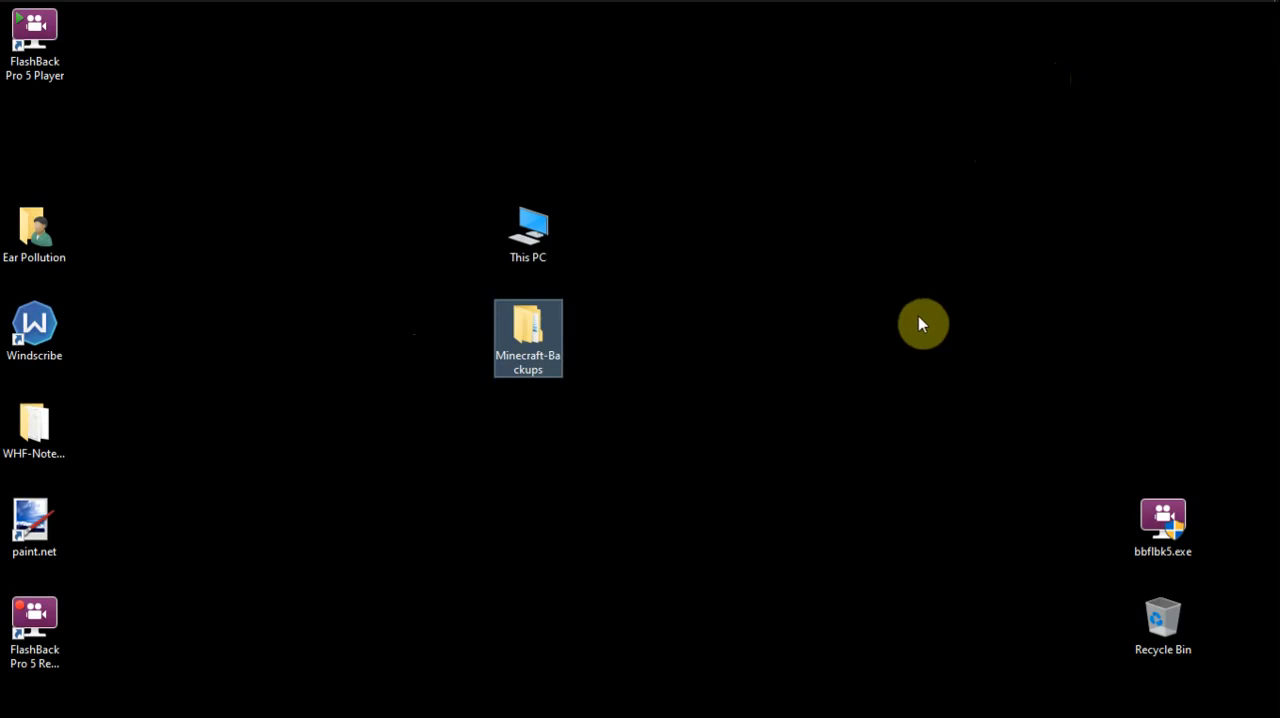